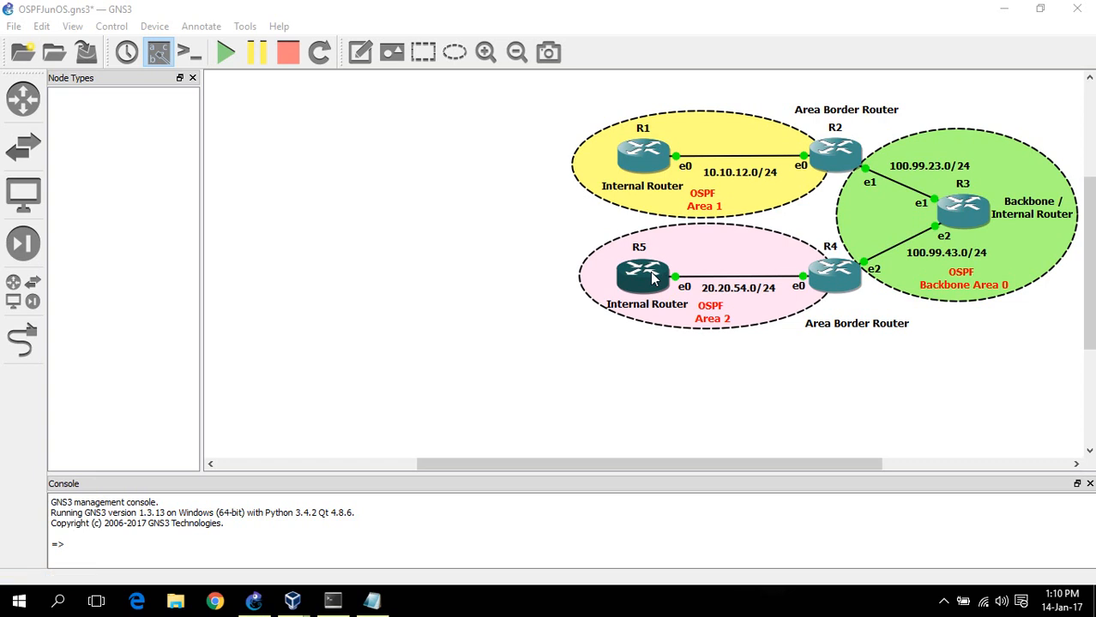
pyautogui.moveTo(504, 312)
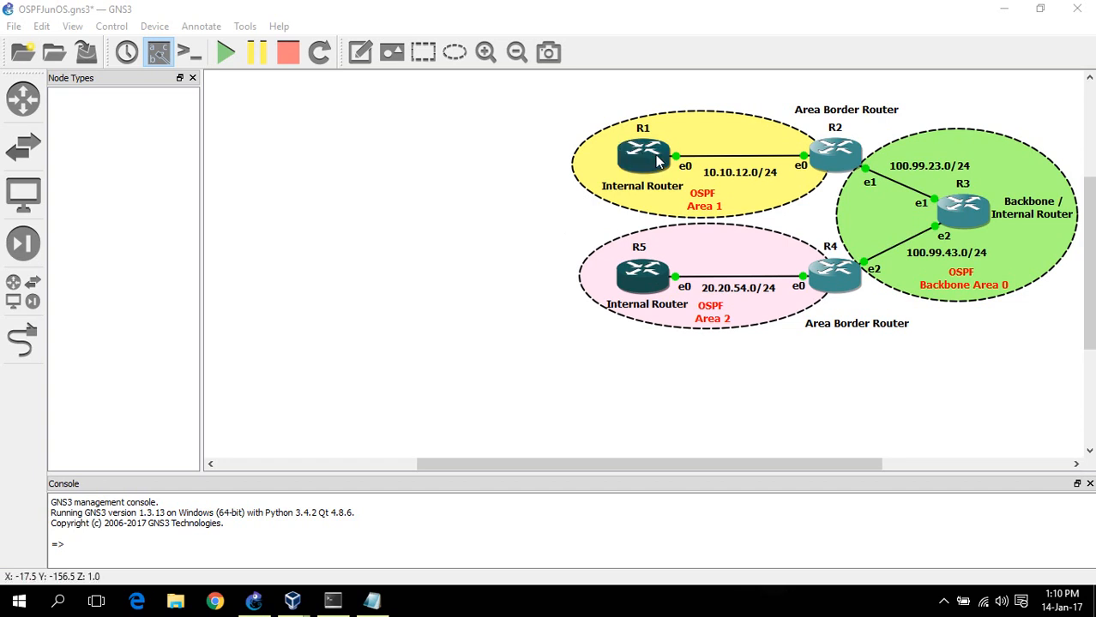
pyautogui.moveTo(655, 163)
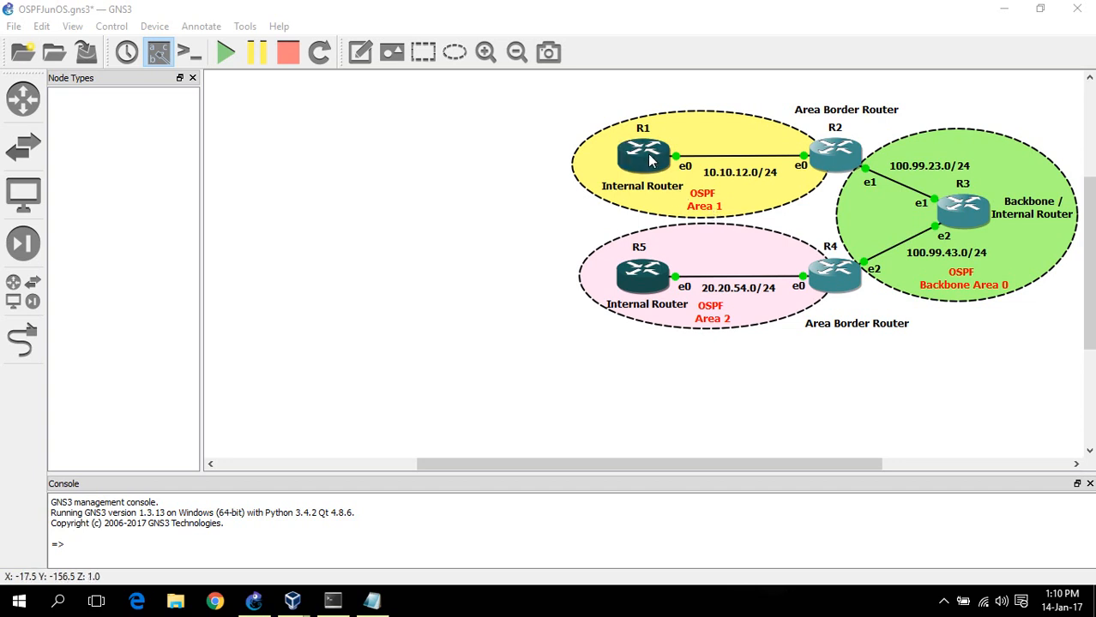
pyautogui.moveTo(643, 154)
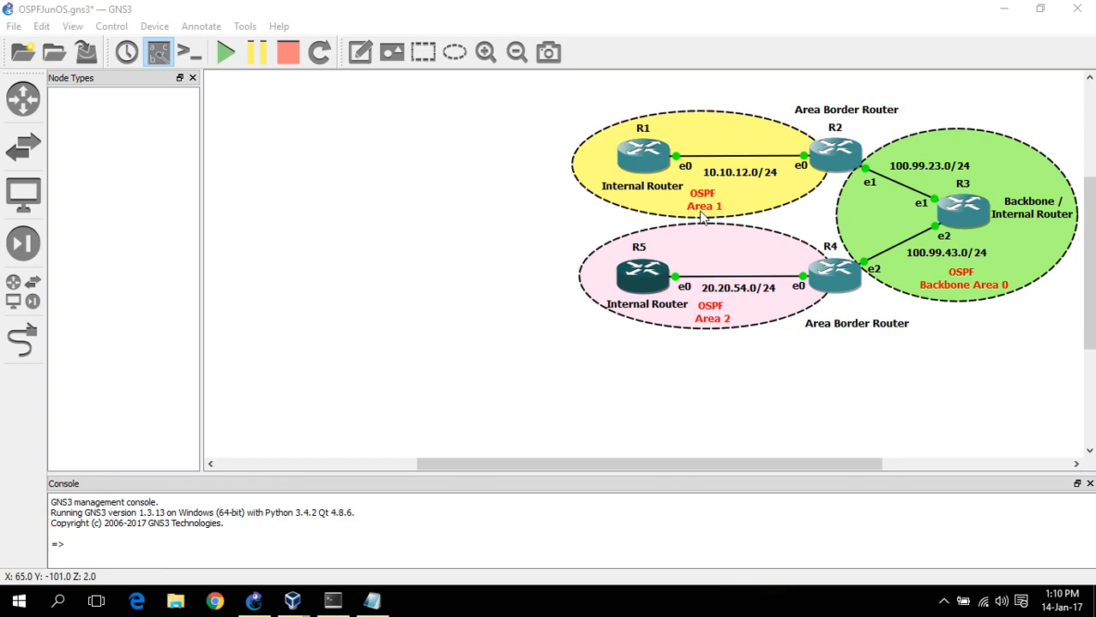
# On R1, enter protocols ospf area 1 and add interface em0.0
pyautogui.click(643, 157)
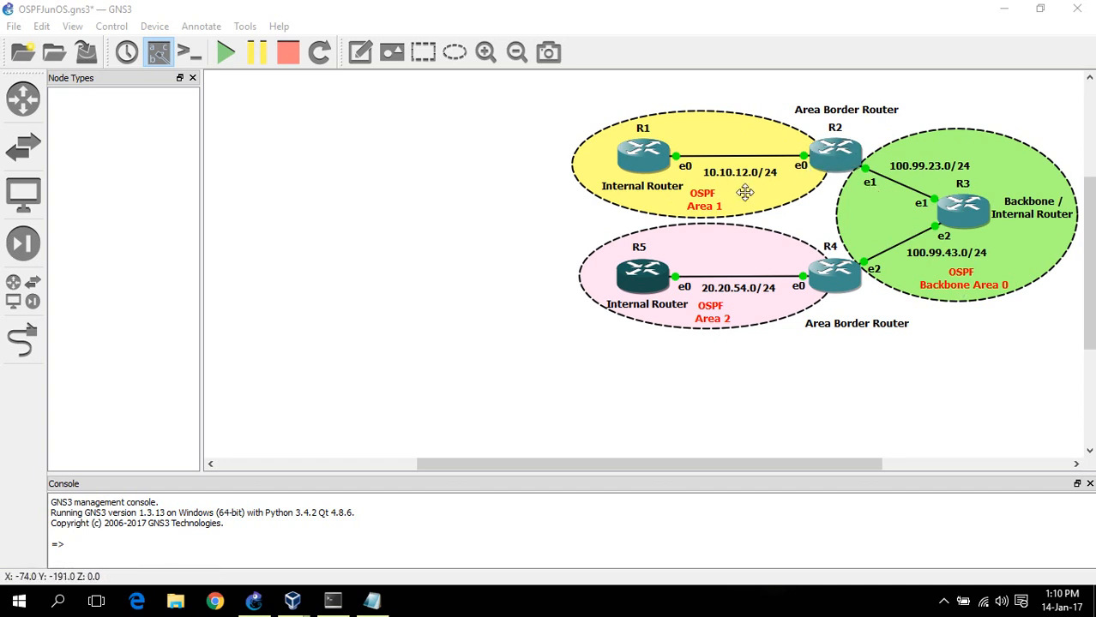
pyautogui.moveTo(856, 126)
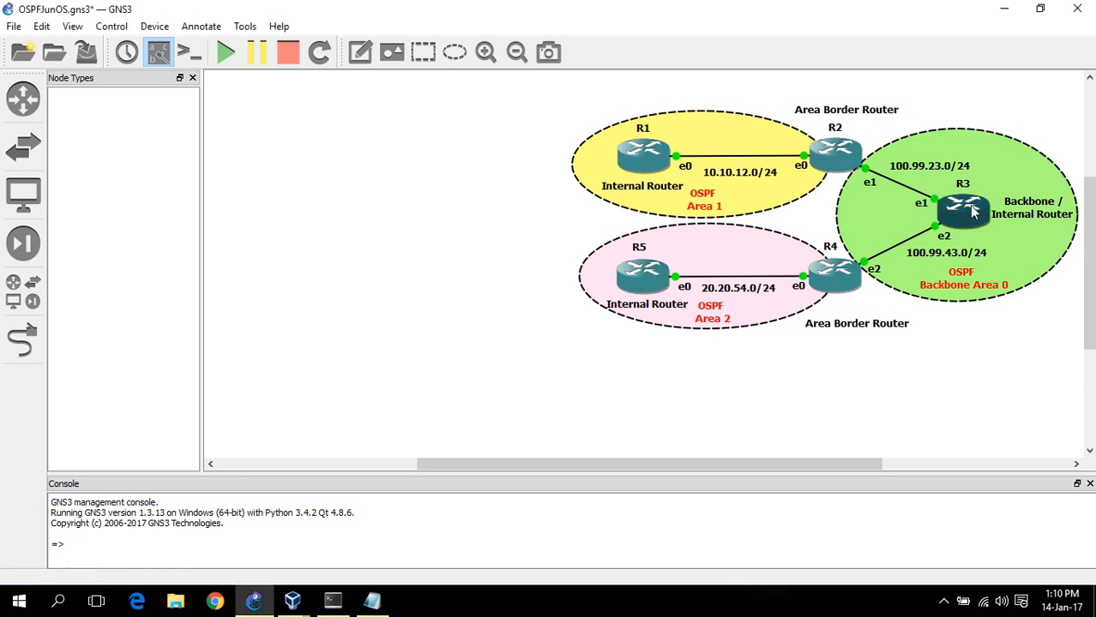
pyautogui.moveTo(964, 226)
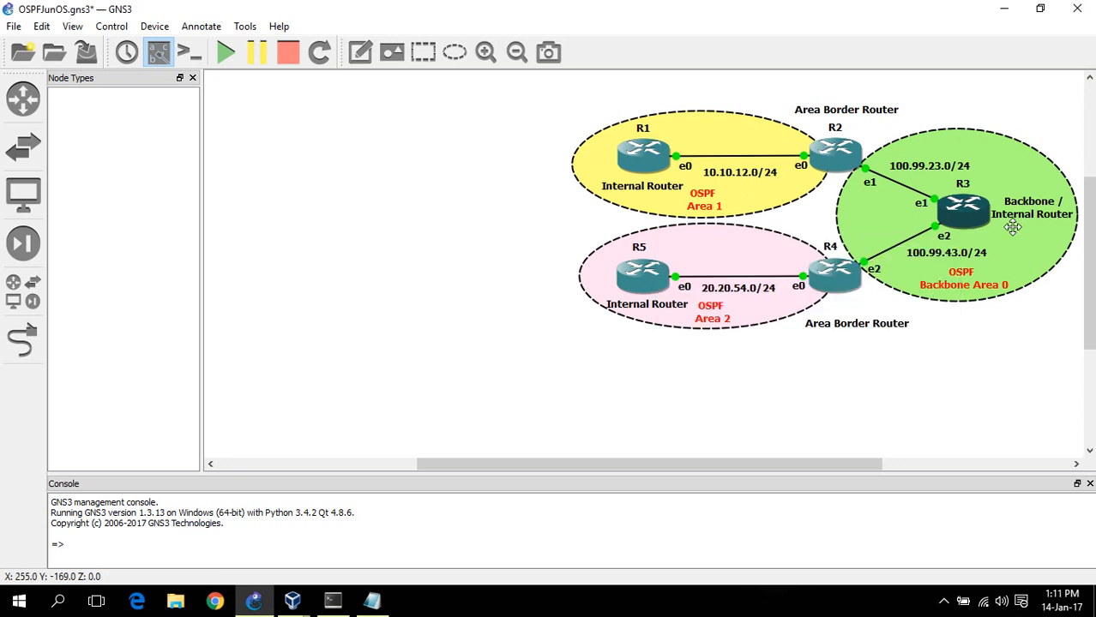
pyautogui.moveTo(987, 259)
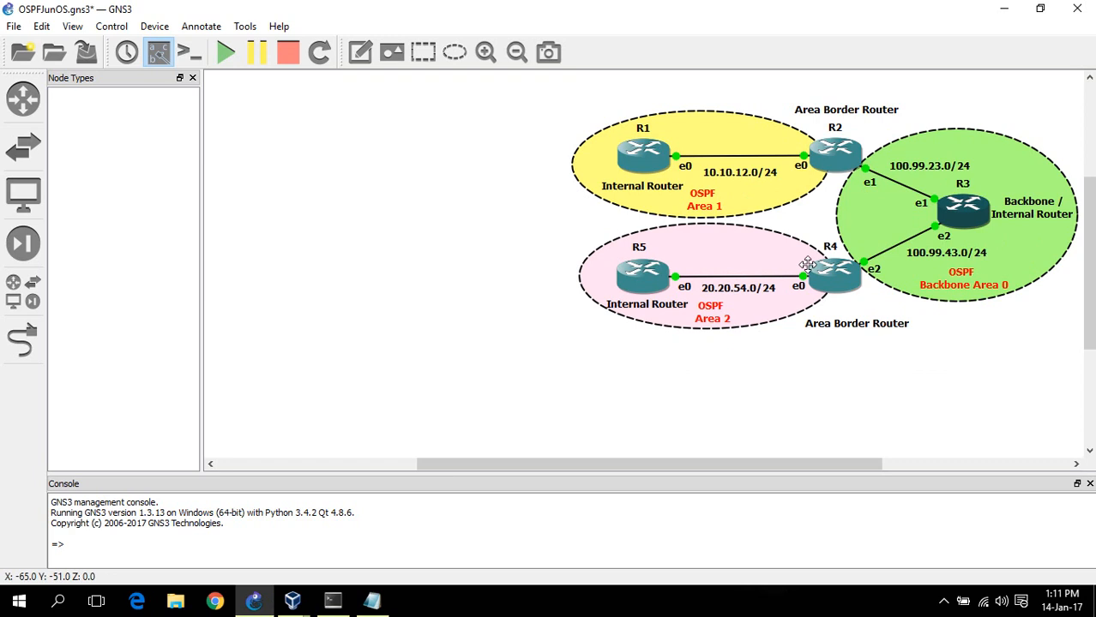
pyautogui.moveTo(709, 184)
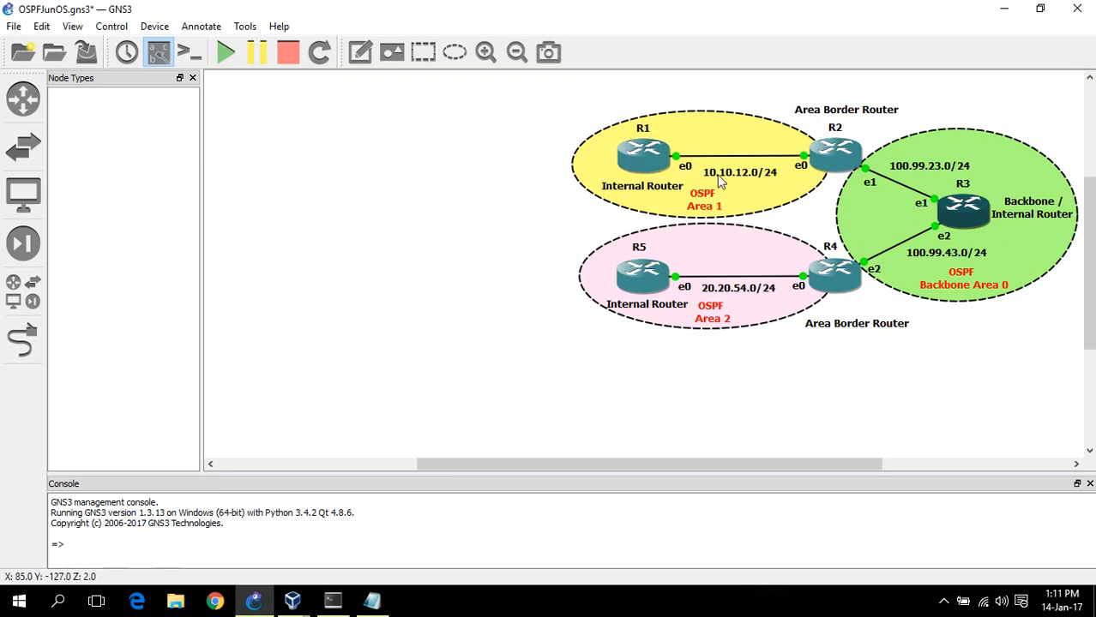
pyautogui.click(643, 156)
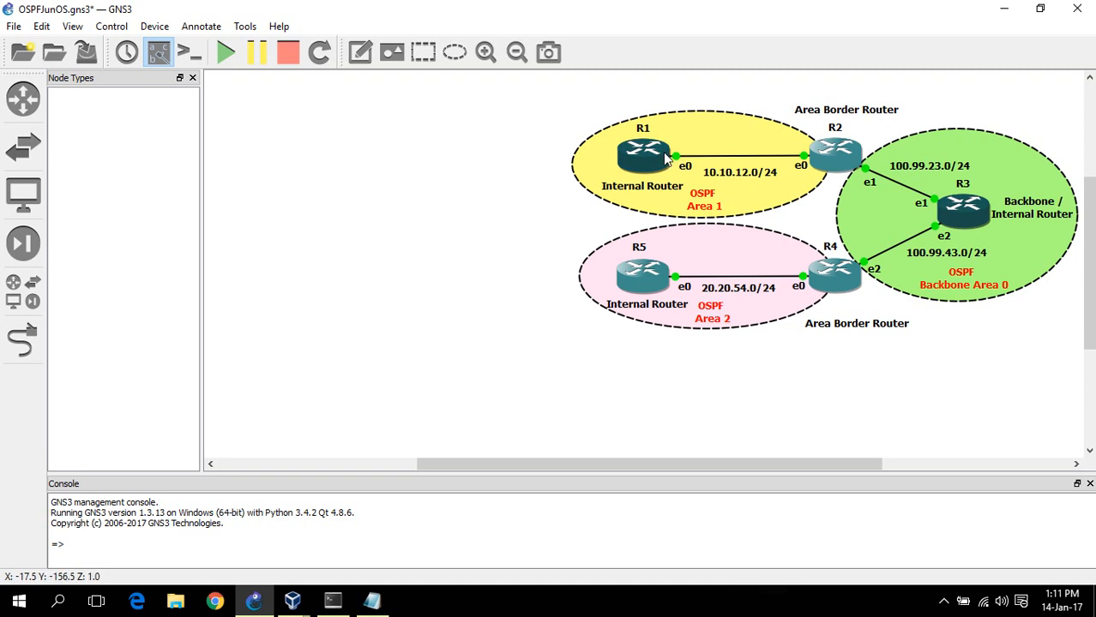
pyautogui.moveTo(645, 162)
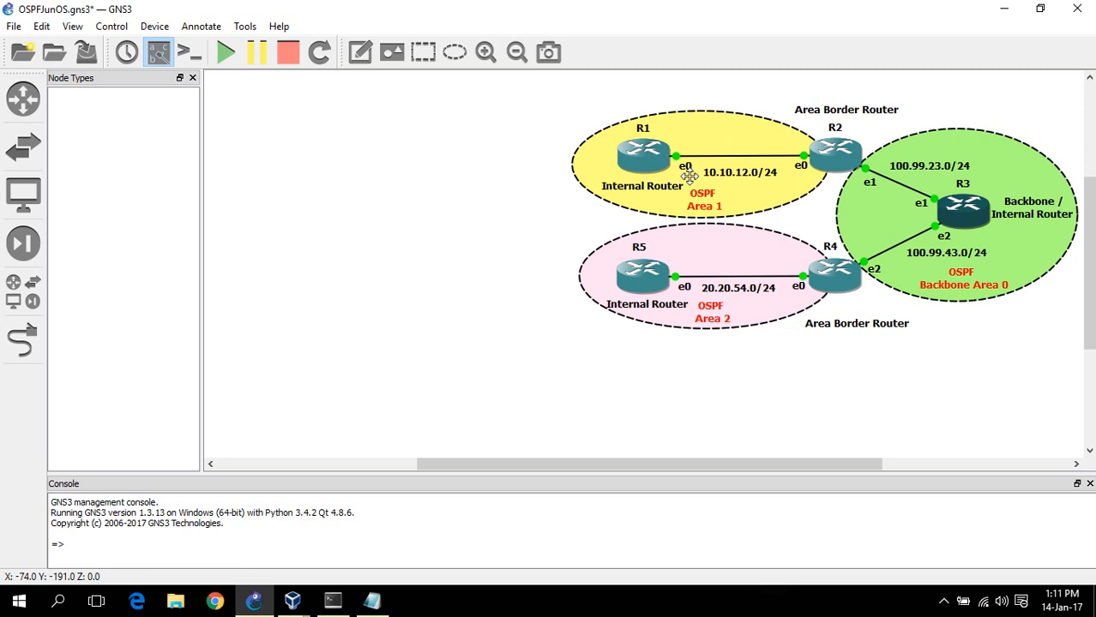
pyautogui.moveTo(755, 171)
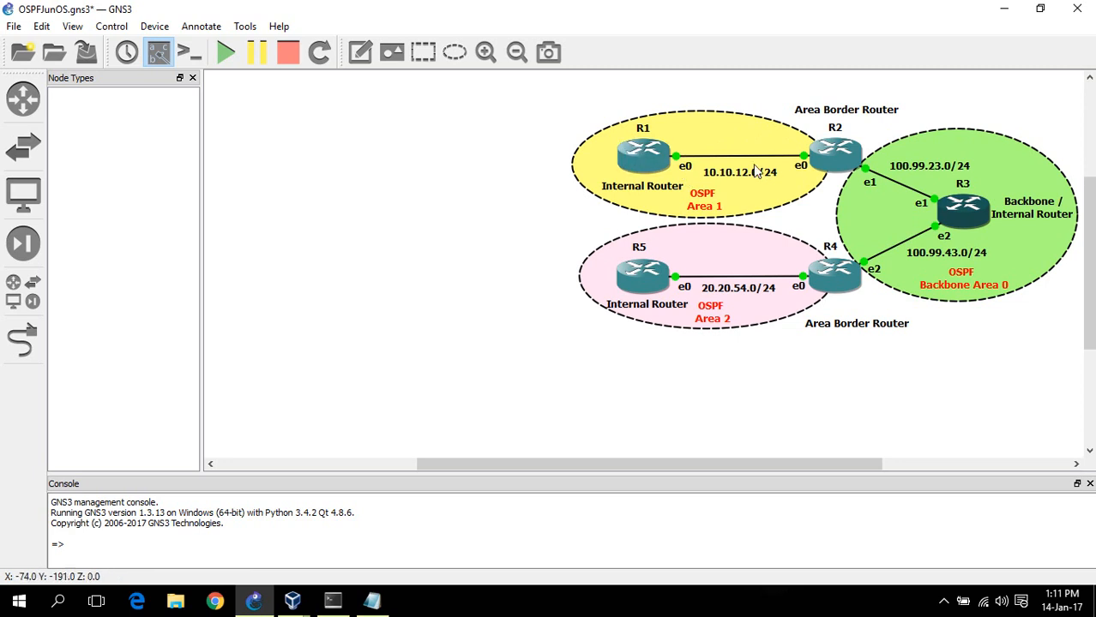
pyautogui.moveTo(745, 180)
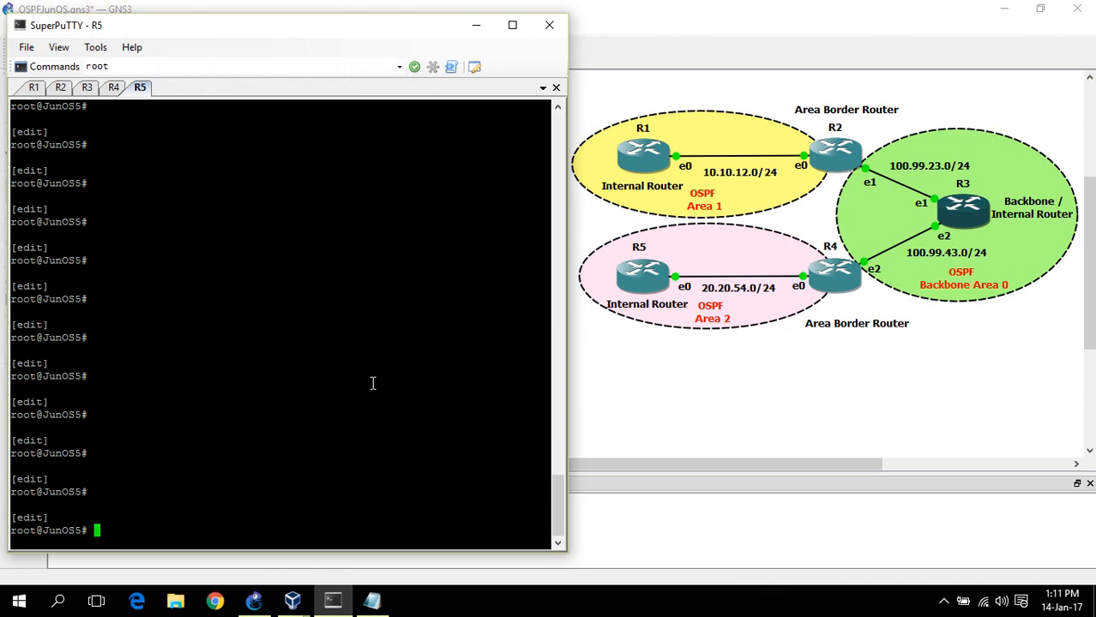
pyautogui.moveTo(319, 213)
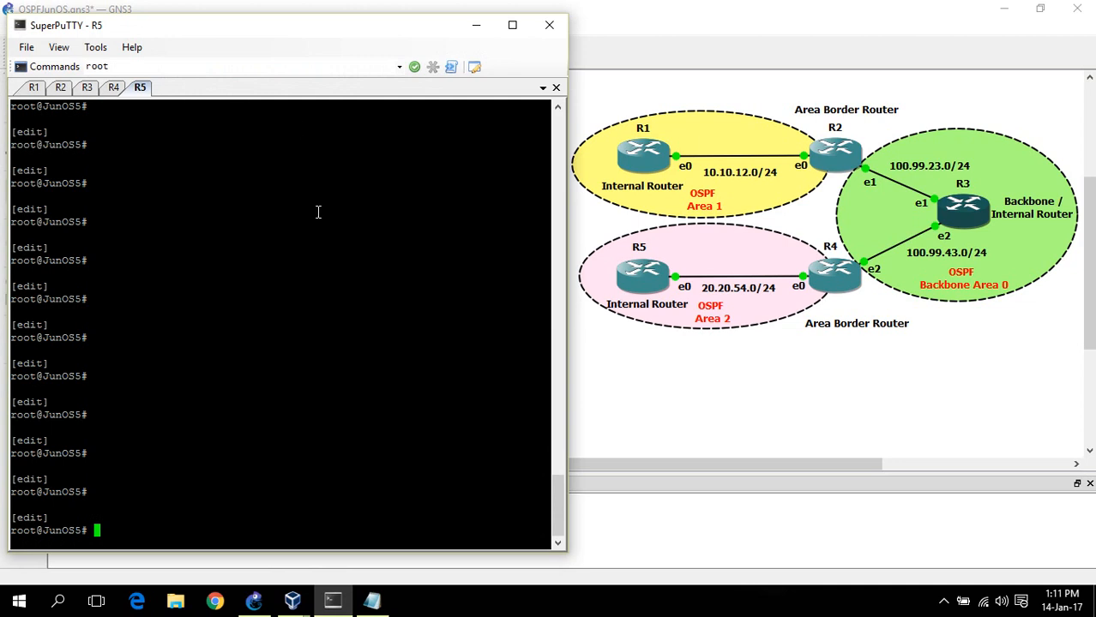
pyautogui.moveTo(197, 31)
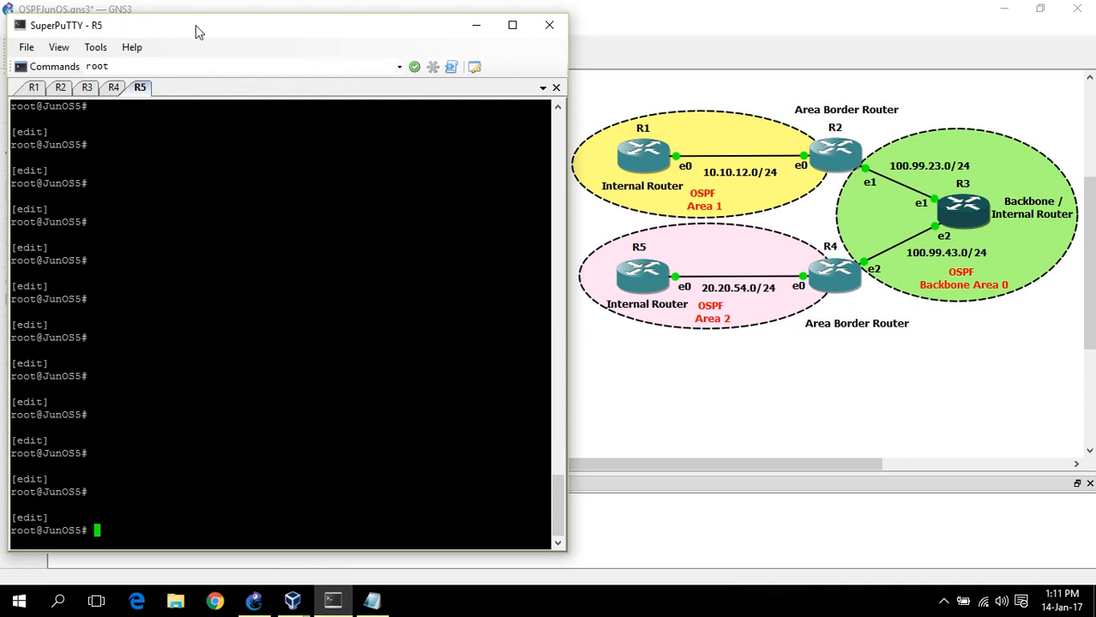
pyautogui.click(34, 86)
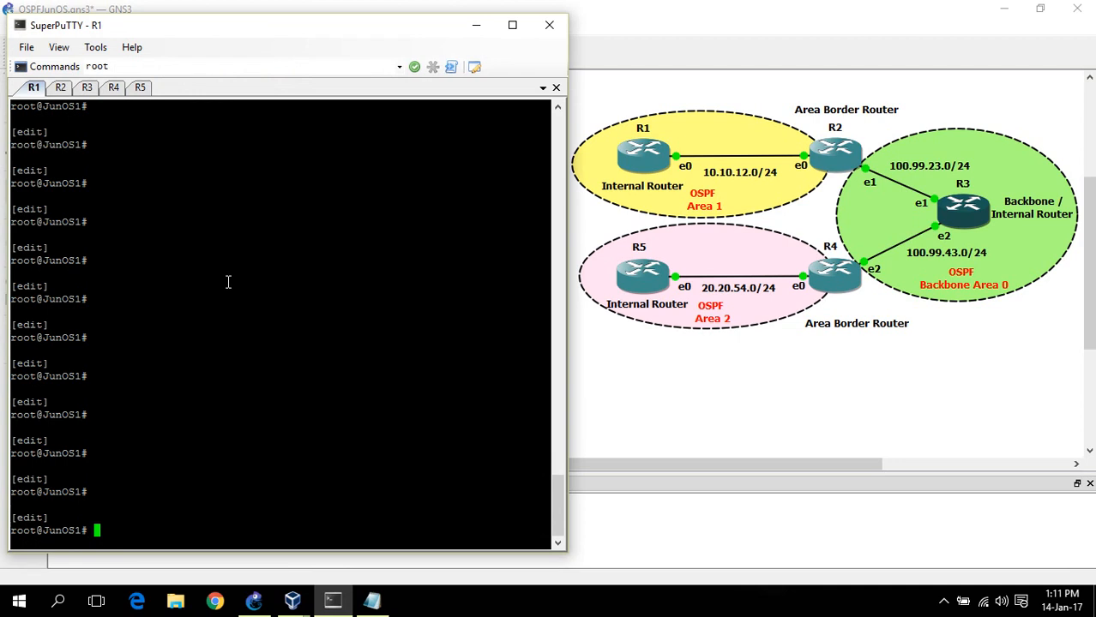
pyautogui.write('edit pro')
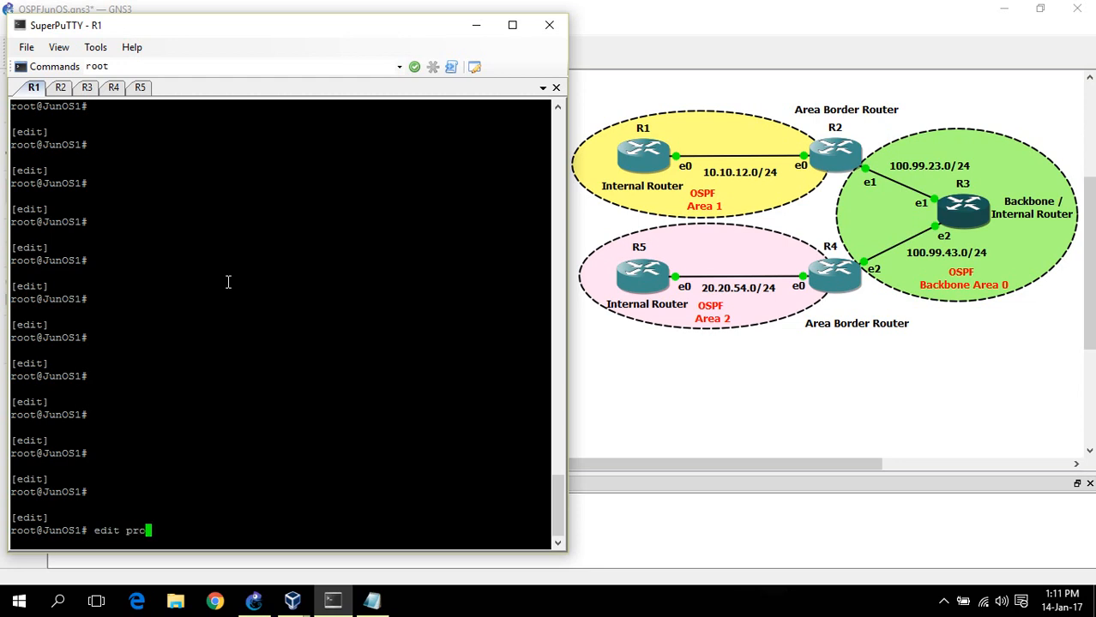
pyautogui.write('tocols ospf area')
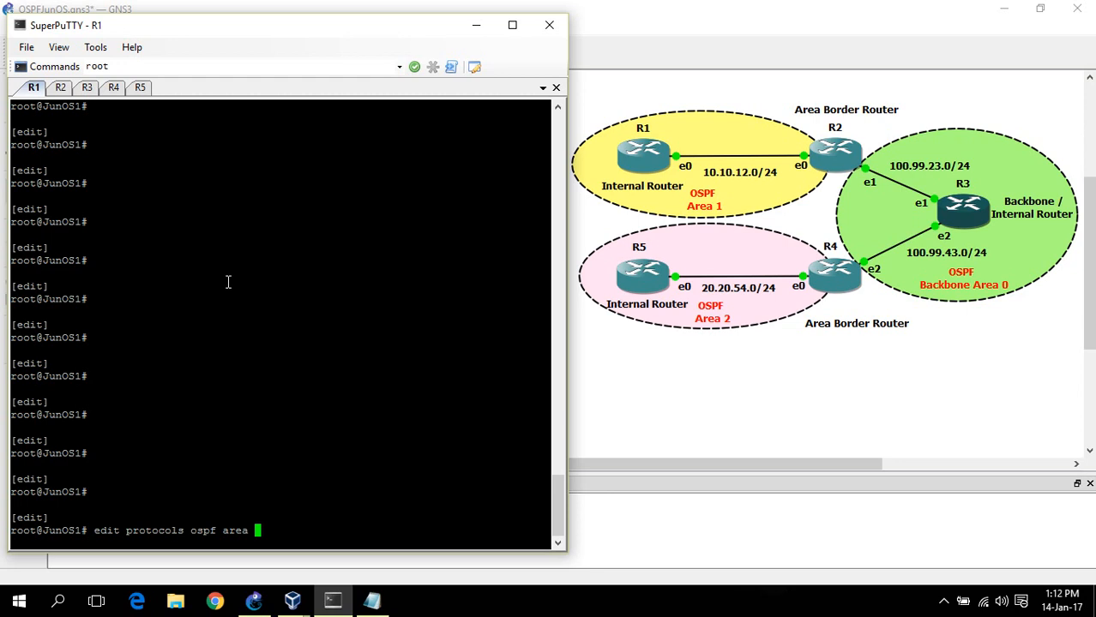
pyautogui.write('1')
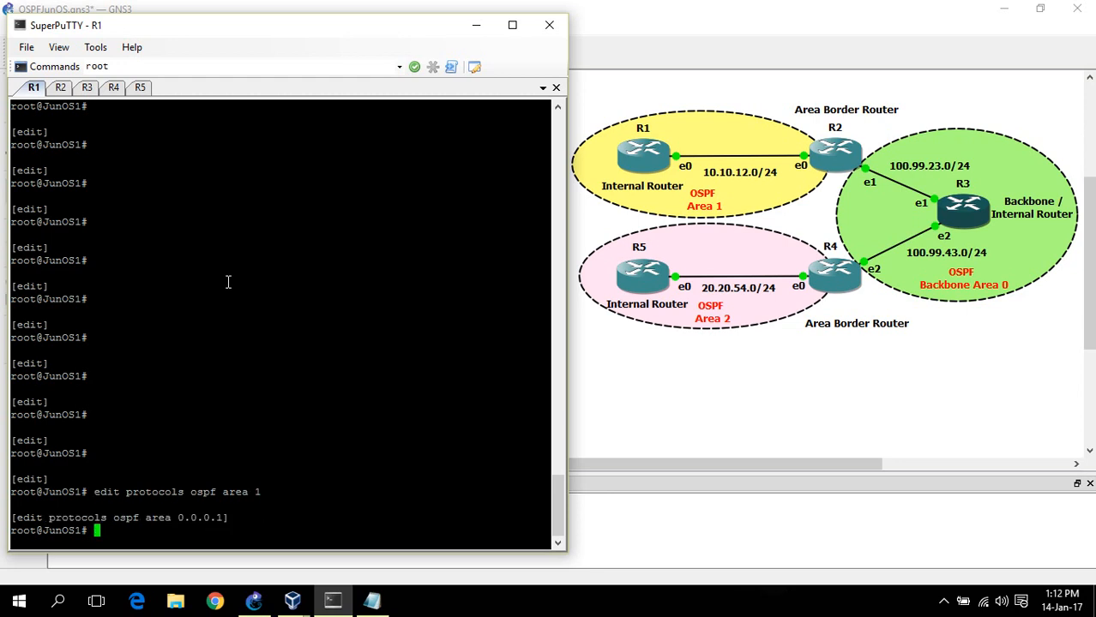
pyautogui.write('edi')
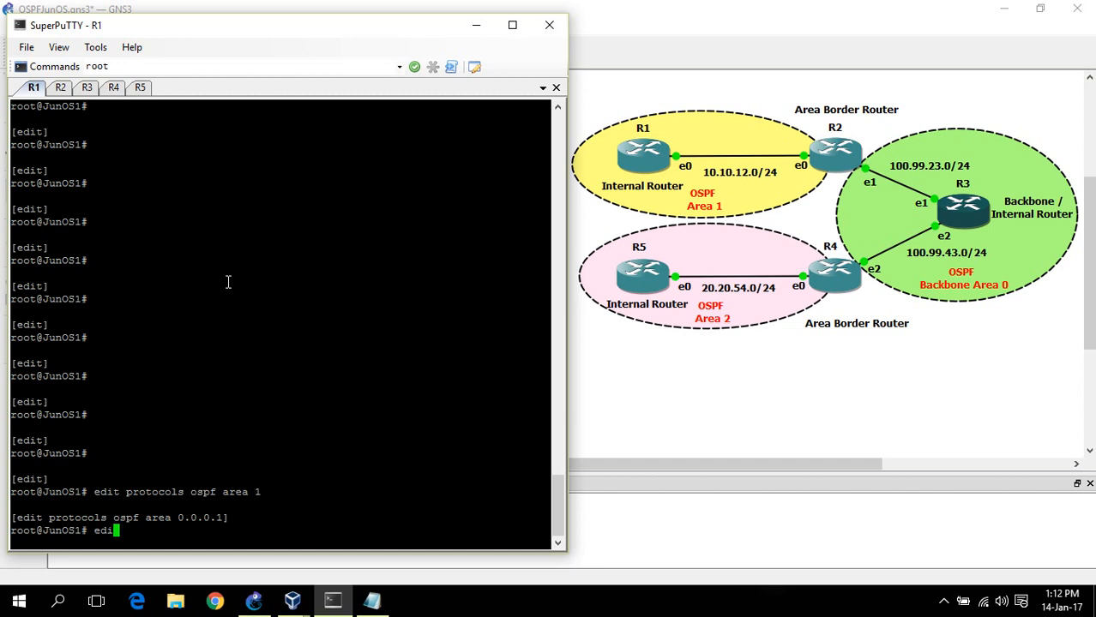
pyautogui.write('set interface lo')
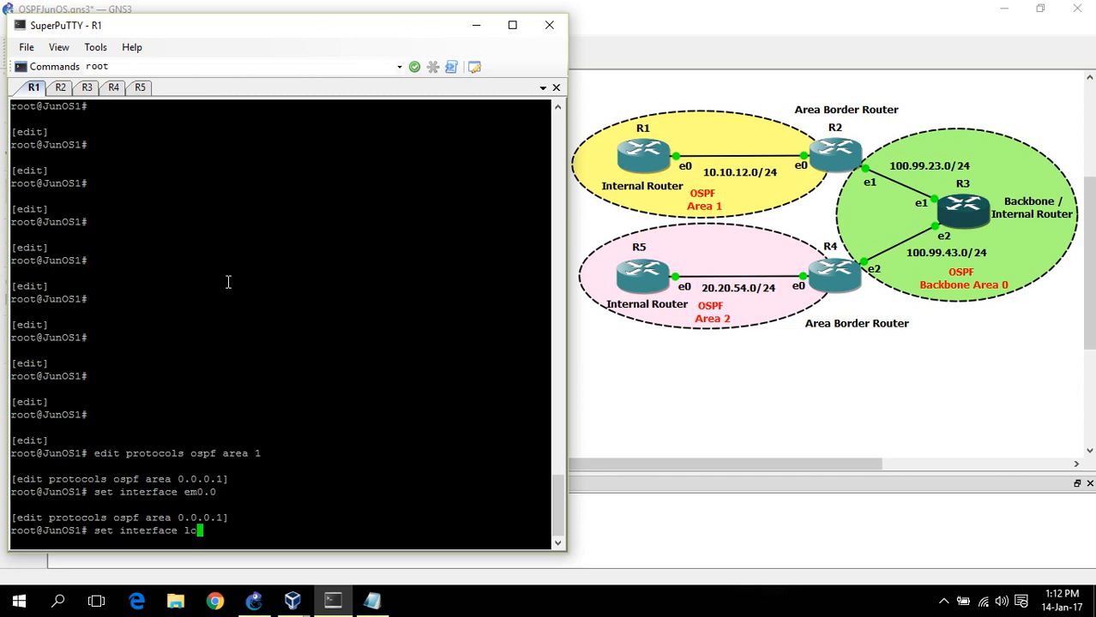
pyautogui.write('0.0')
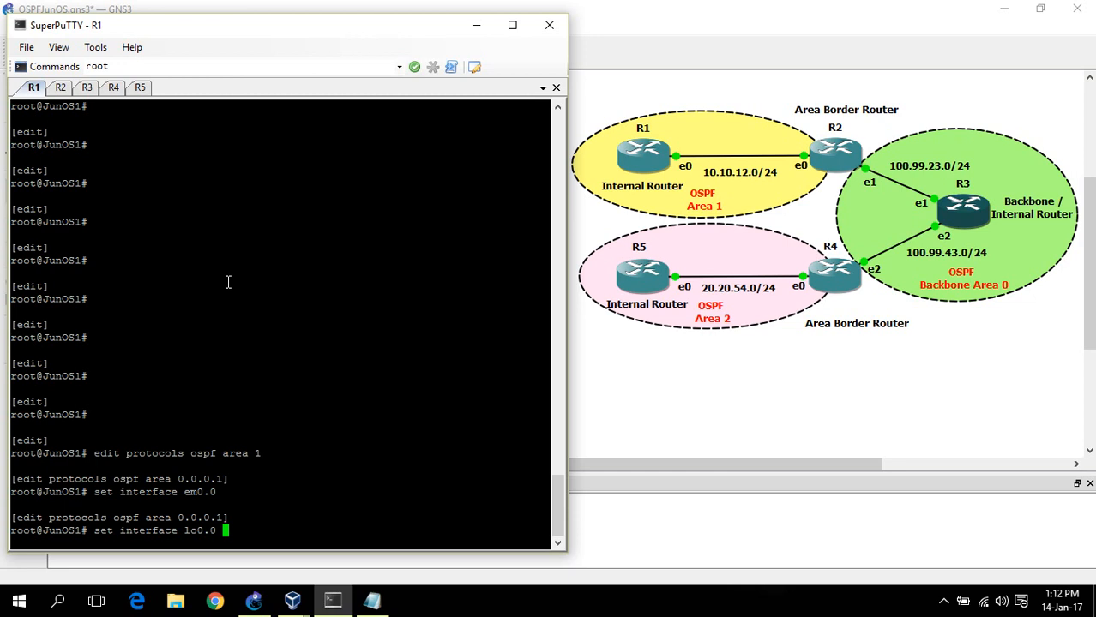
# Add lo0.0 as passive in area 1, commit, and show R1's resulting configuration
pyautogui.write('passive')
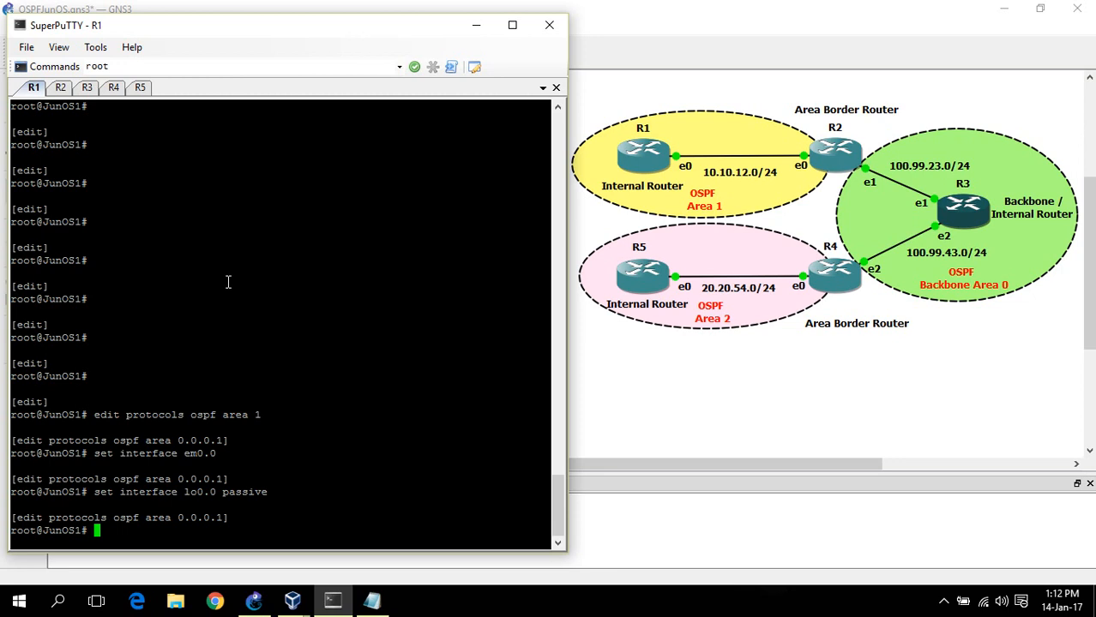
pyautogui.write('commit')
pyautogui.write('show')
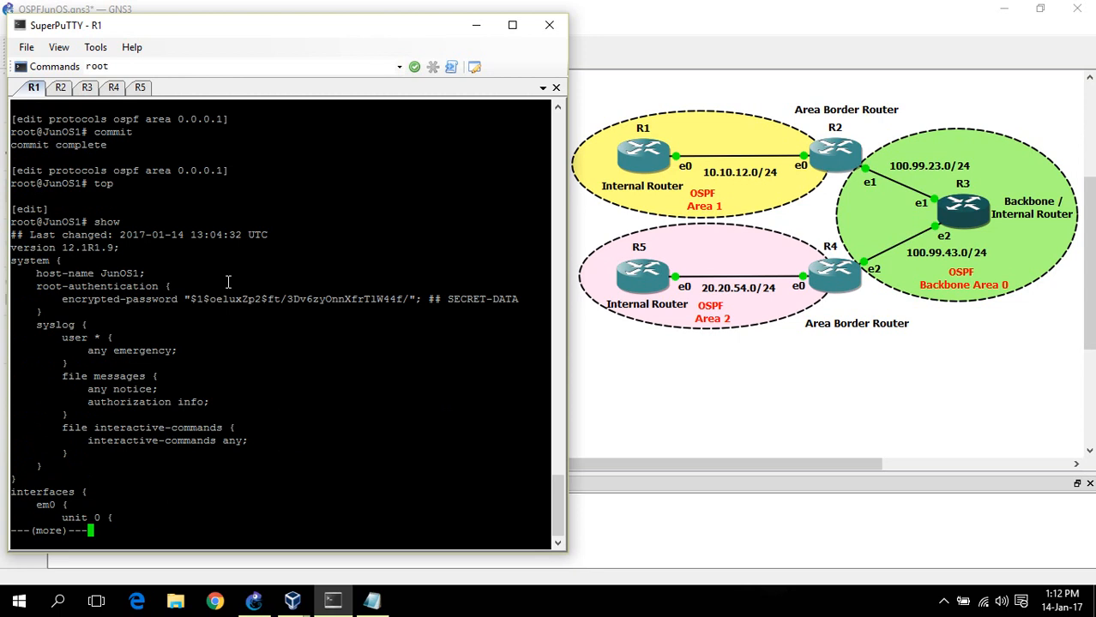
pyautogui.scroll(-3)
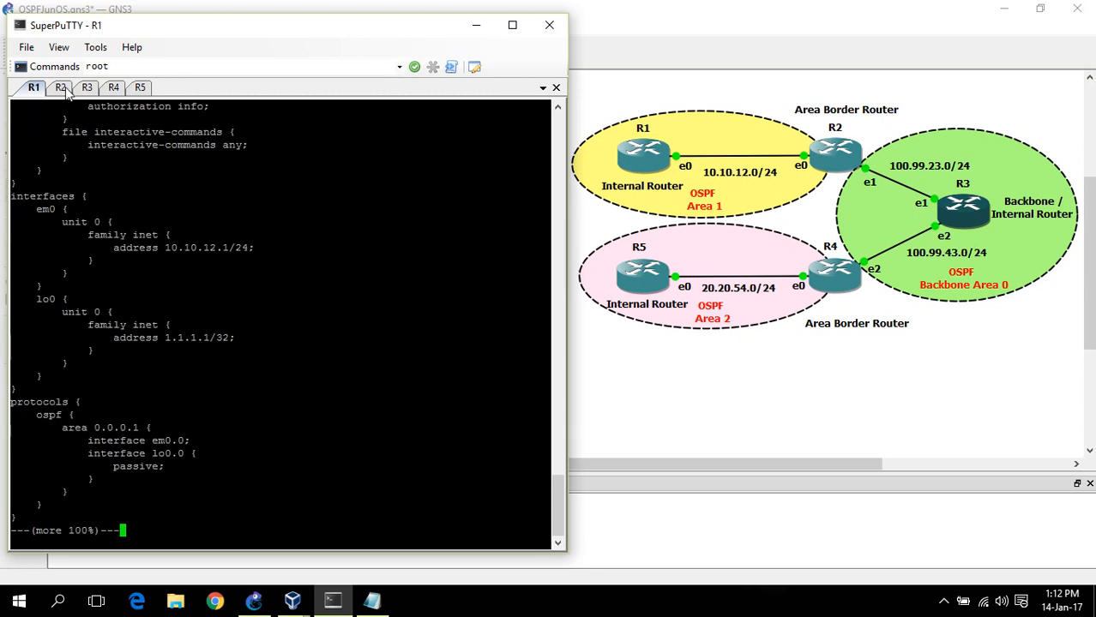
# On R2, place em0.0 into OSPF area 1 and return to the top level
pyautogui.click(60, 86)
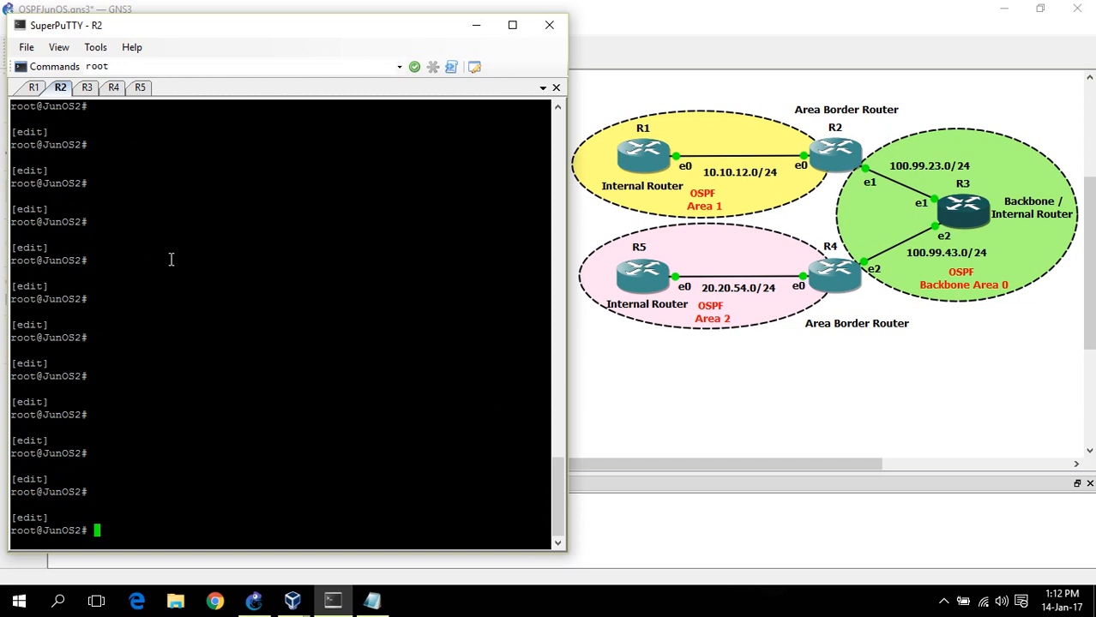
pyautogui.write('edit protocols ospf ar')
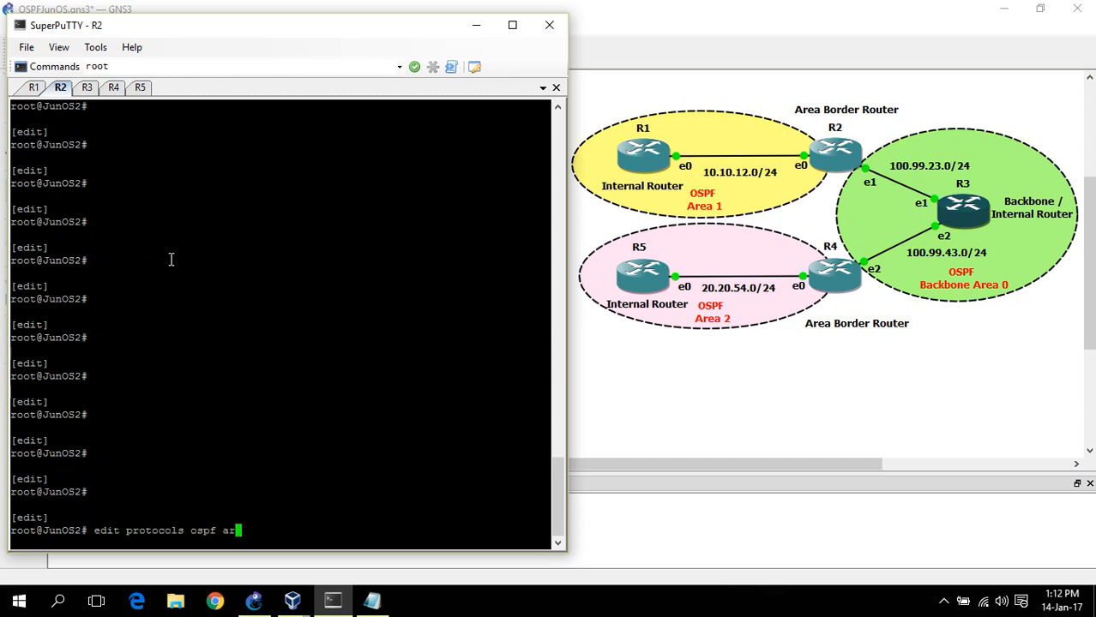
pyautogui.write('ea 1')
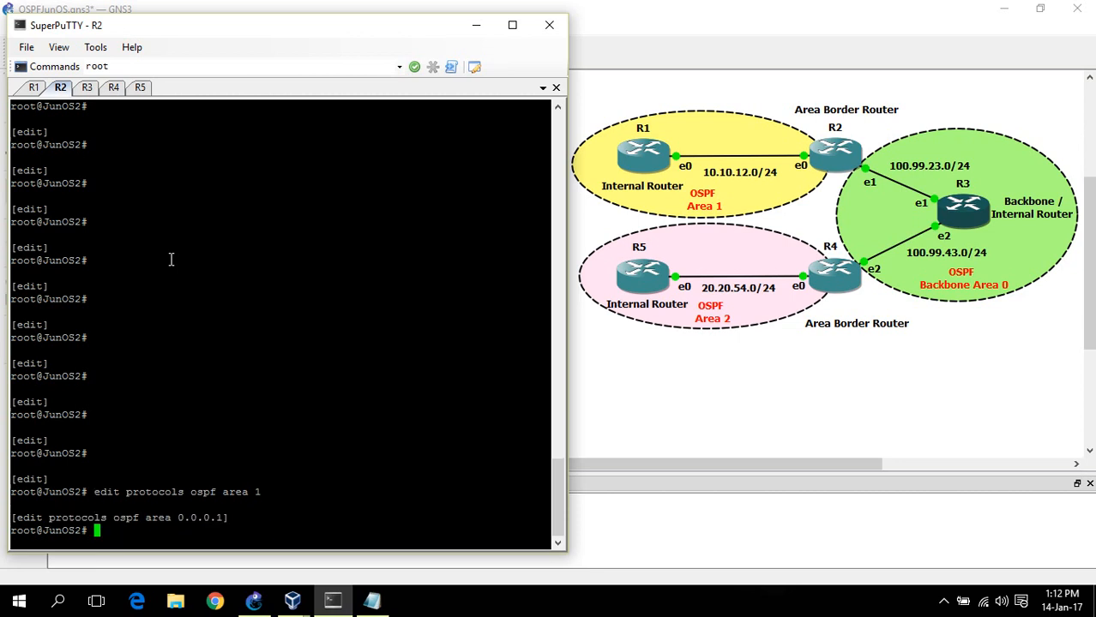
pyautogui.write('a')
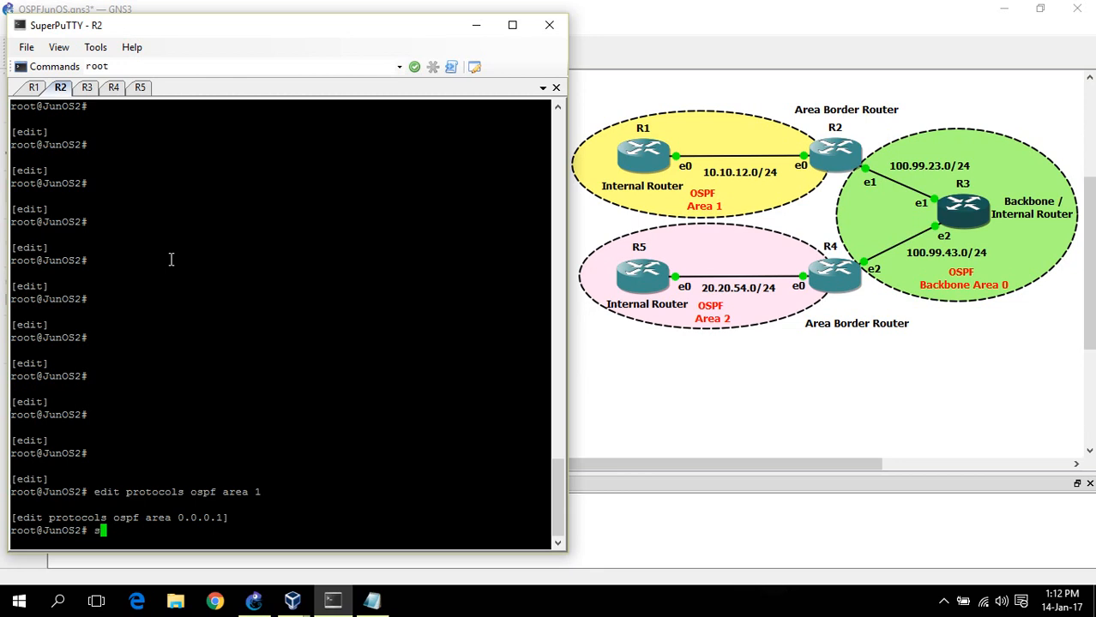
pyautogui.write('set interface')
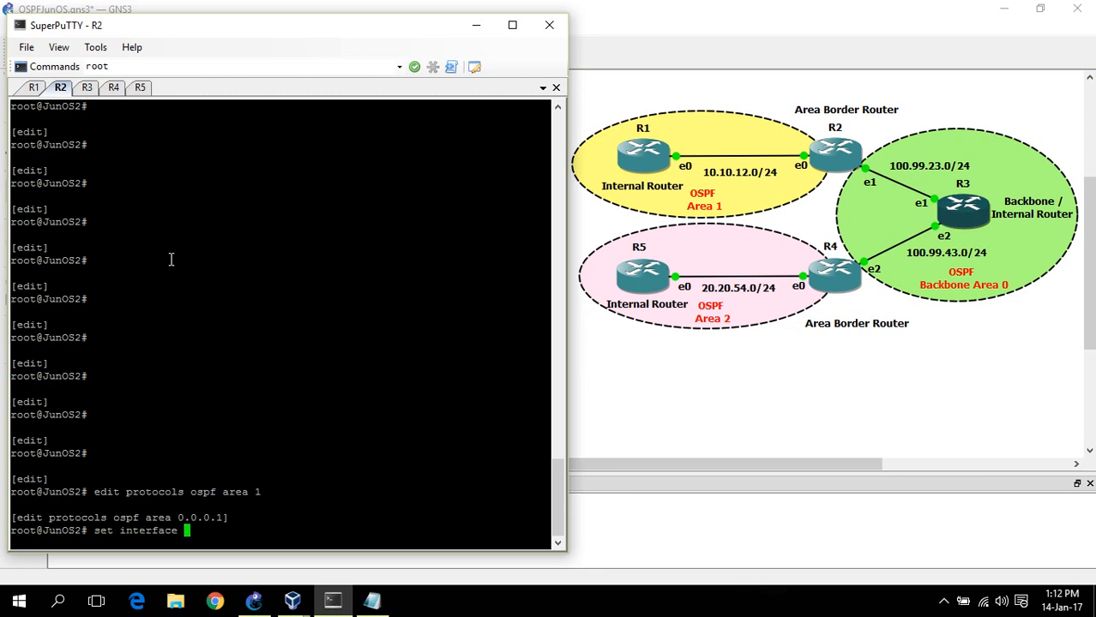
pyautogui.write('em0.0')
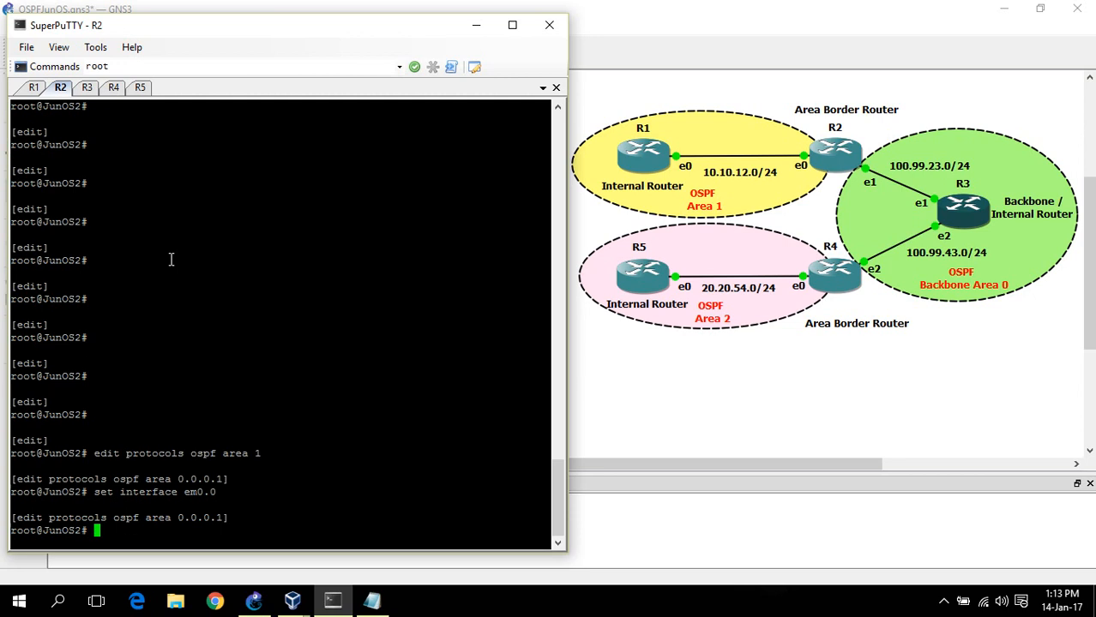
pyautogui.write('top')
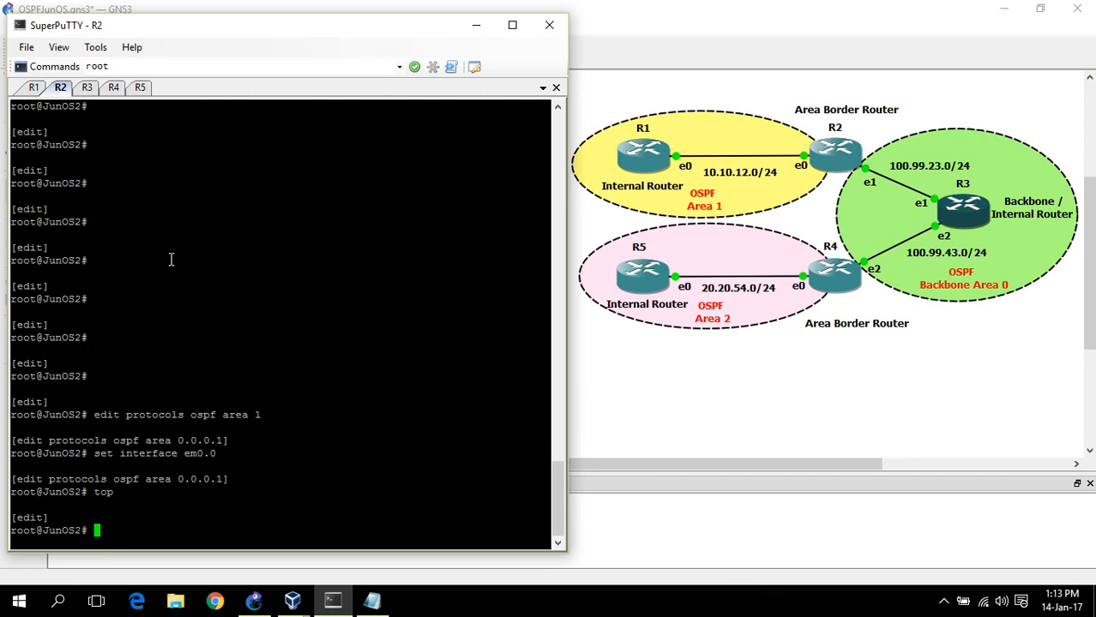
# Put em1.0 and passive lo0.0 into R2's area 0 and show the configuration
pyautogui.write('edit protocols ospf area 0')
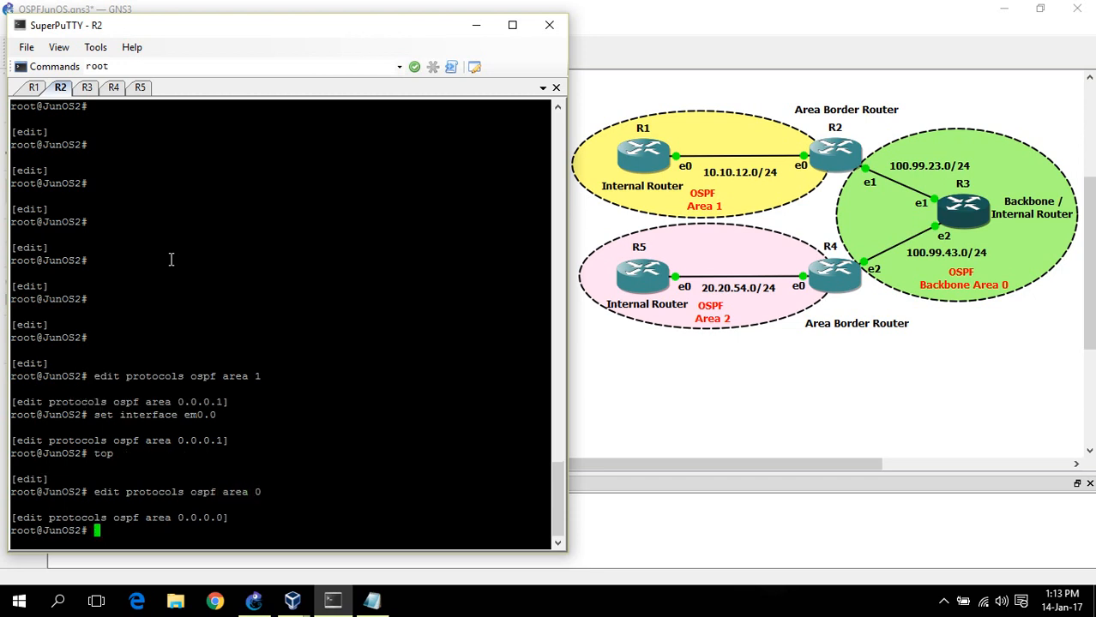
pyautogui.write('set interface')
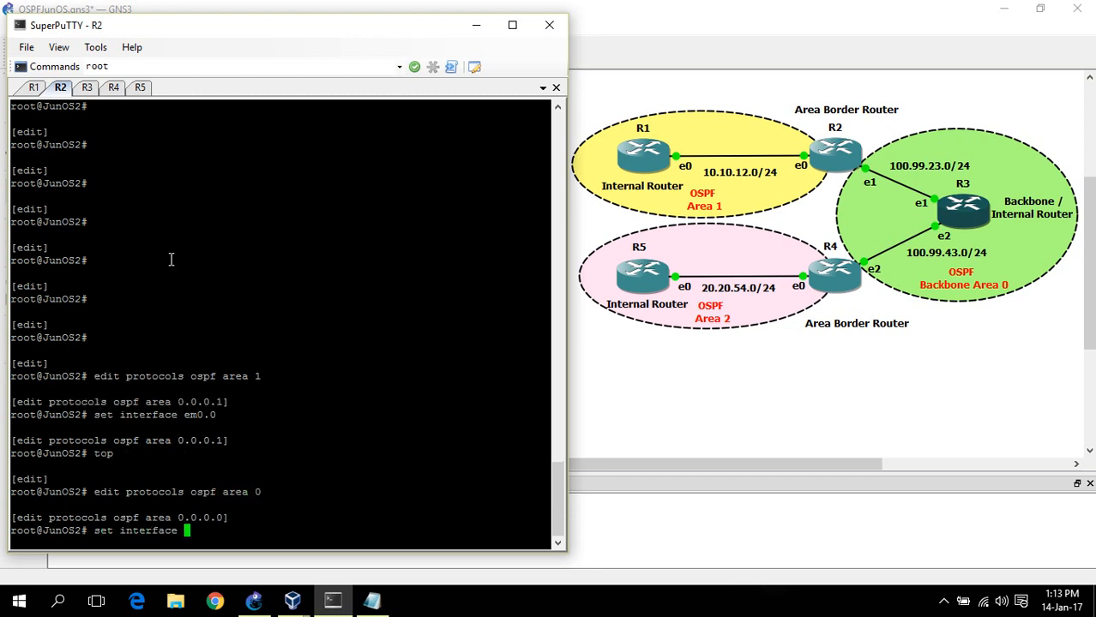
pyautogui.write('em1.0')
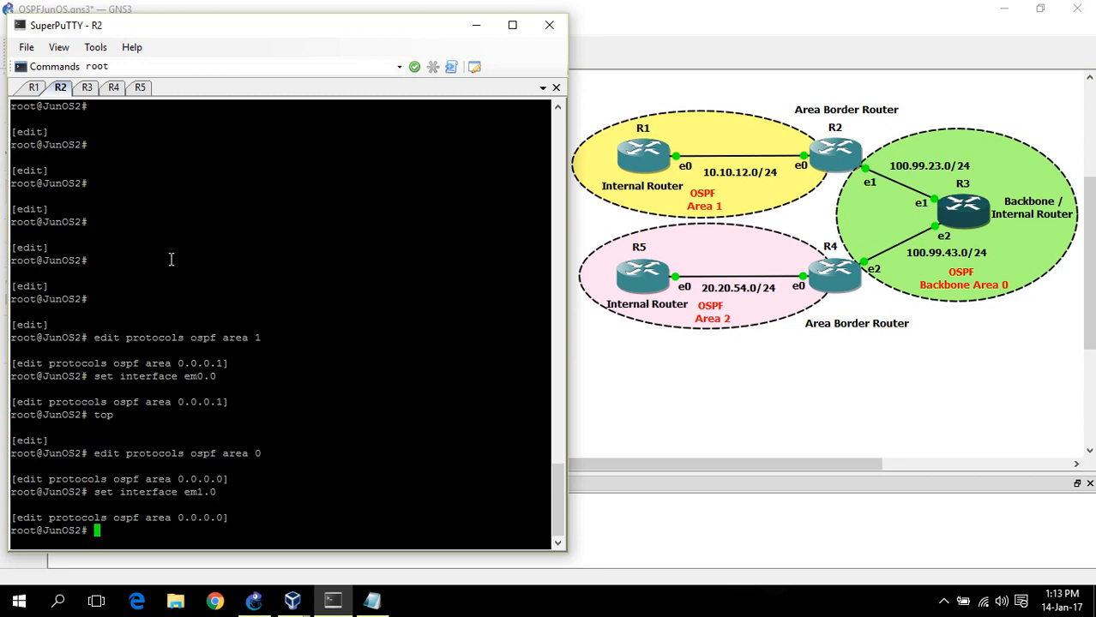
pyautogui.write('set inte')
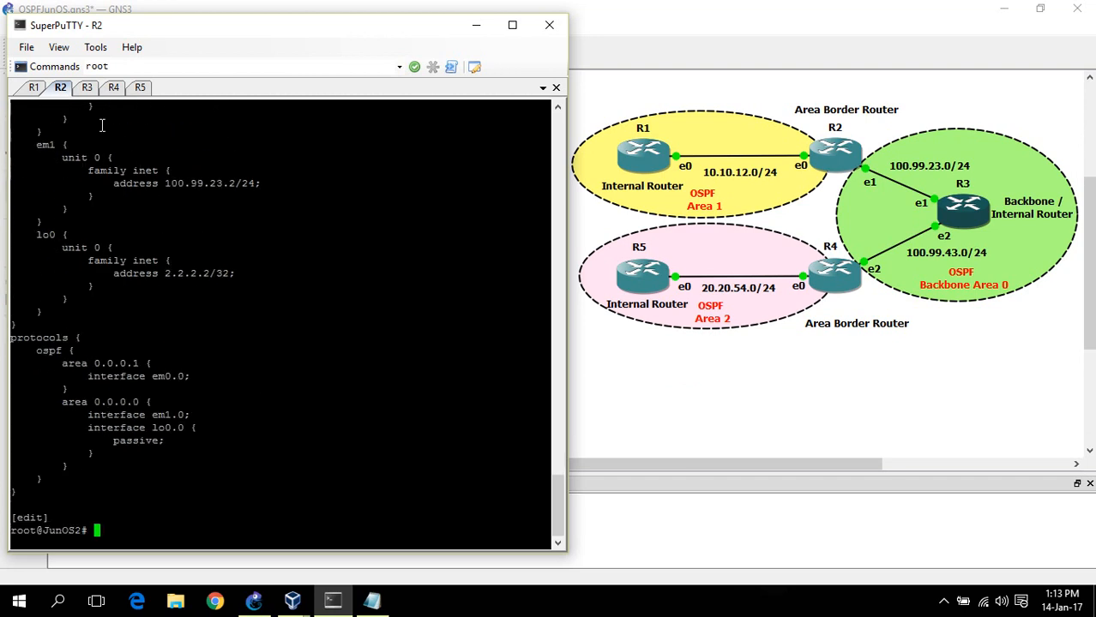
pyautogui.click(86, 86)
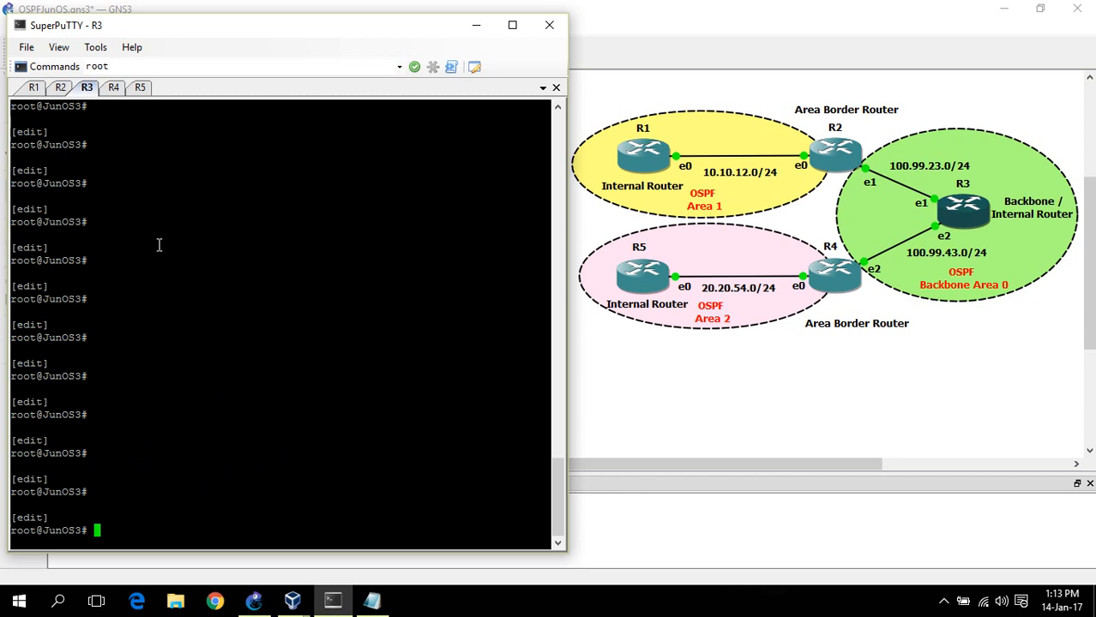
# On R3, add passive lo0.0, em1.0 and em2.0 to OSPF area 0 and commit
pyautogui.write('edit protocols')
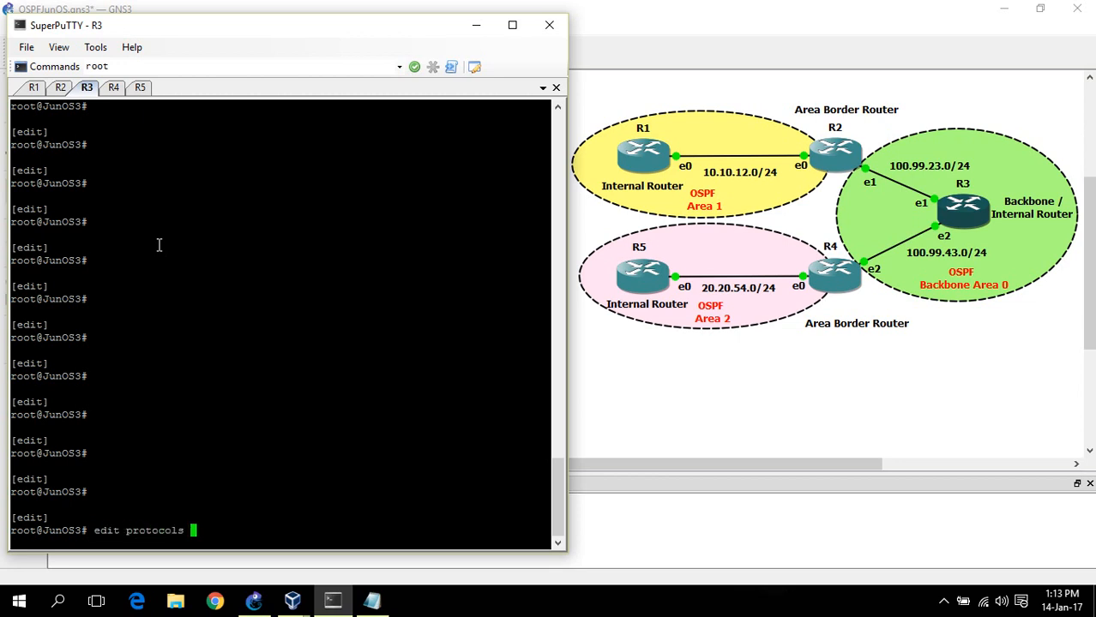
pyautogui.write('ospf area 0')
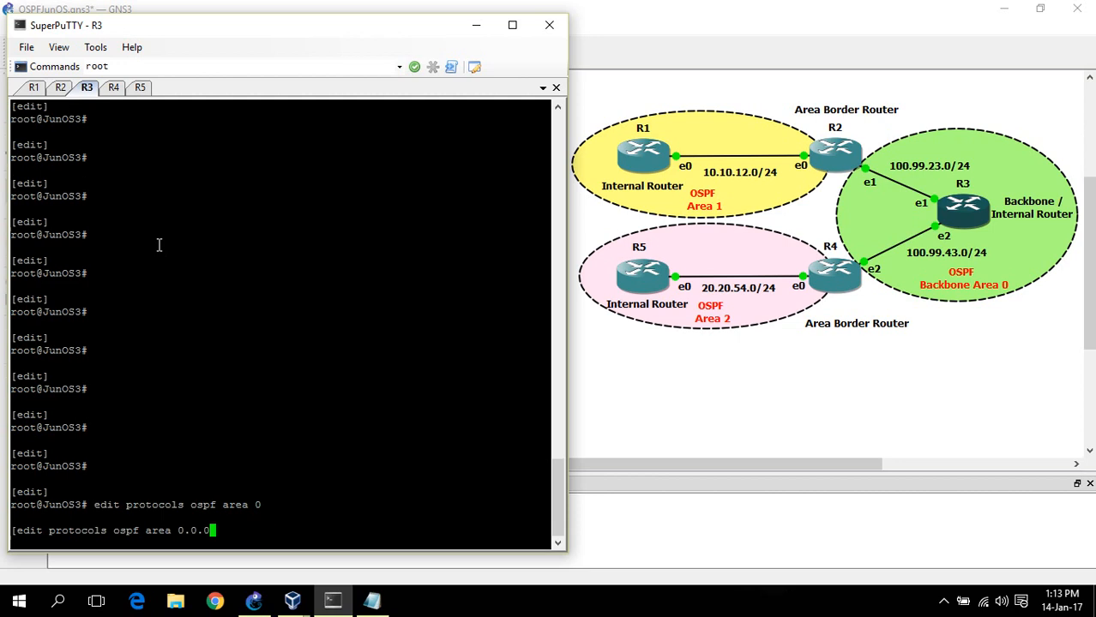
pyautogui.write('set inter')
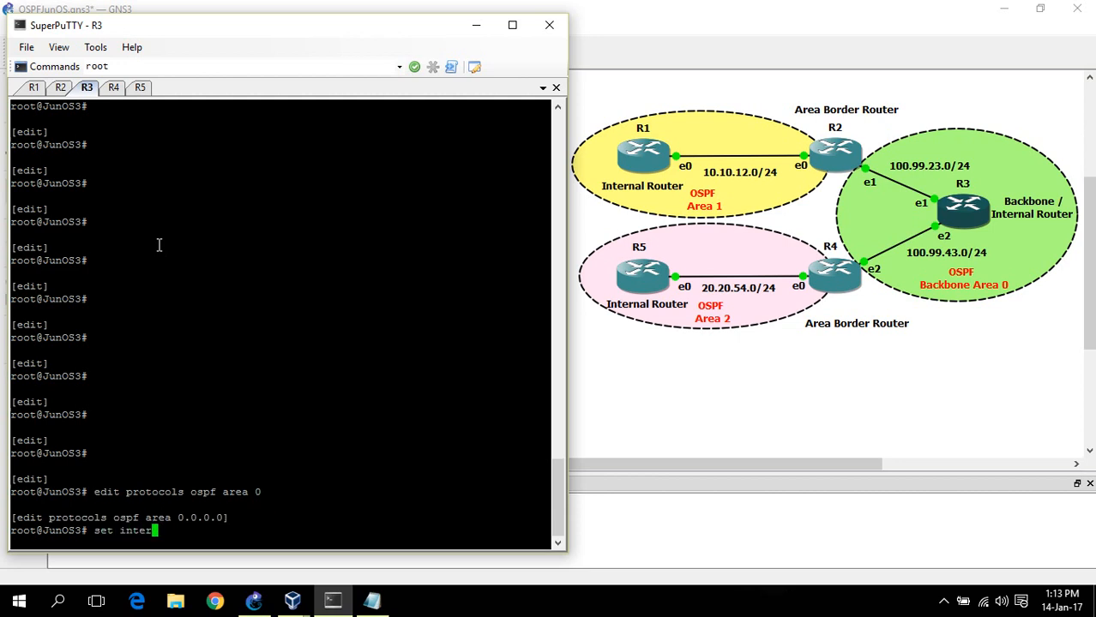
pyautogui.write('face lo0.0 passive')
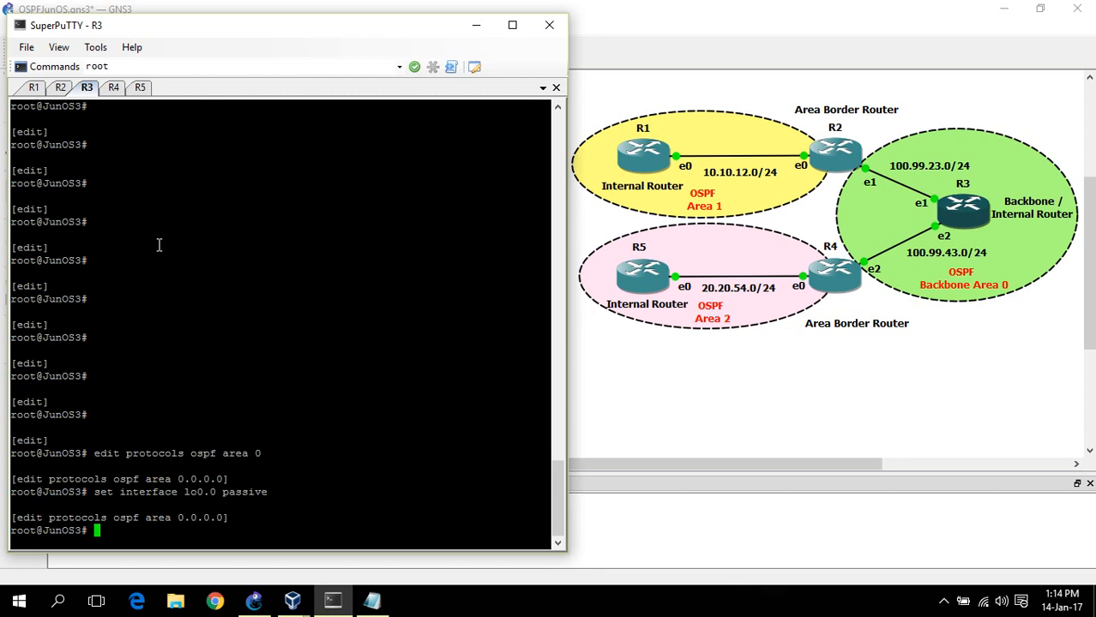
pyautogui.write('set interface')
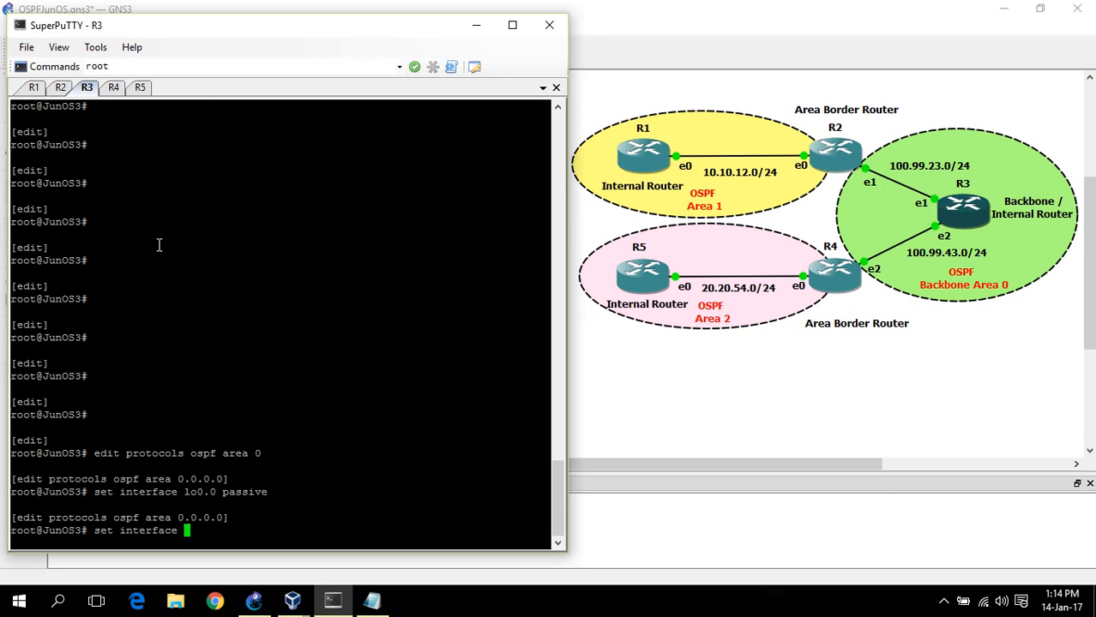
pyautogui.write('em')
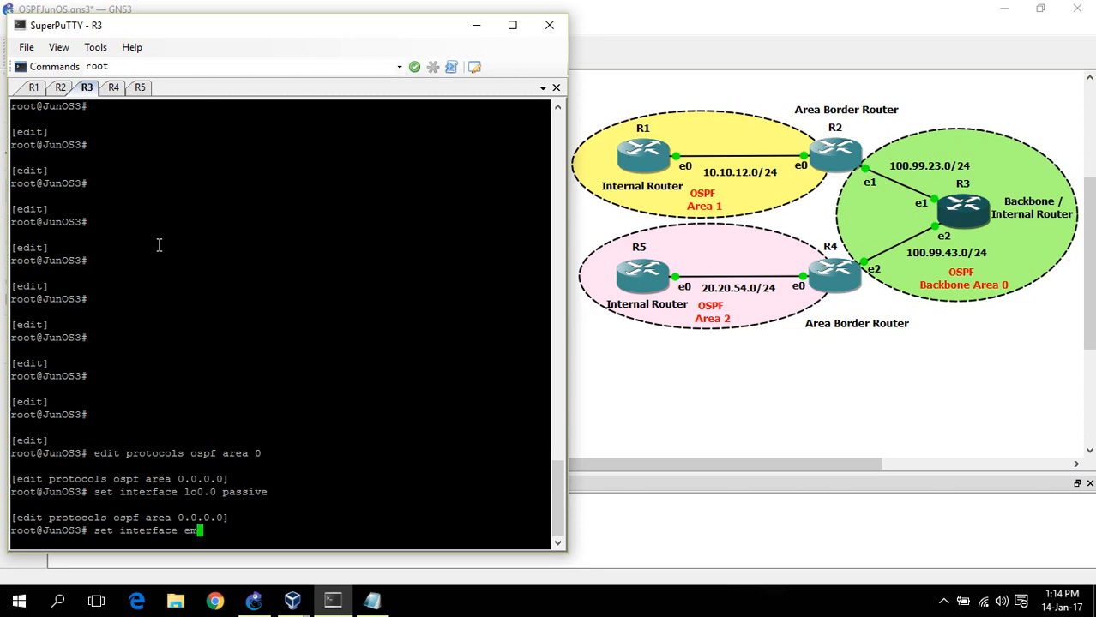
pyautogui.write('1.0')
pyautogui.write('set interface ')
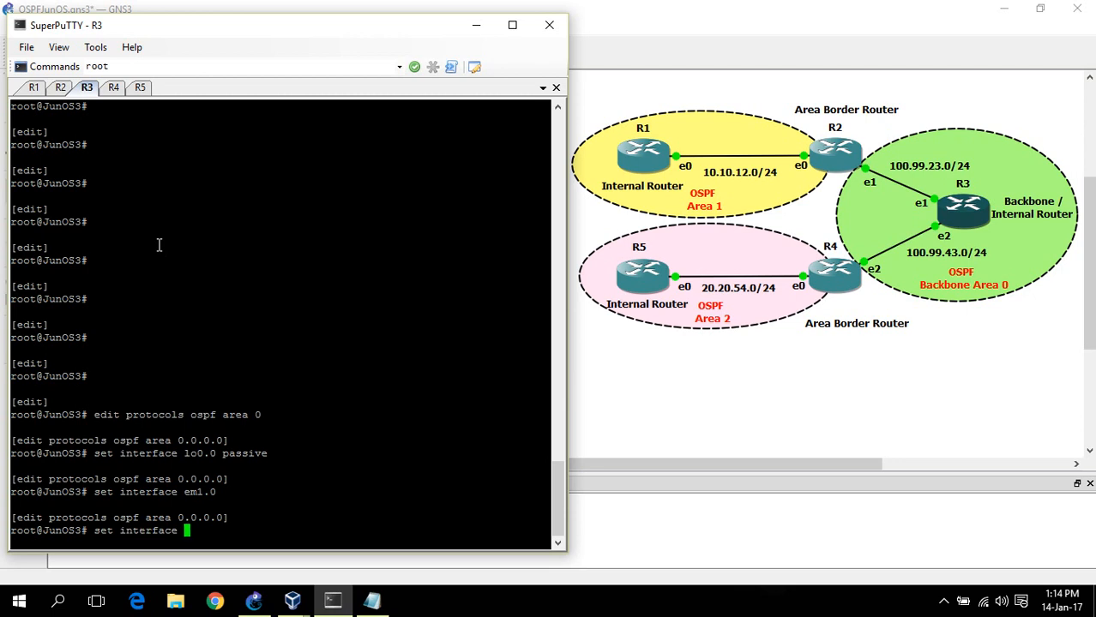
pyautogui.write('em2.0')
pyautogui.write('commit')
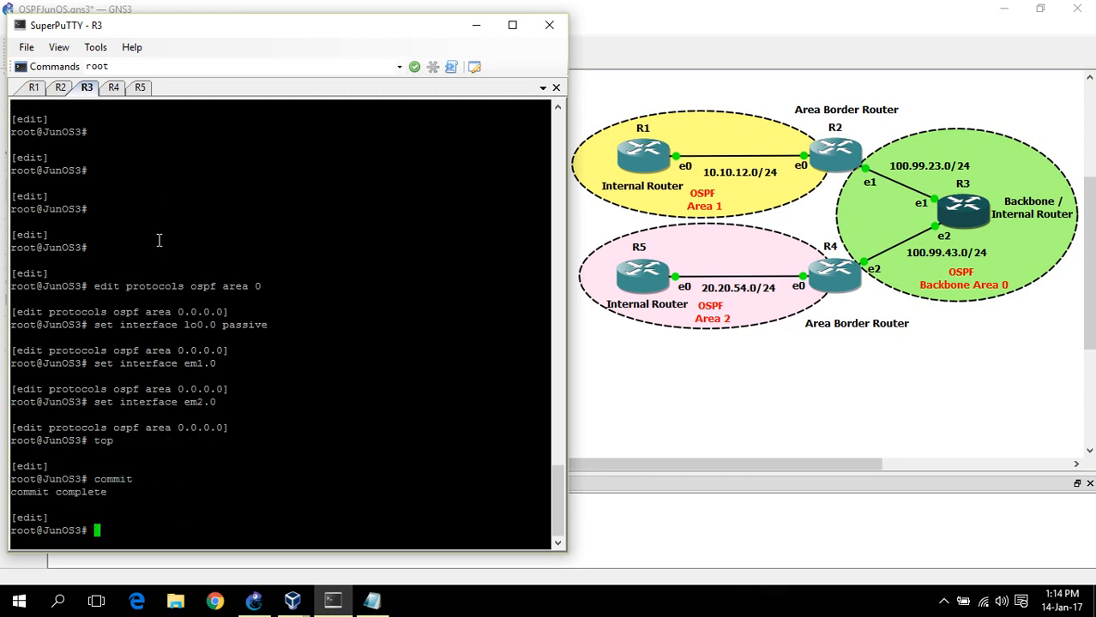
# On R4, put em2.0 and passive lo0.0 into OSPF area 0
pyautogui.click(113, 85)
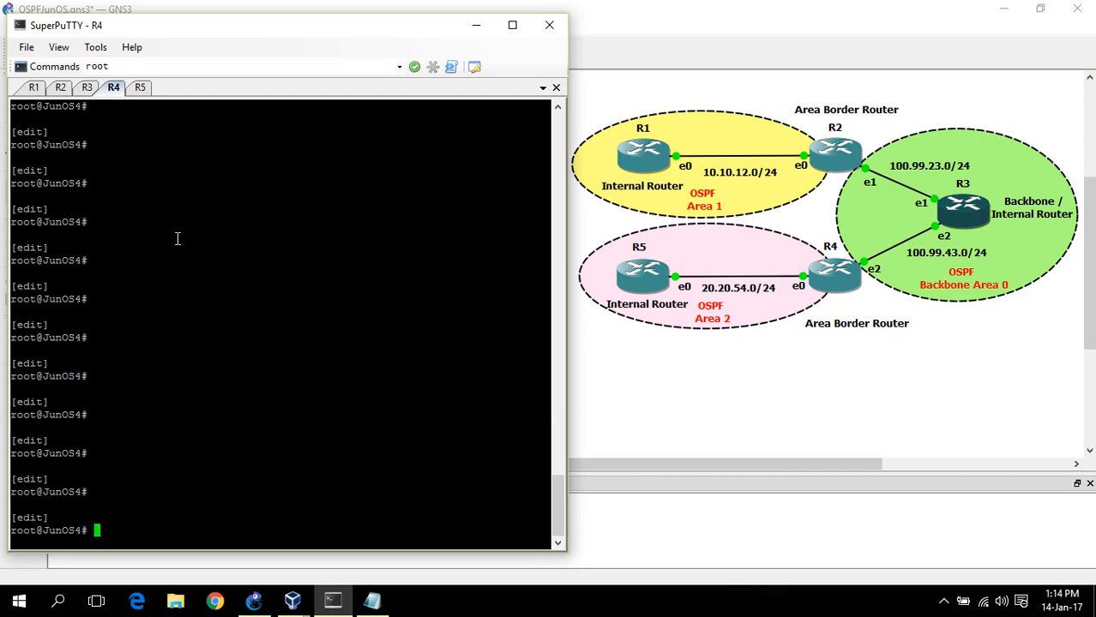
pyautogui.write('s')
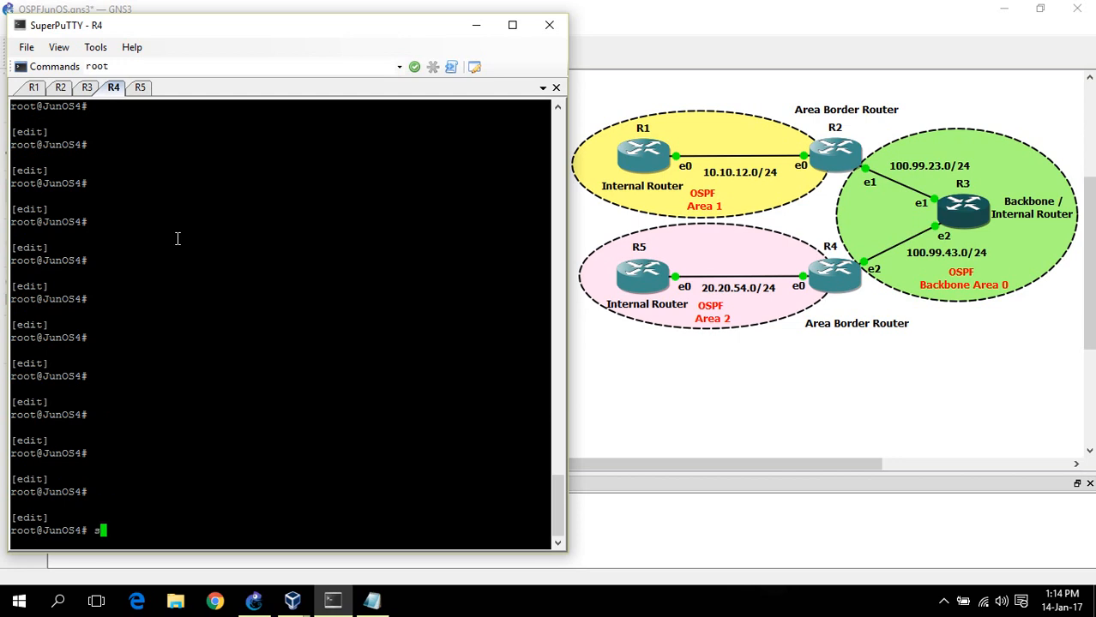
pyautogui.write('edit')
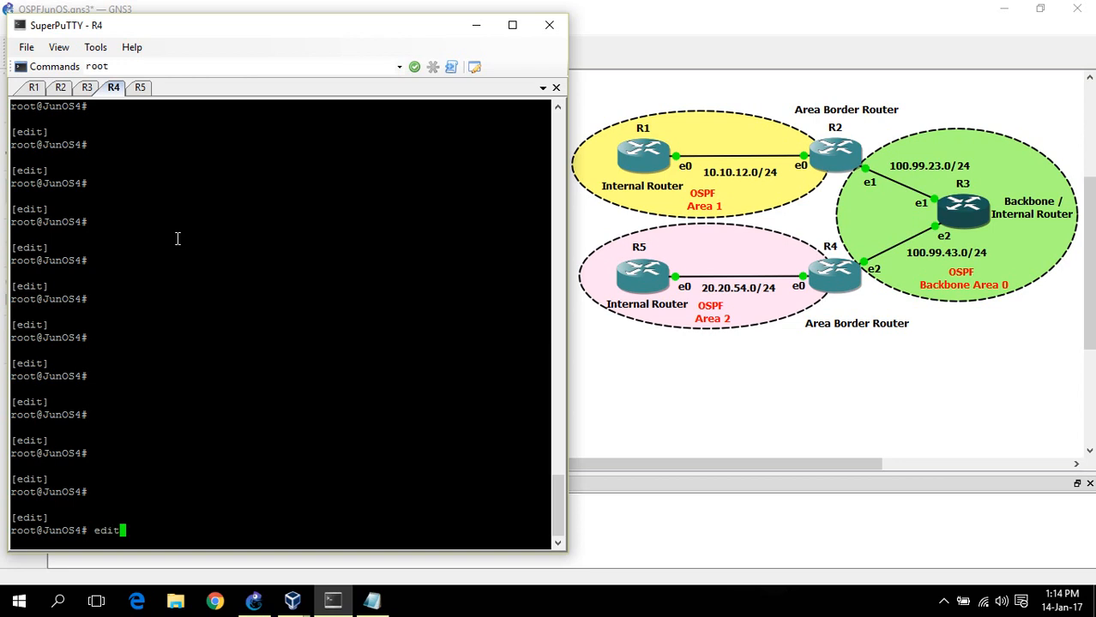
pyautogui.write('protocols ospf')
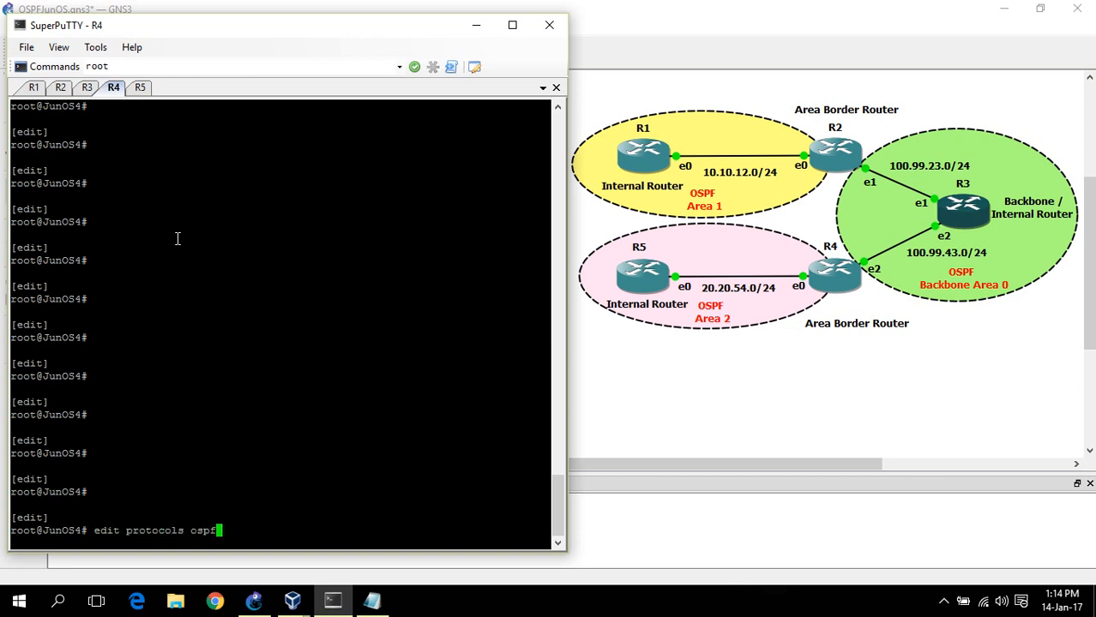
pyautogui.write('area')
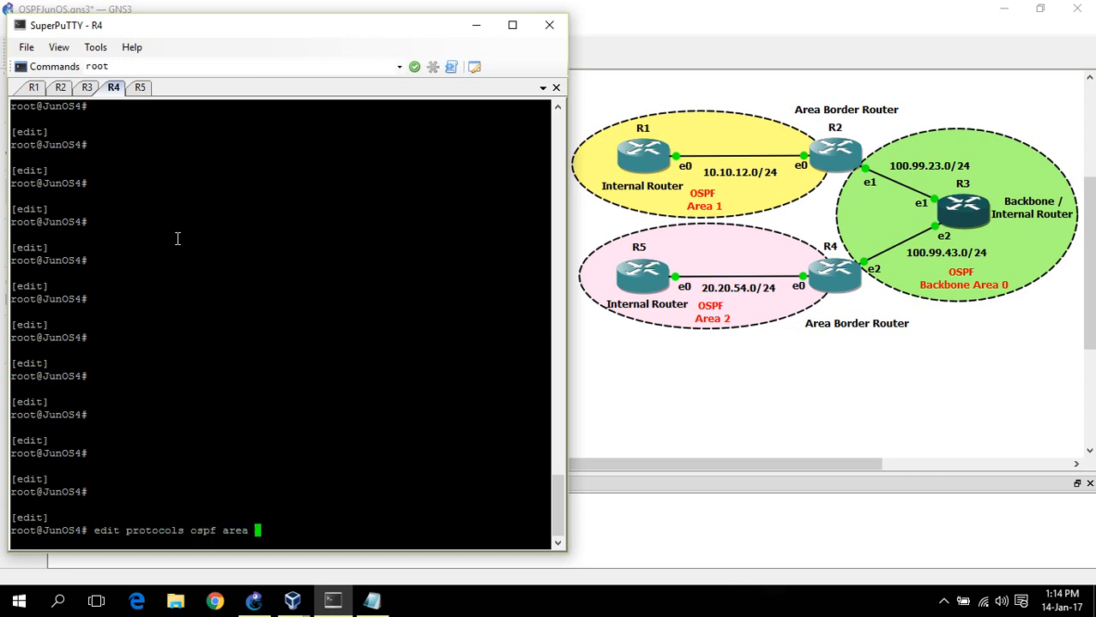
pyautogui.write('0')
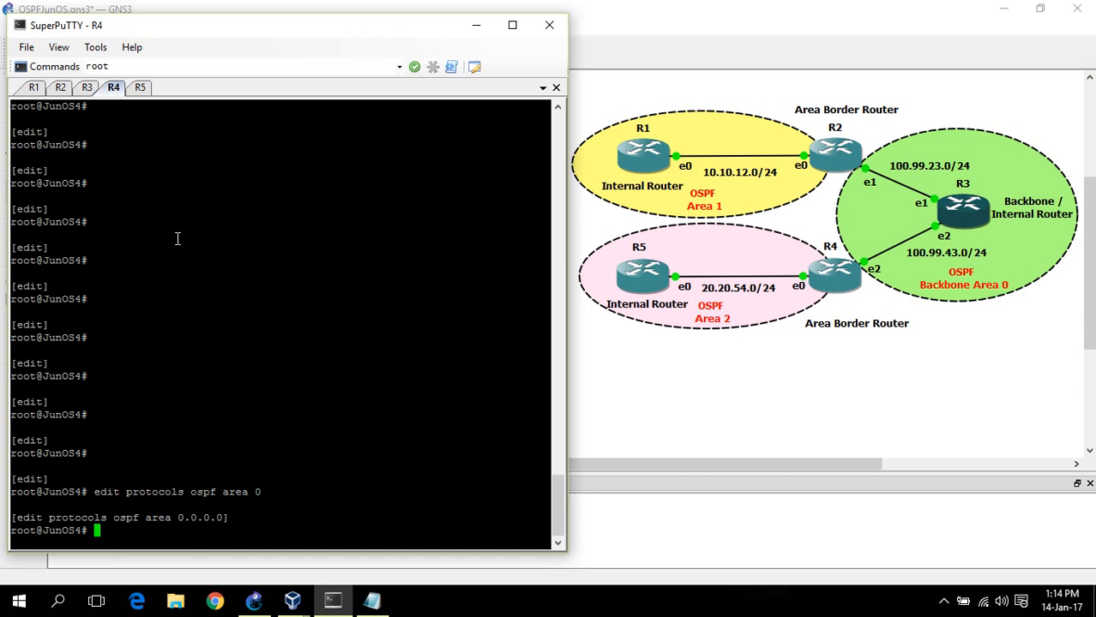
pyautogui.write('set interface e')
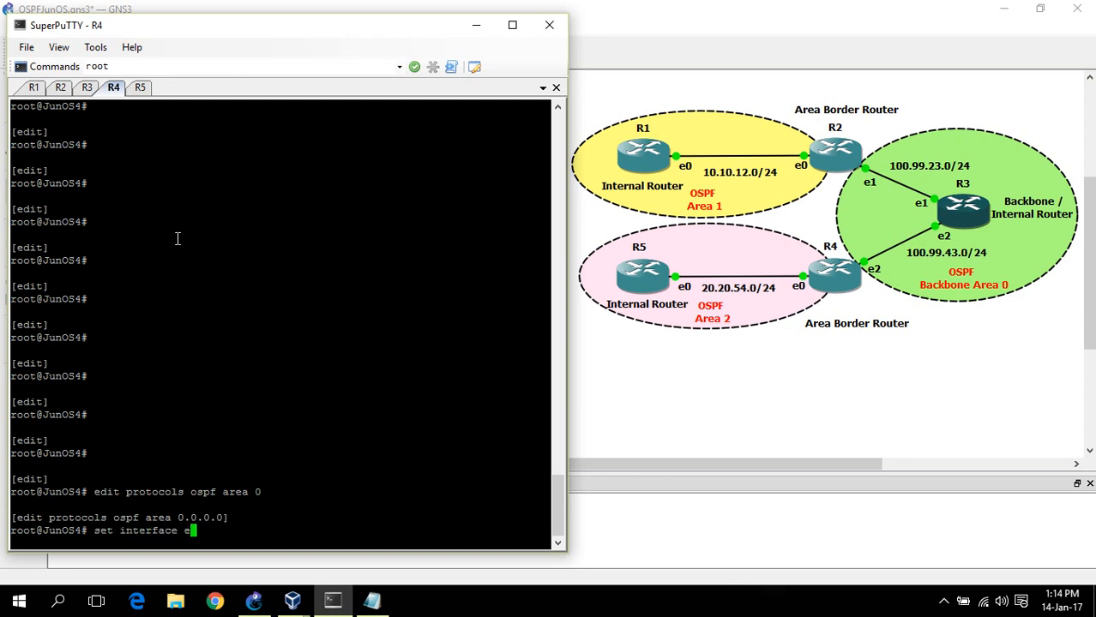
pyautogui.write('m')
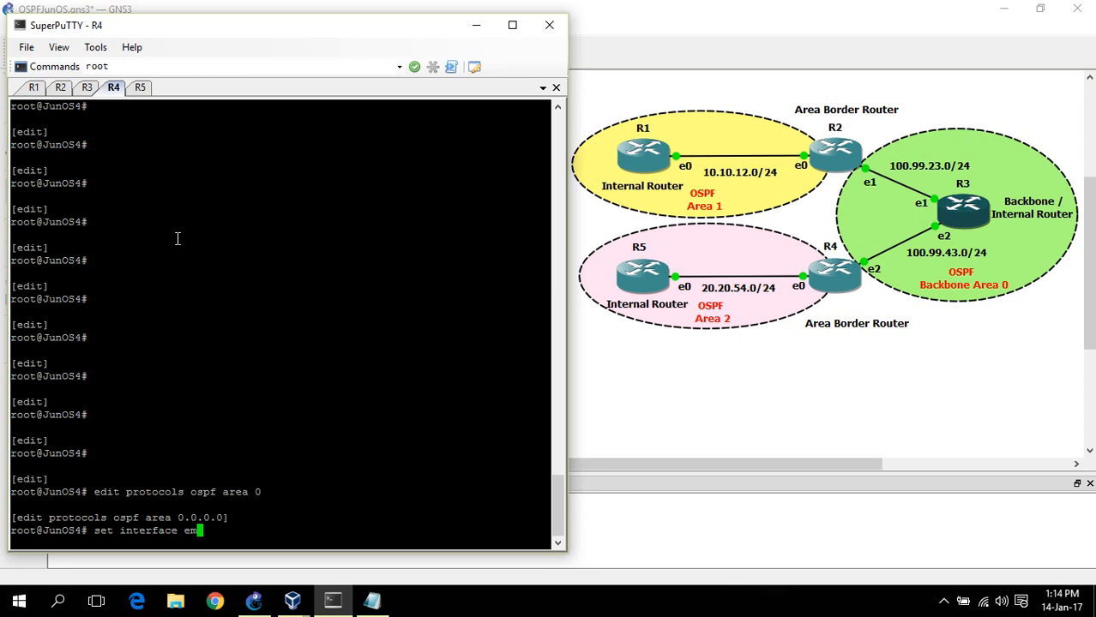
pyautogui.write('2.0')
pyautogui.write('set inter')
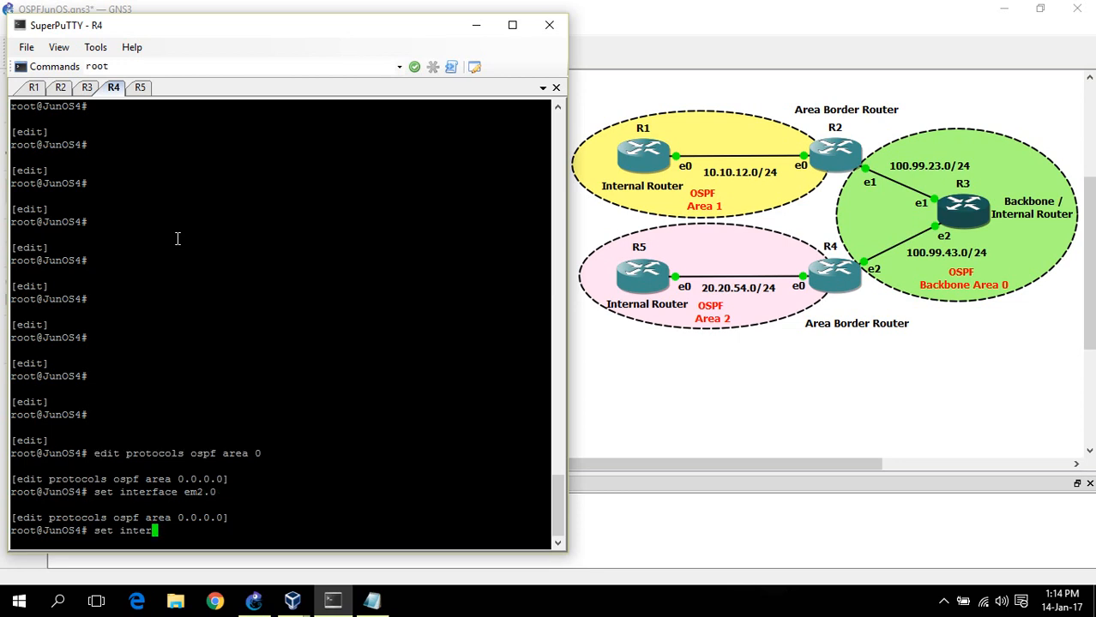
pyautogui.write('face lo0.0 passive')
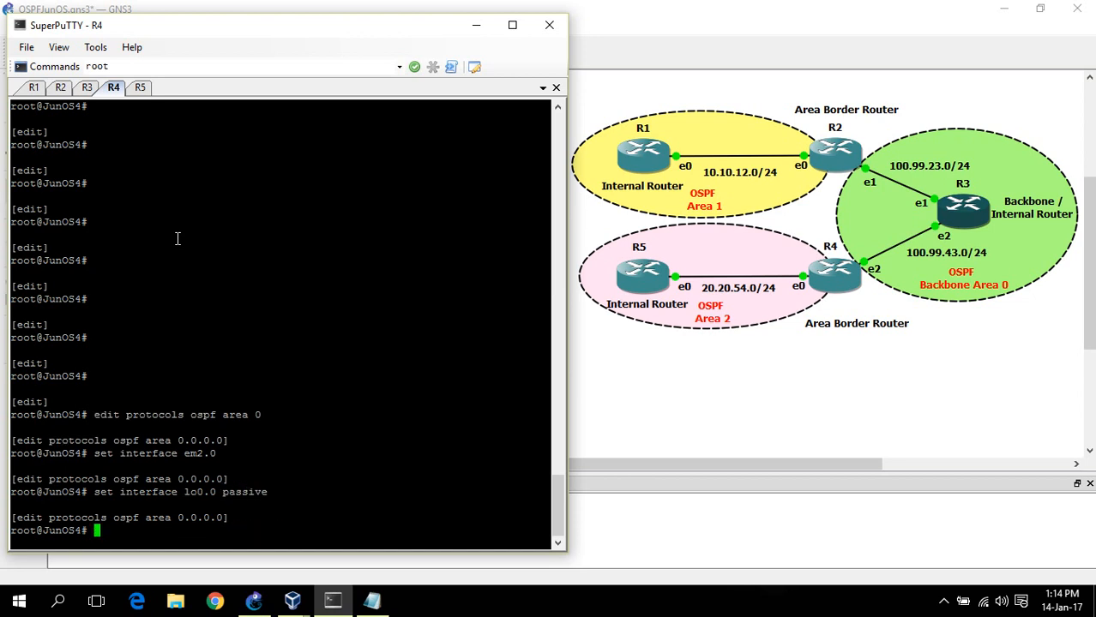
pyautogui.write('top')
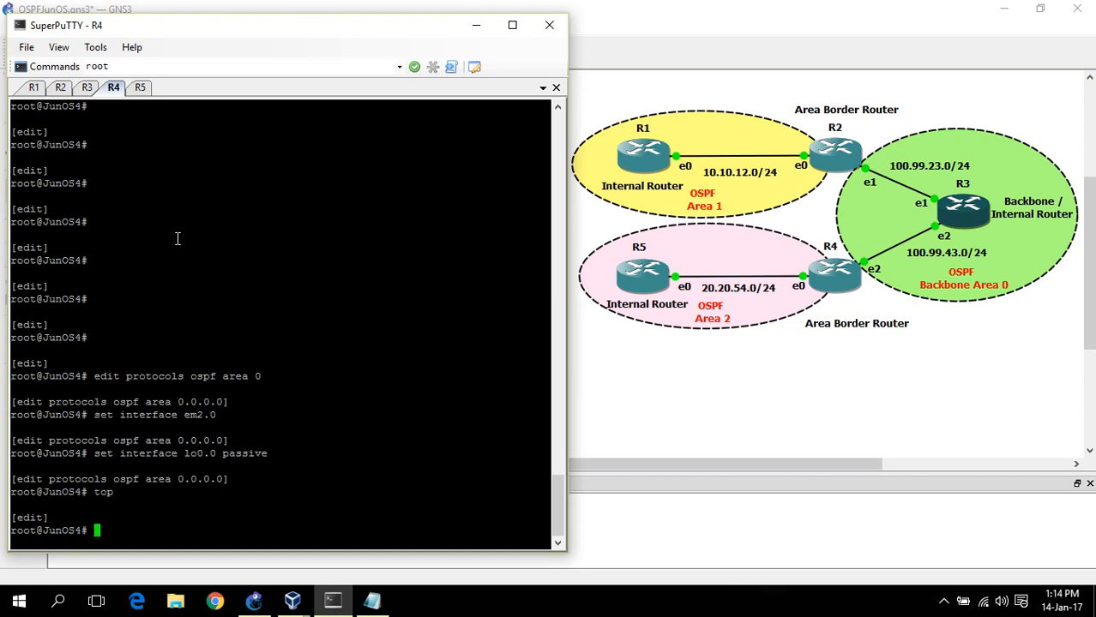
# Add R4's em0.0 to OSPF area 2 and commit the configuration
pyautogui.write('edit protocols')
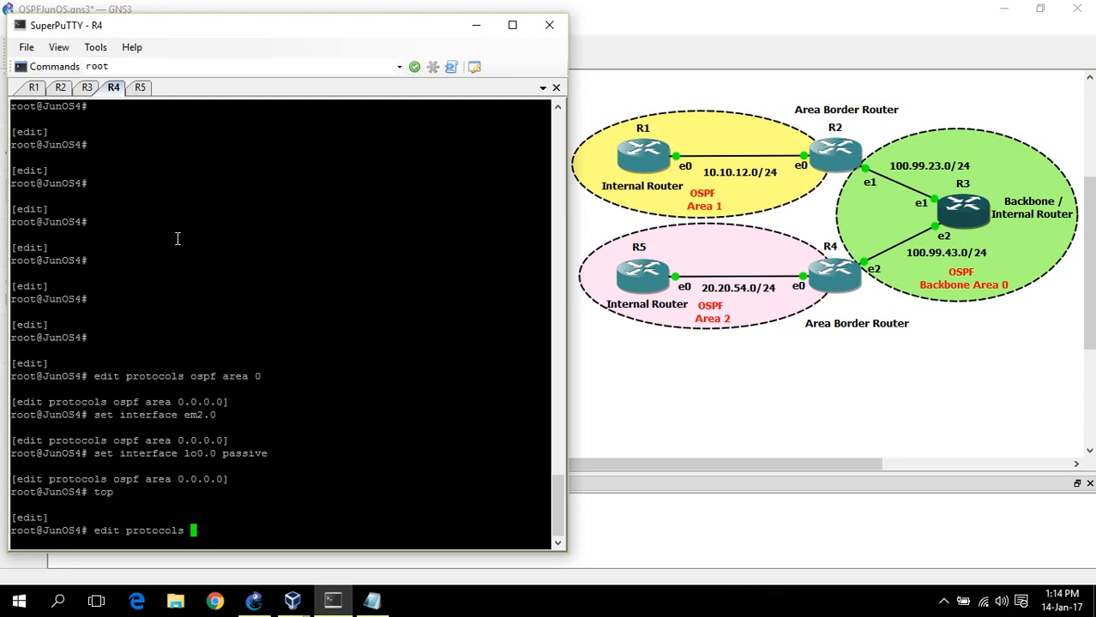
pyautogui.write('ospf 2')
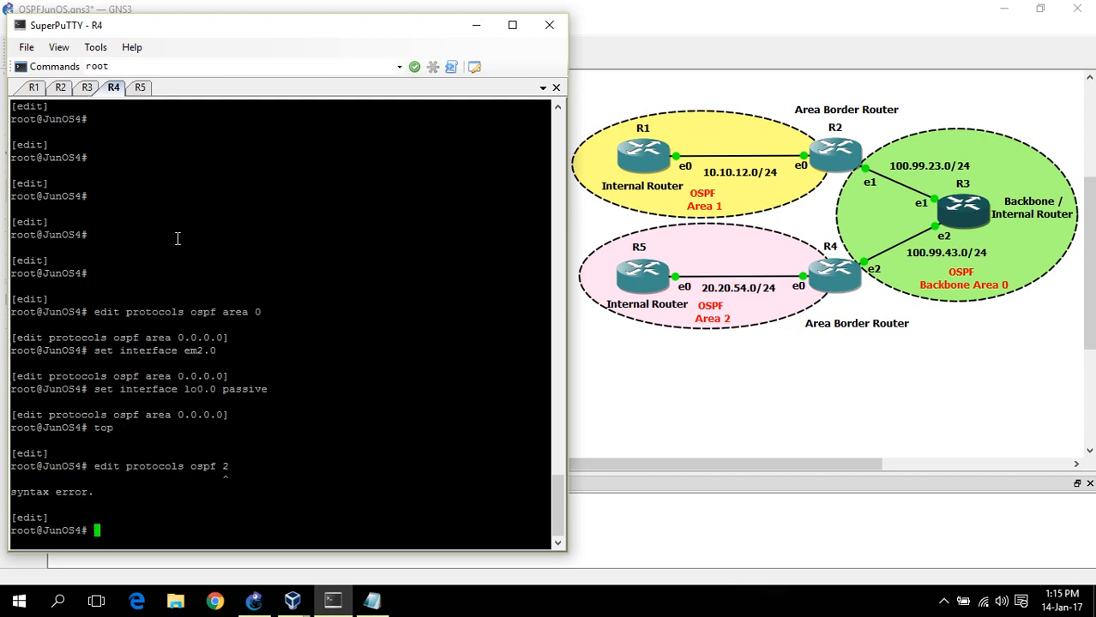
pyautogui.write('e')
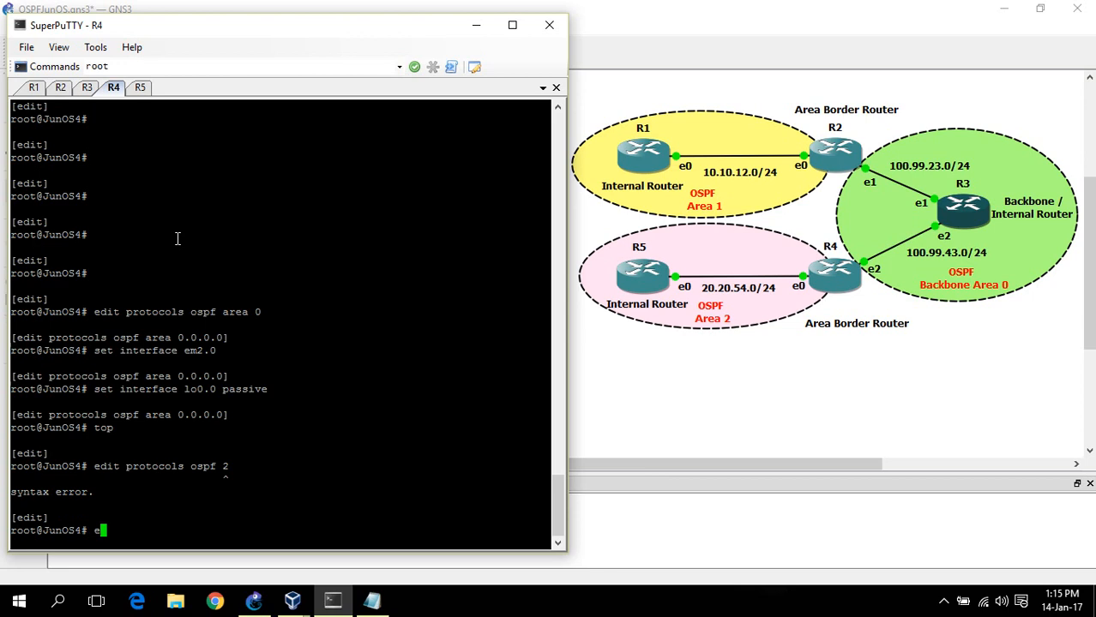
pyautogui.write('dit protocols ospf area 2')
pyautogui.write('set')
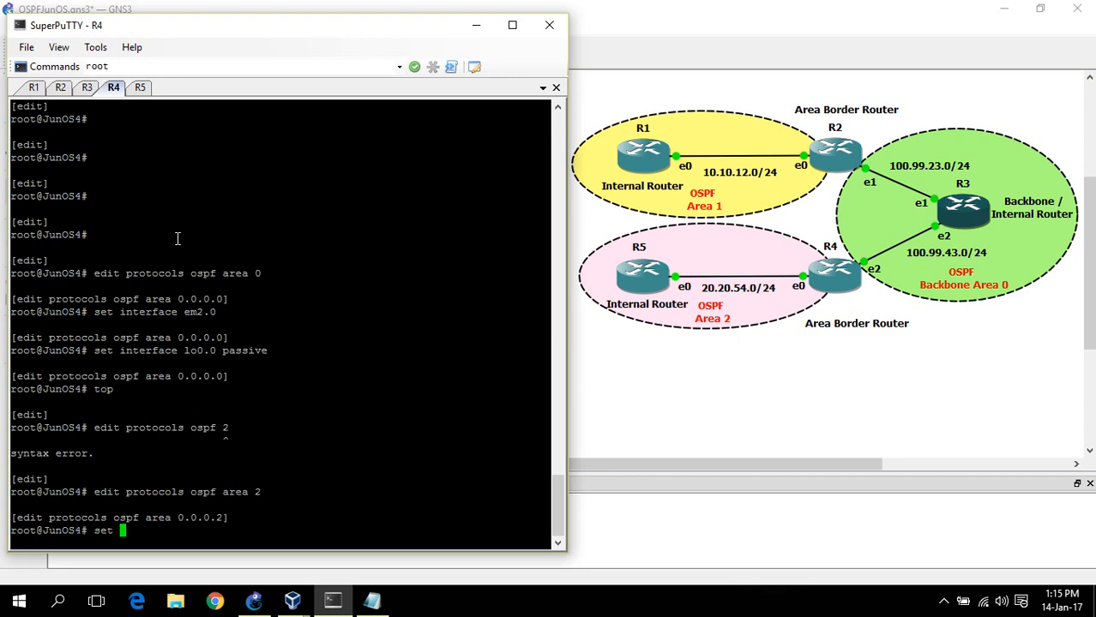
pyautogui.write('interface em0.0')
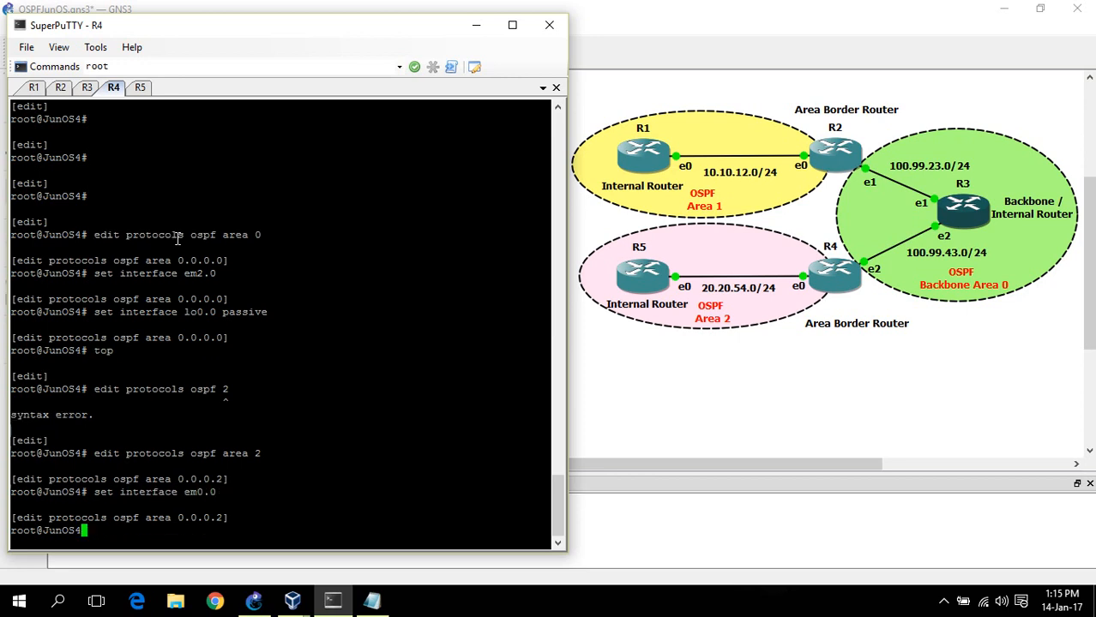
pyautogui.write('commit')
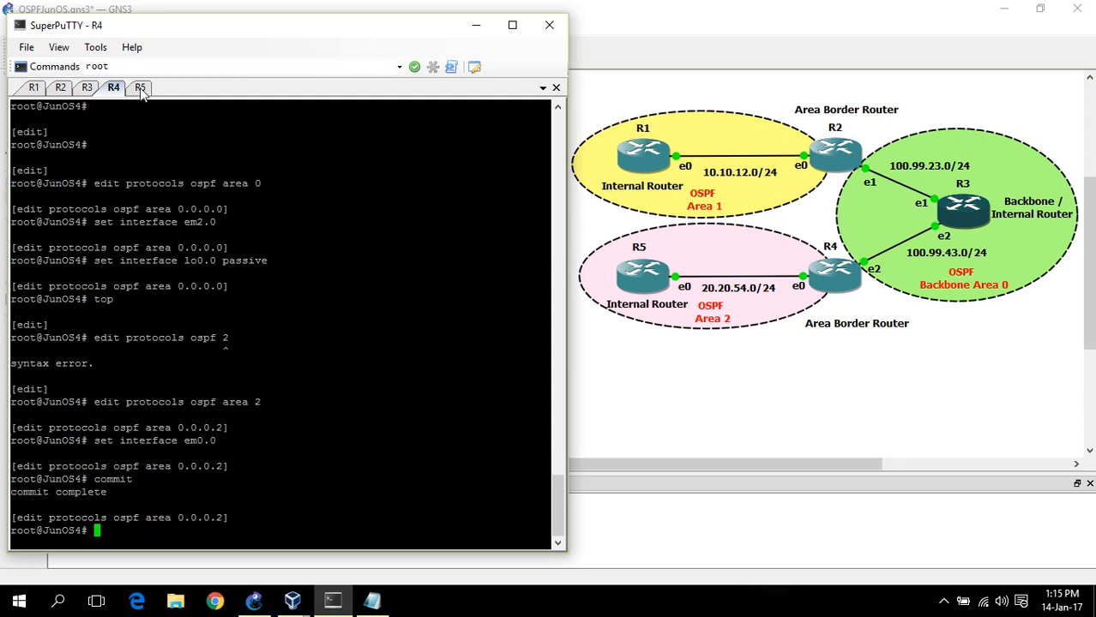
# On R5, add em0.0 and passive lo0.0 to OSPF area 2 and commit
pyautogui.click(140, 86)
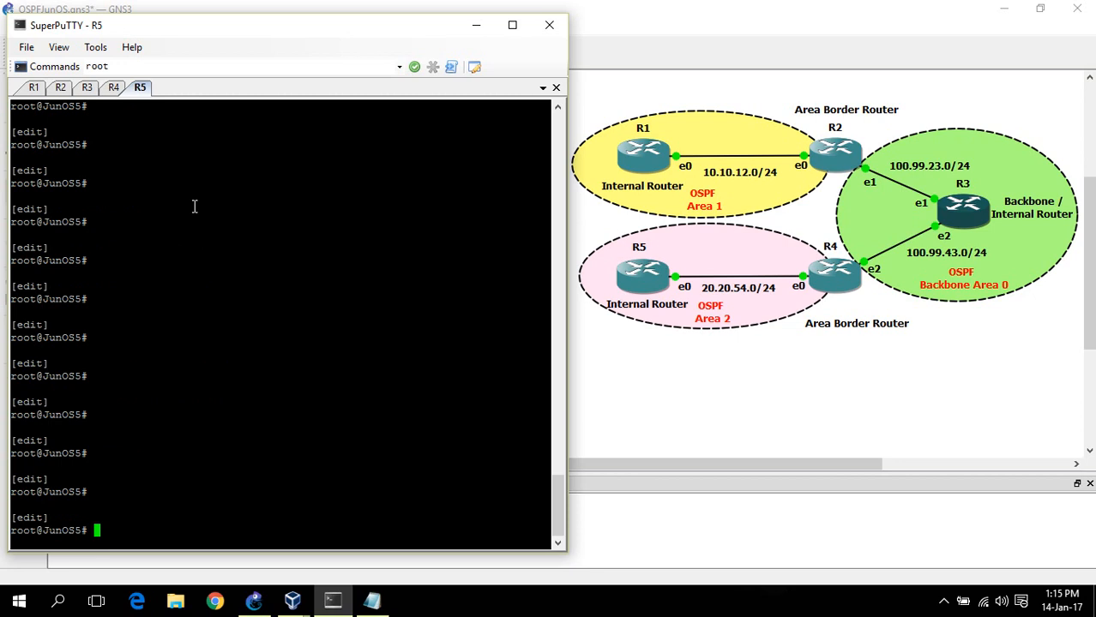
pyautogui.write('edit protocols ospf area 2')
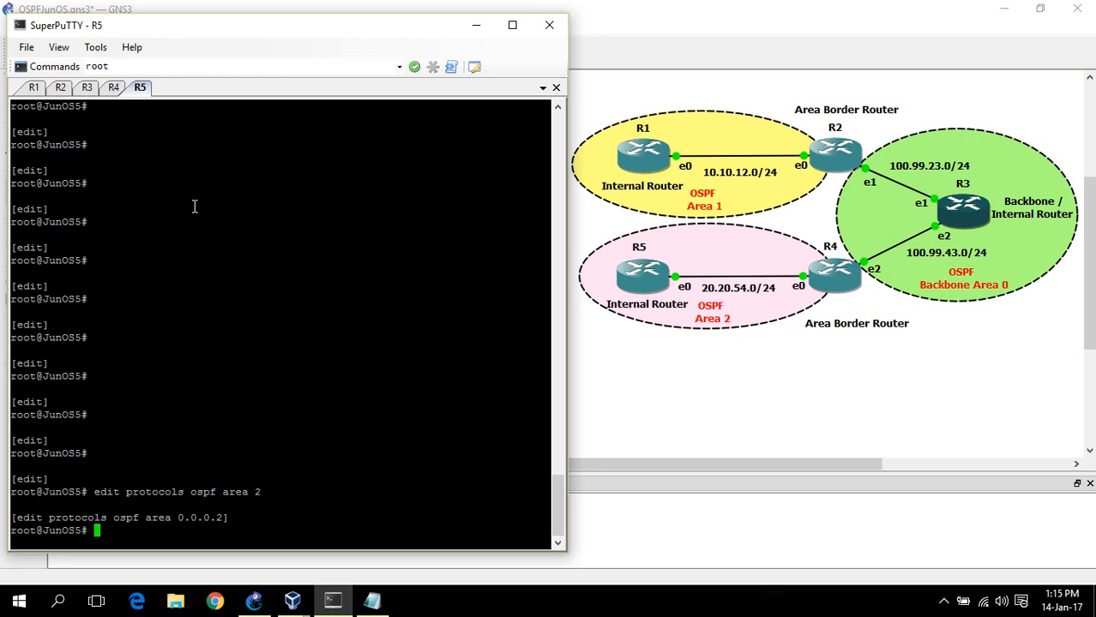
pyautogui.write('set interface')
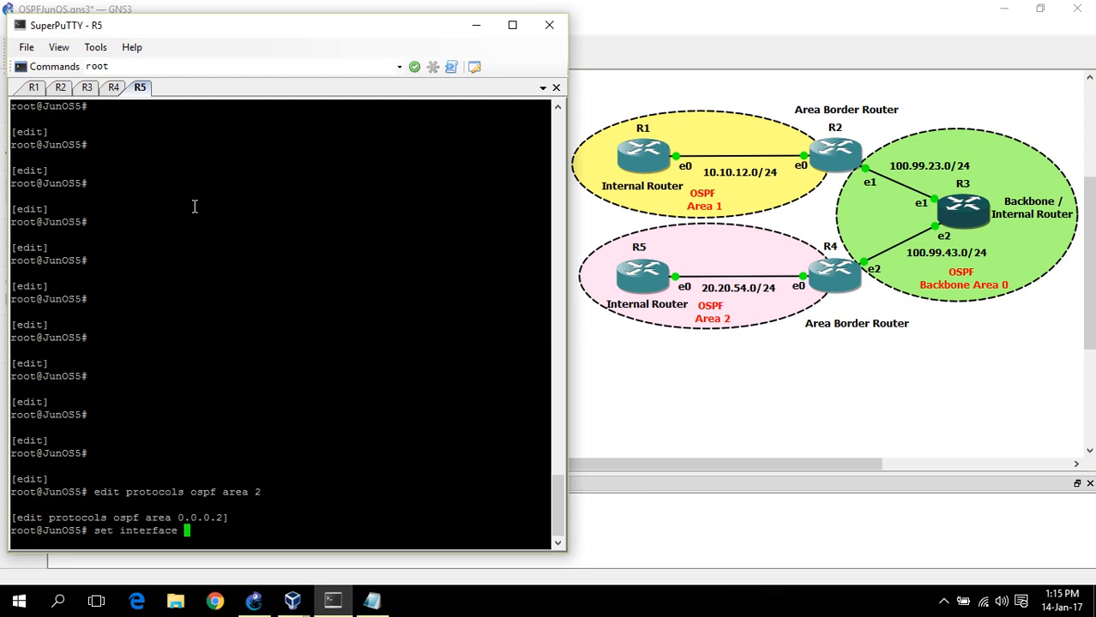
pyautogui.write('em0.0')
pyautogui.write('set')
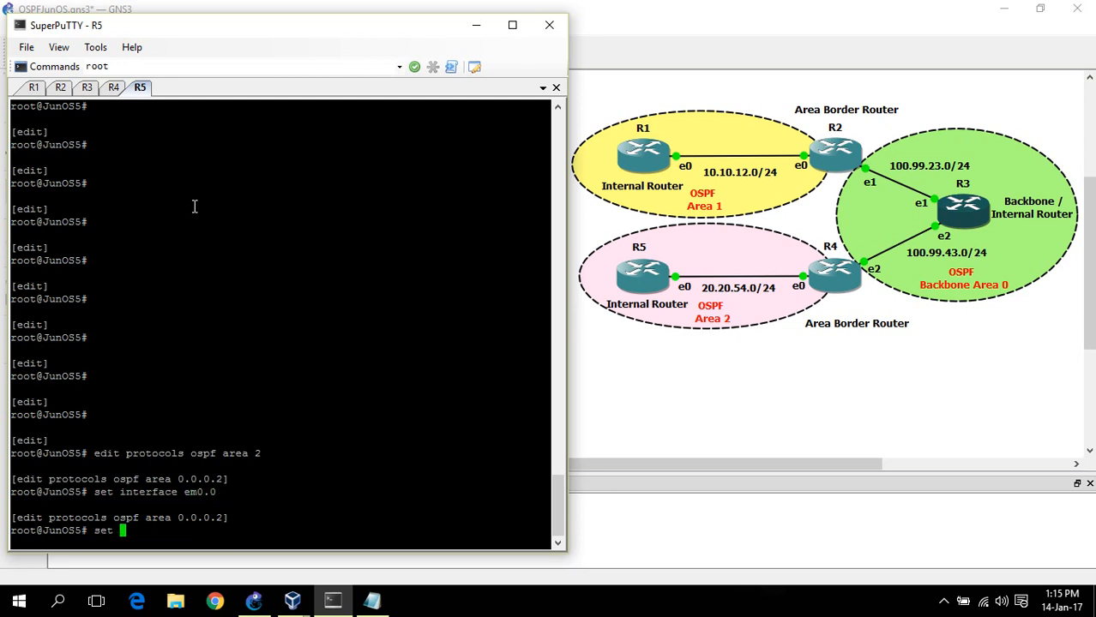
pyautogui.write('interface l')
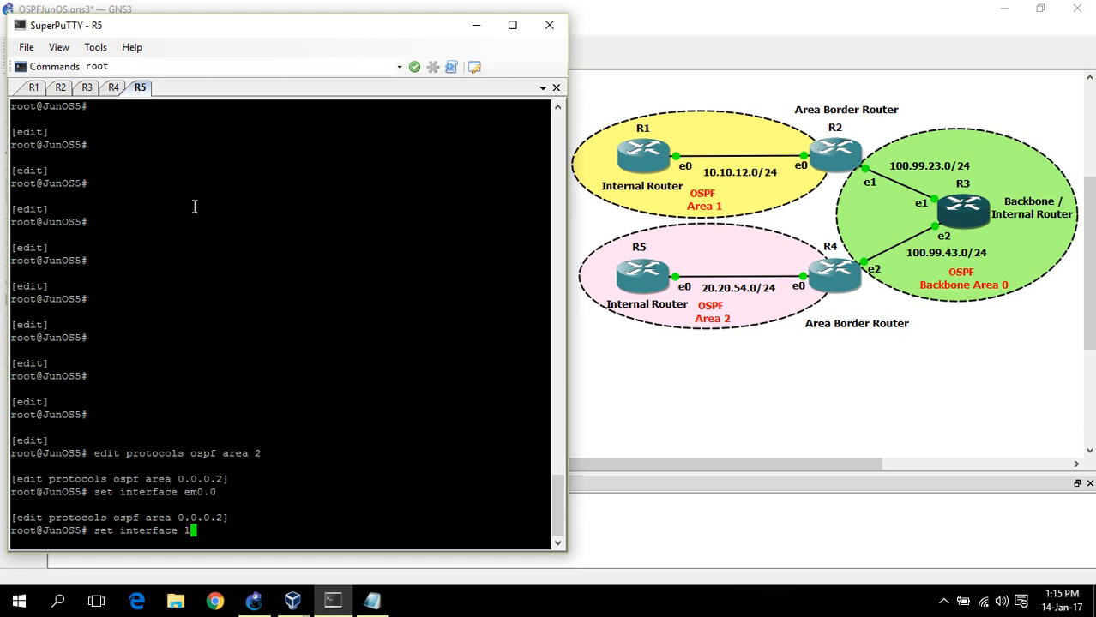
pyautogui.write('o0.0 pas')
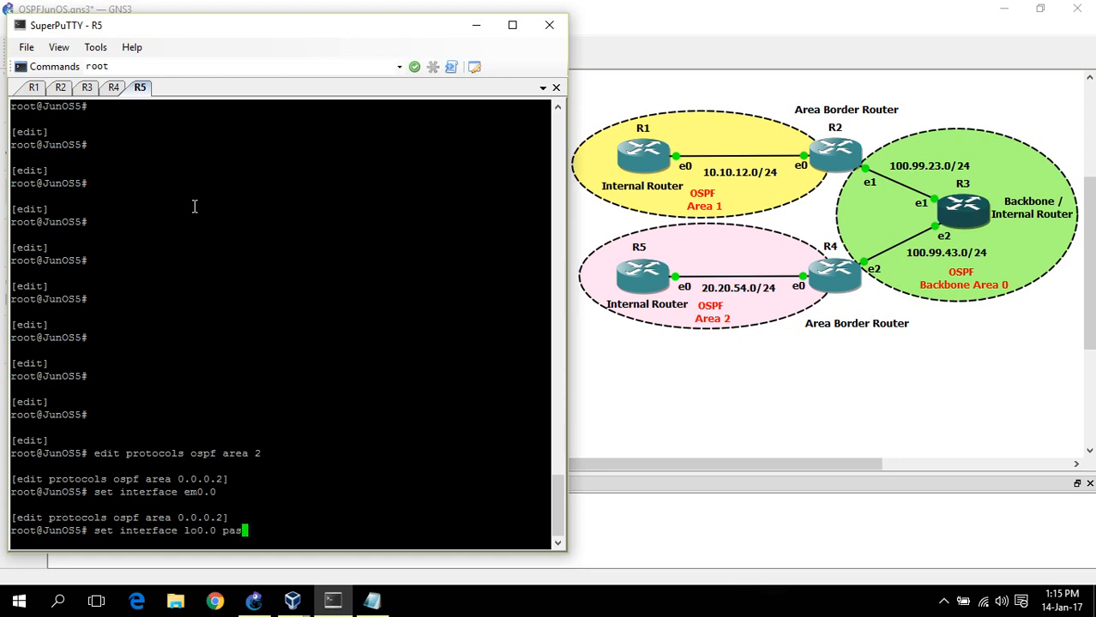
pyautogui.write('a')
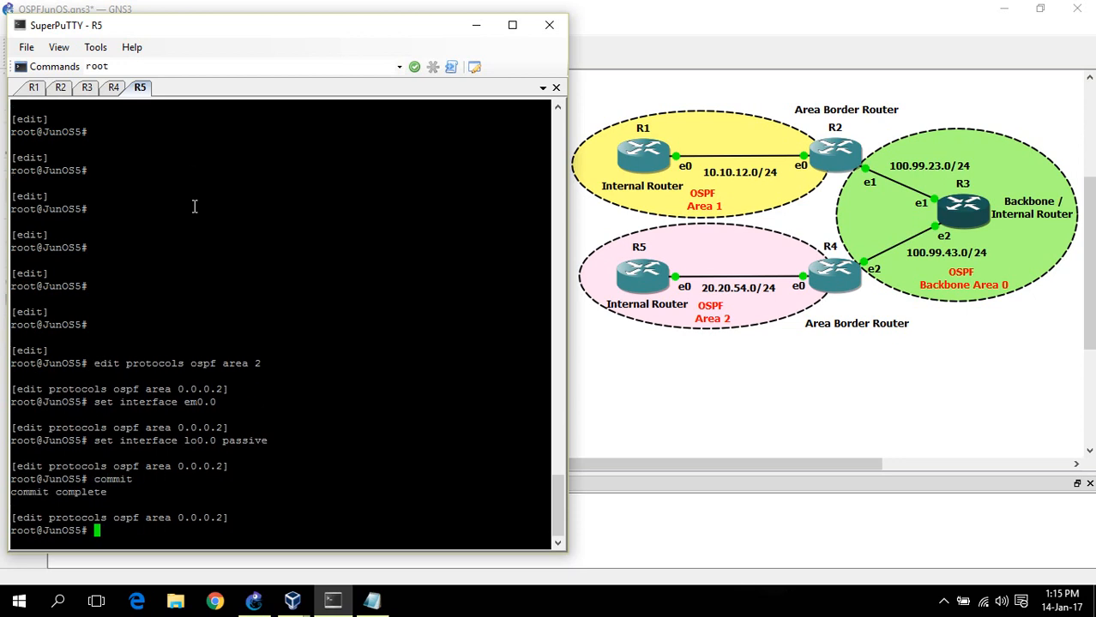
pyautogui.write('top')
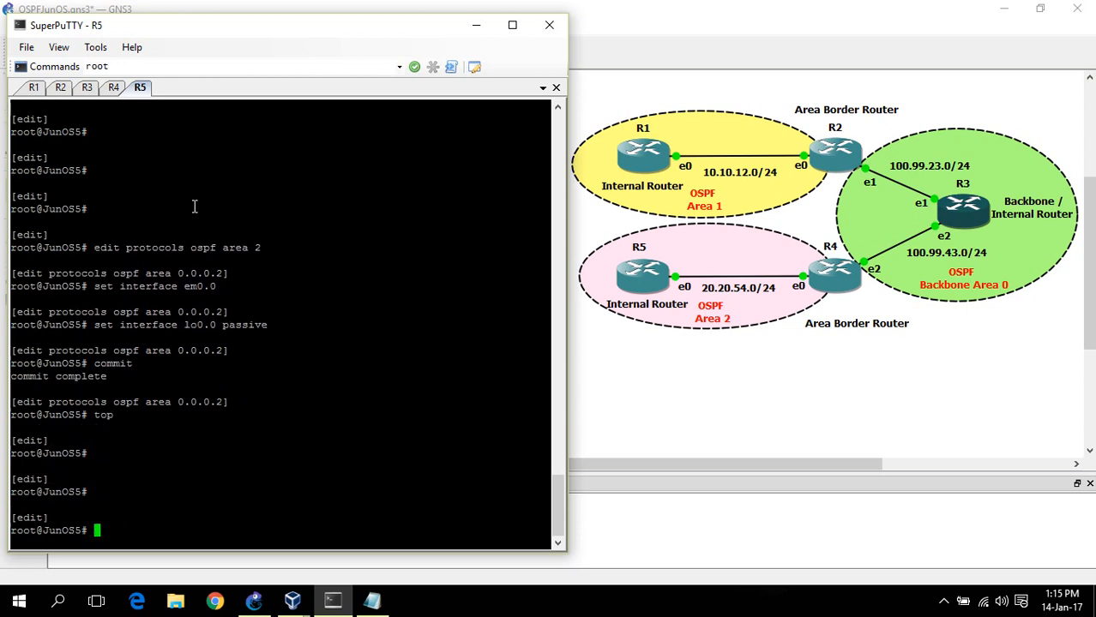
# Run show route protocol ospf on R5 to list routes learned via 20.20.54.4
pyautogui.write('run')
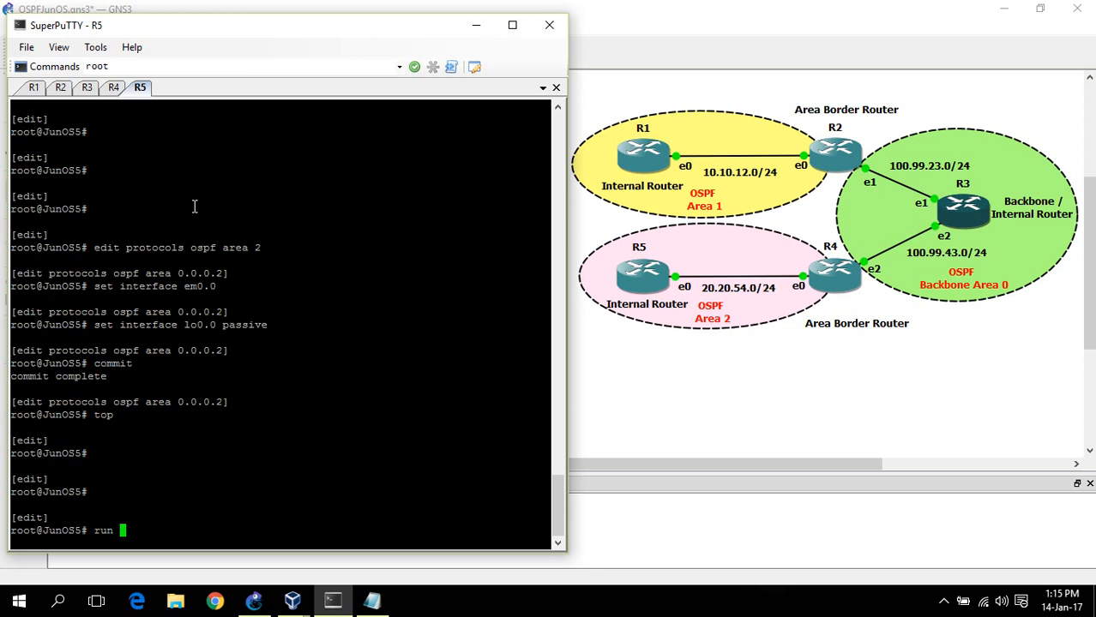
pyautogui.write('show route protocol ospf')
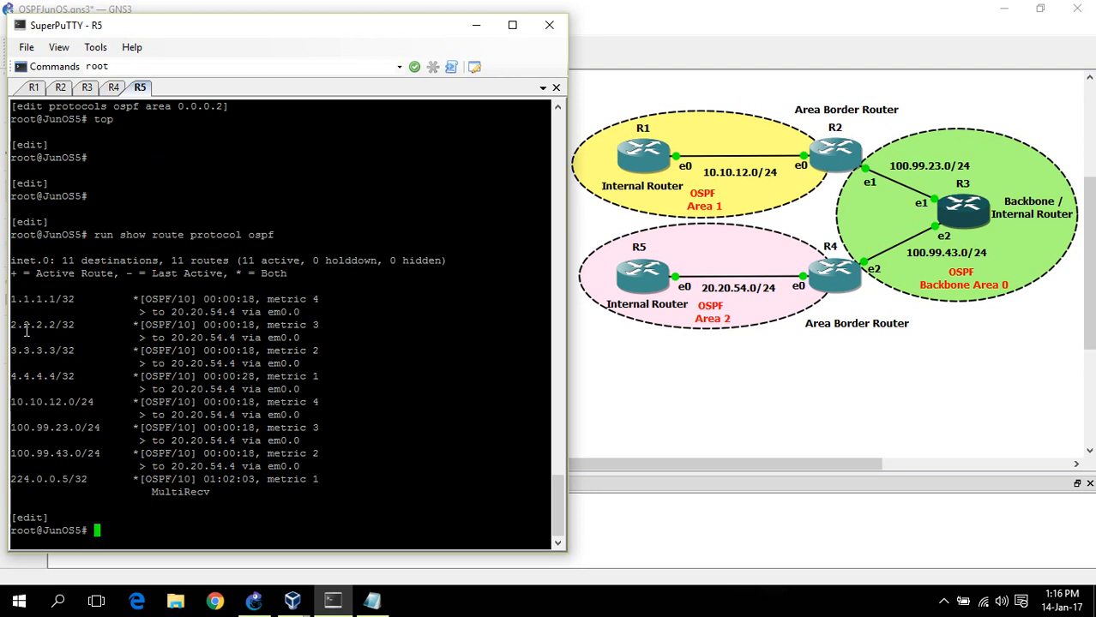
pyautogui.moveTo(28, 376)
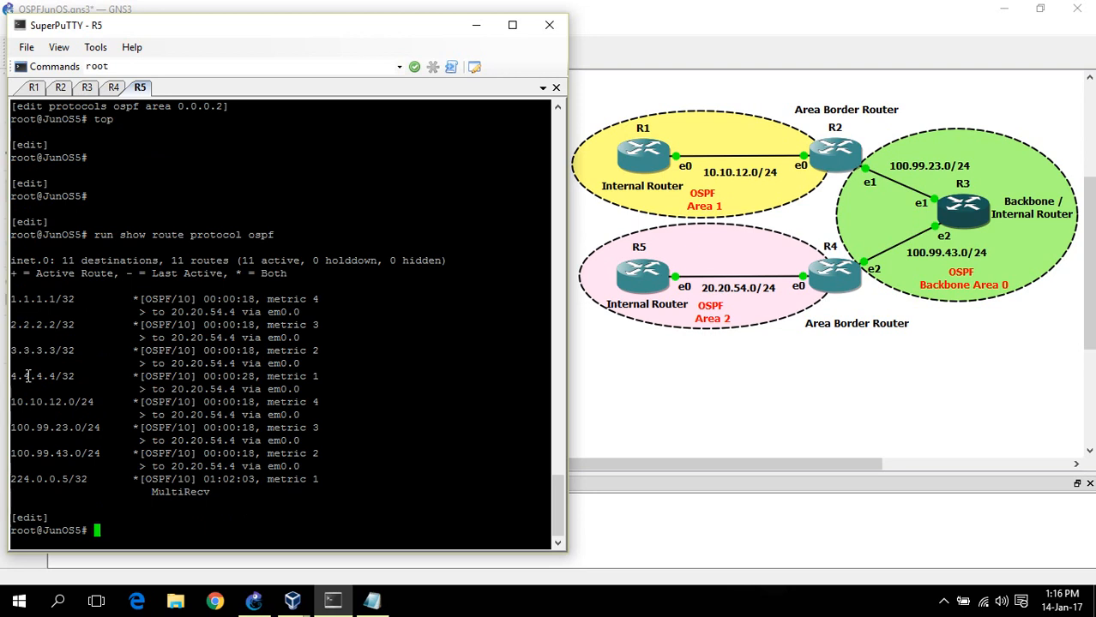
pyautogui.moveTo(394, 305)
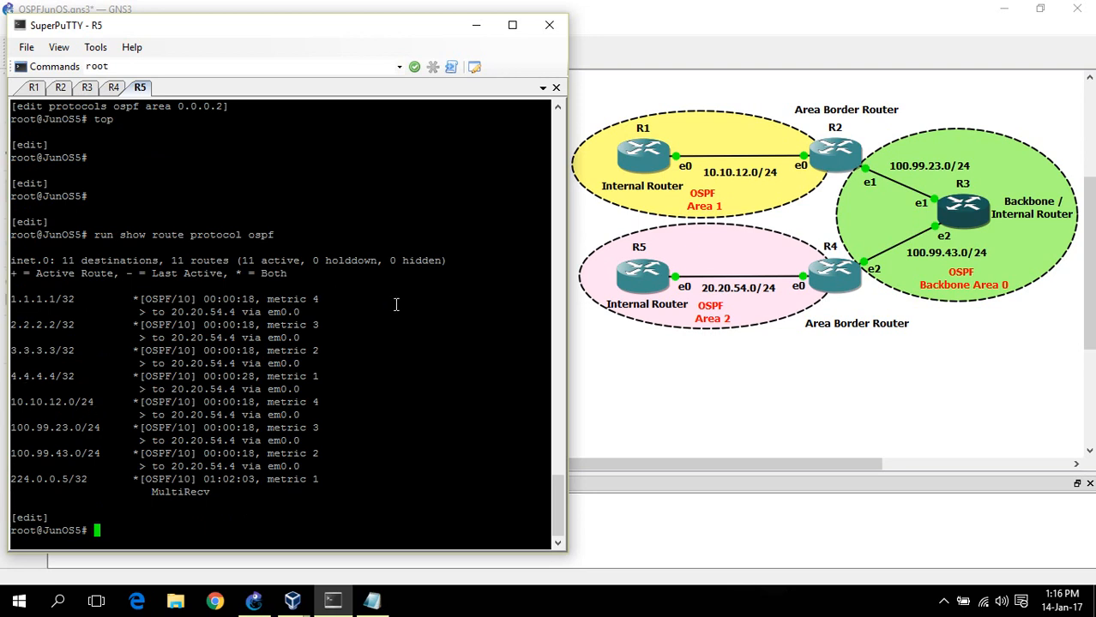
pyautogui.moveTo(494, 333)
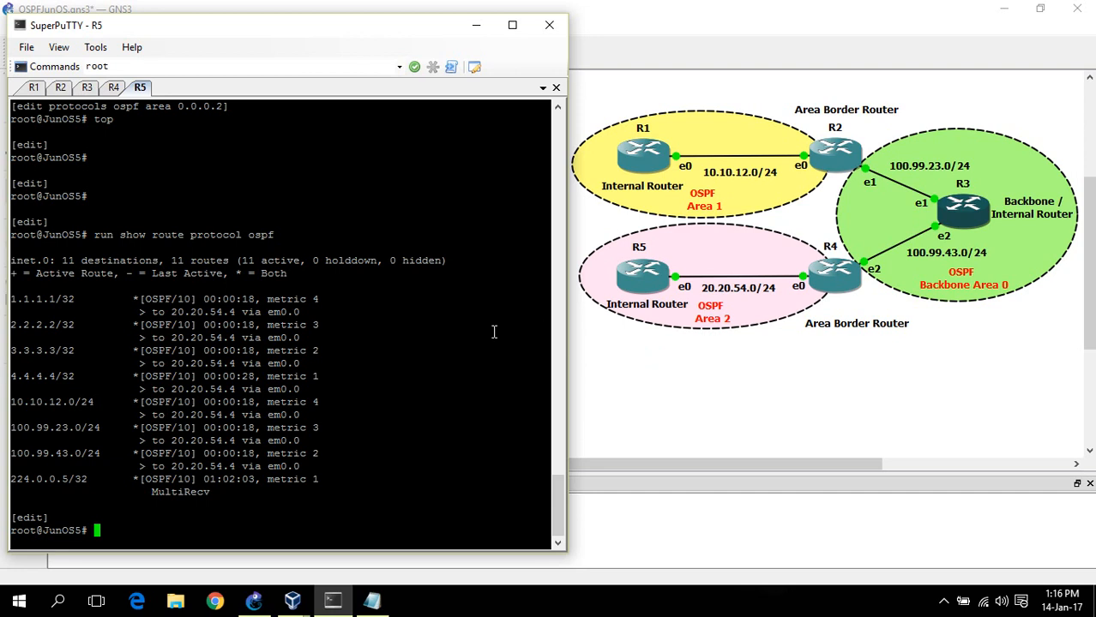
pyautogui.moveTo(8, 300)
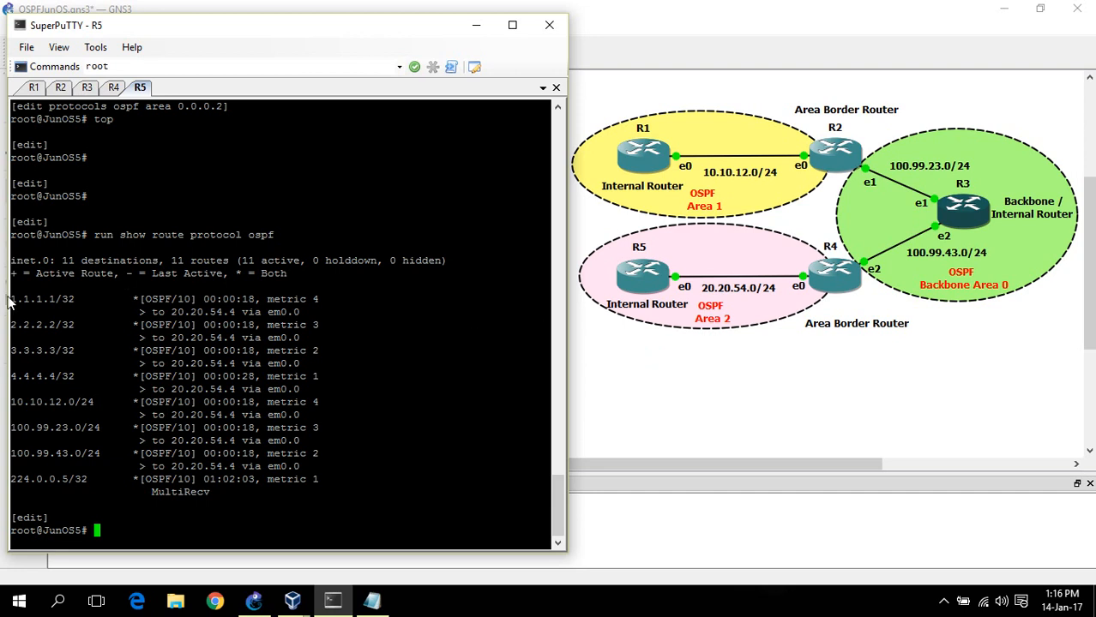
pyautogui.moveTo(11, 300)
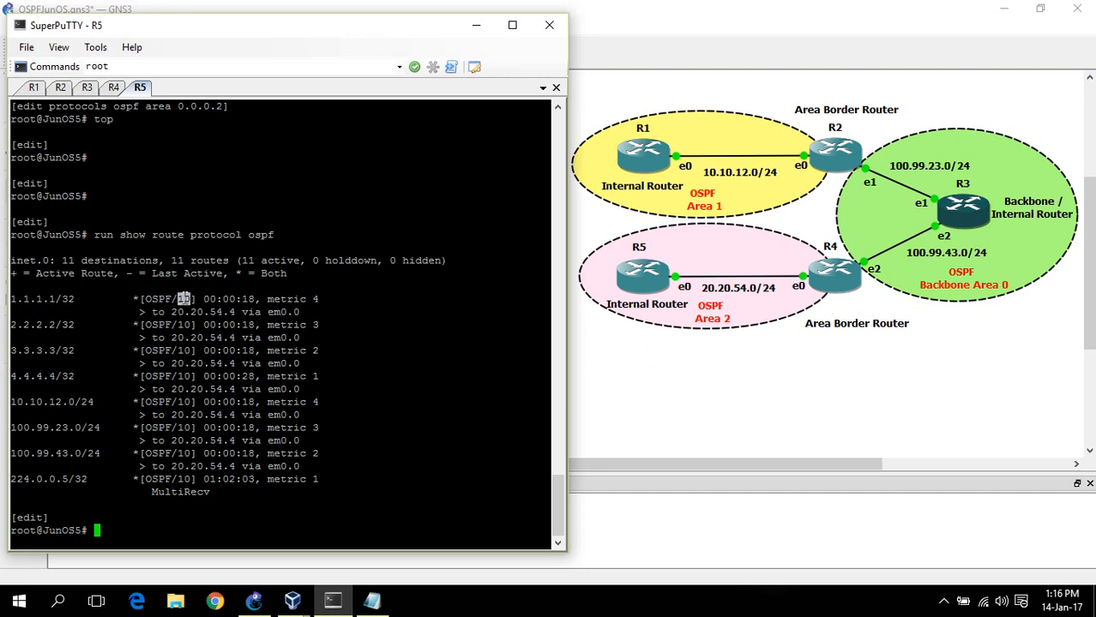
pyautogui.moveTo(268, 284)
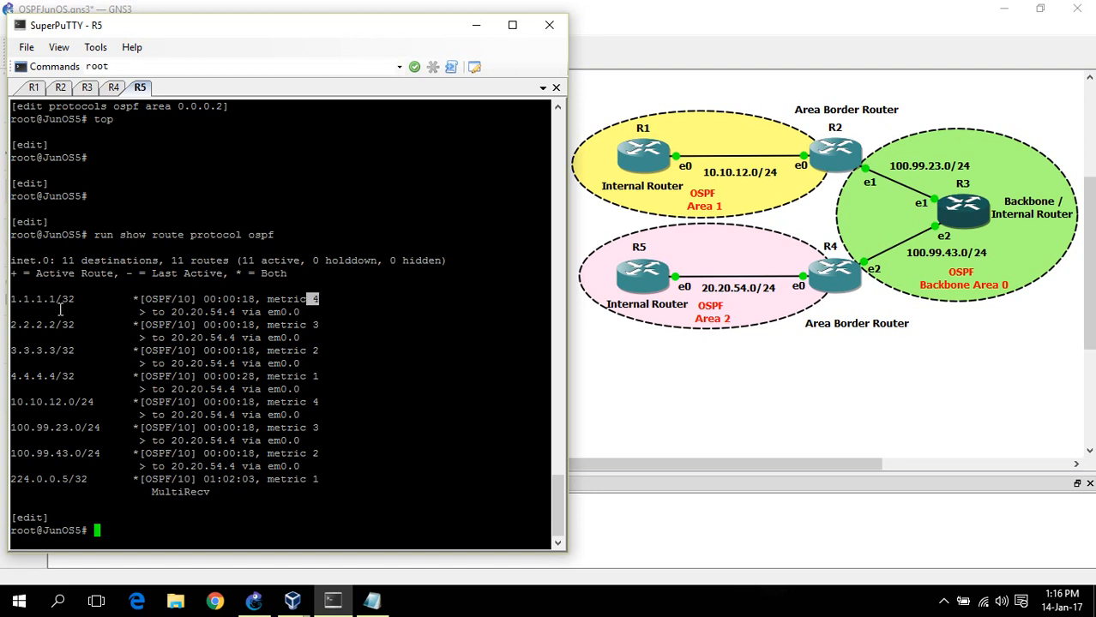
pyautogui.moveTo(333, 310)
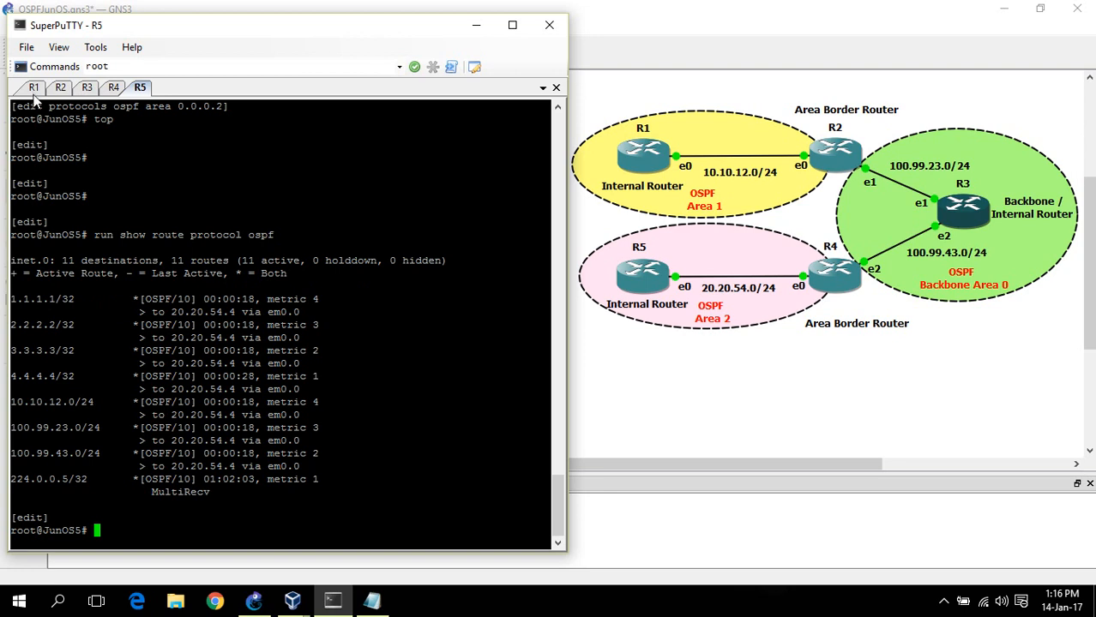
pyautogui.moveTo(103, 350)
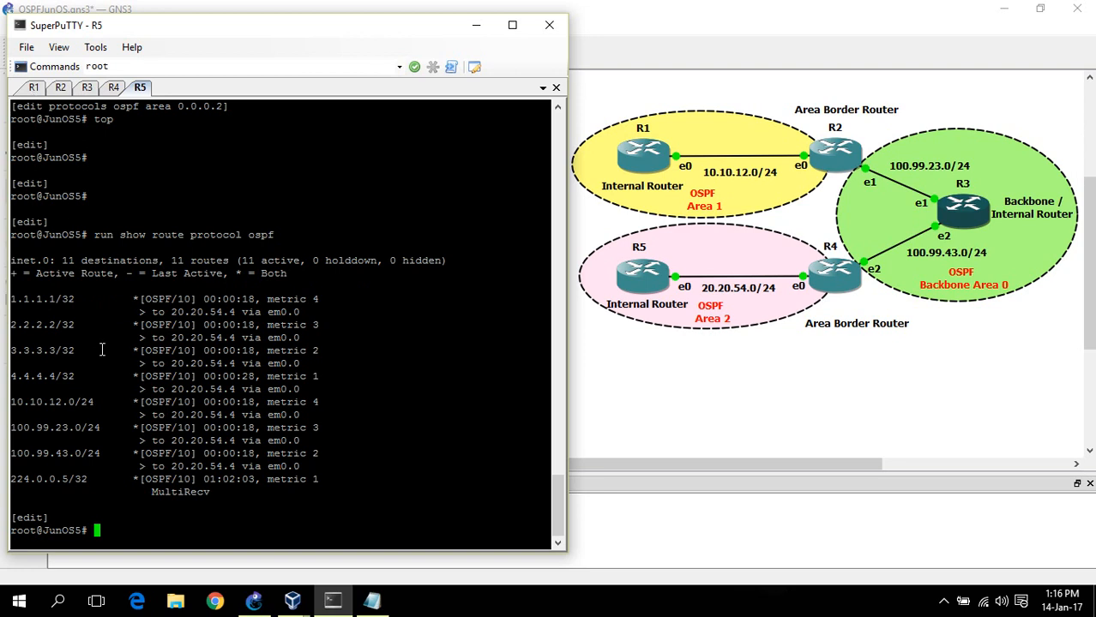
# Run show ospf interface detail on R5, showing DR and BDR on em0.0
pyautogui.write('show')
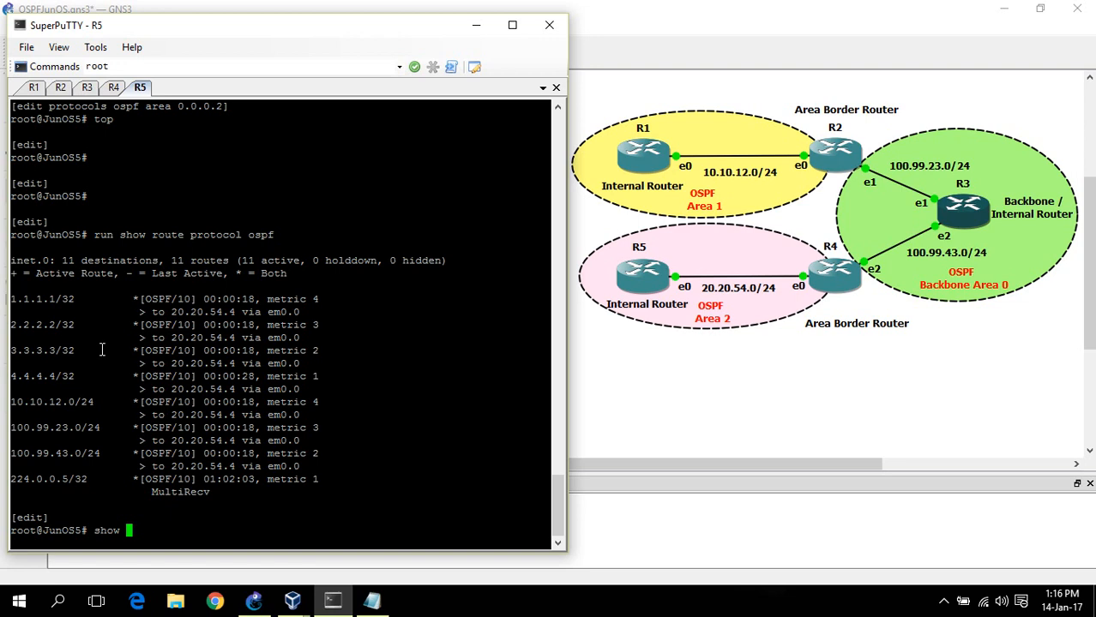
pyautogui.write('run sh')
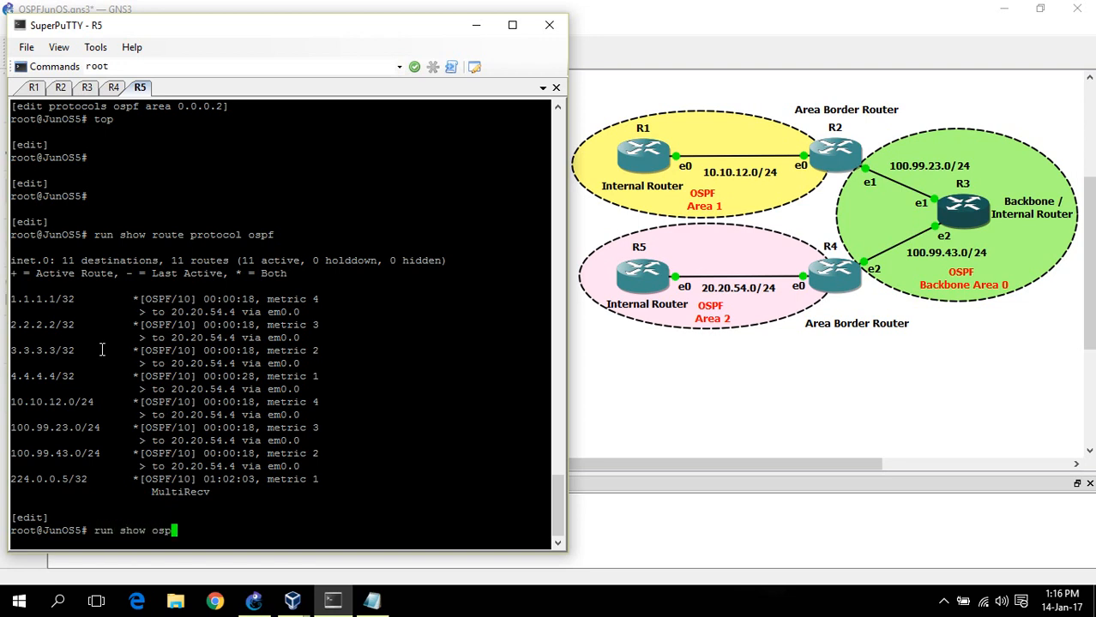
pyautogui.write('interface detail')
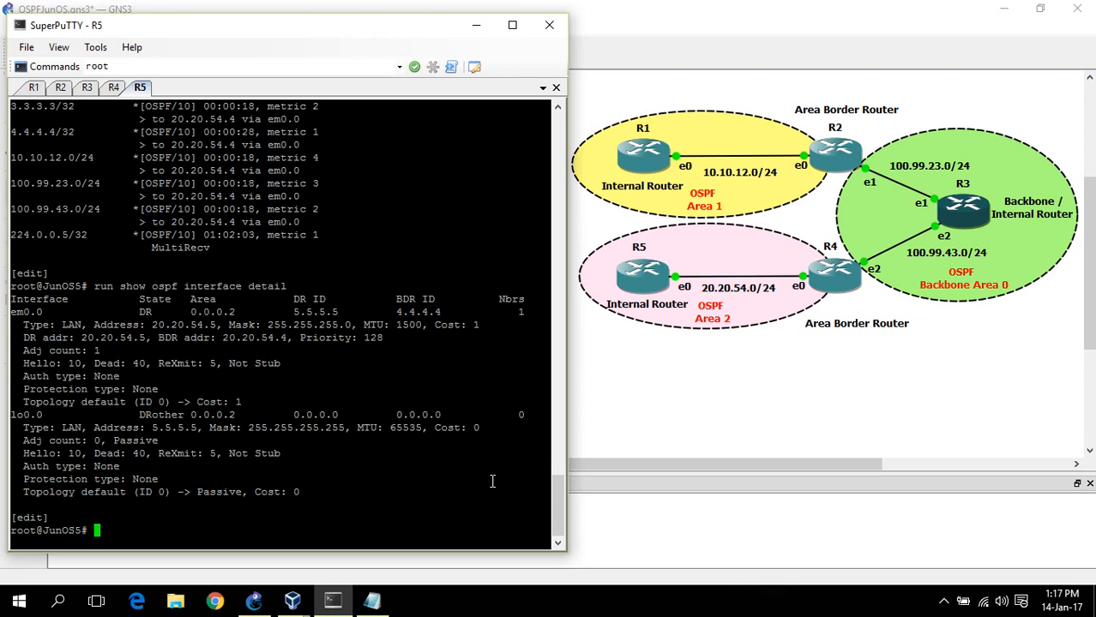
# List R5's OSPF routes again with run show route protocol ospf
pyautogui.write('run show route protocol ospf')
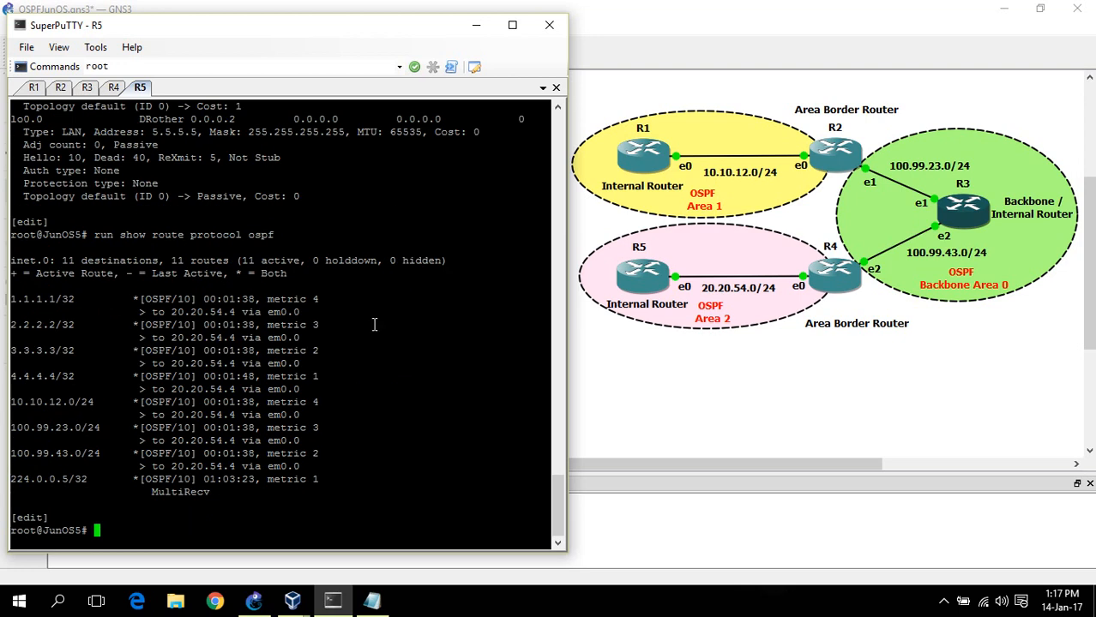
pyautogui.moveTo(53, 298)
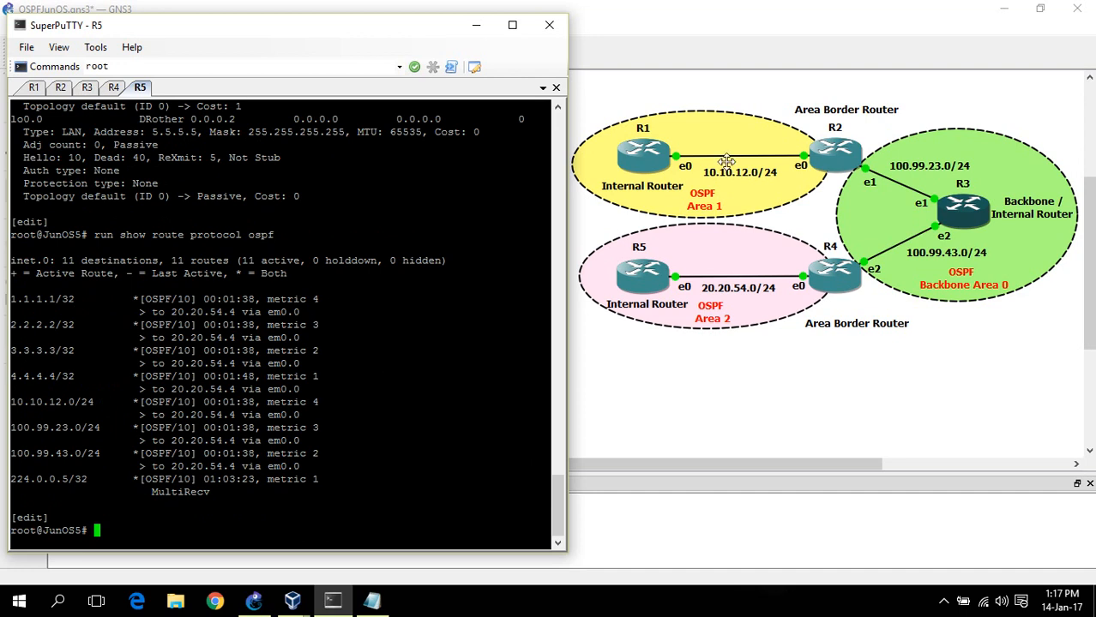
pyautogui.click(741, 158)
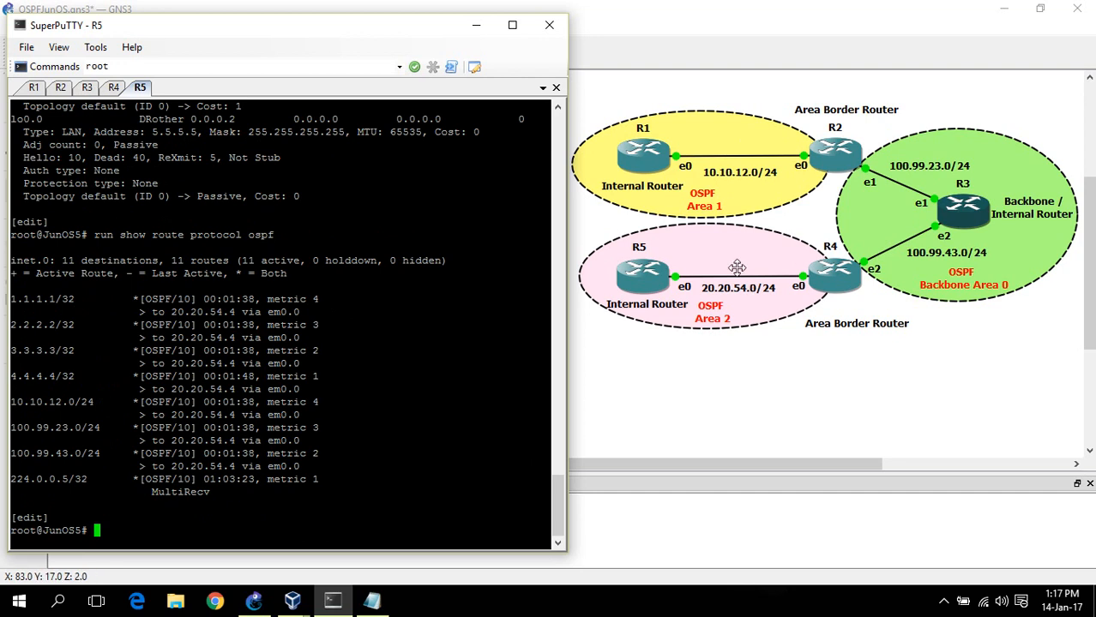
pyautogui.moveTo(350, 292)
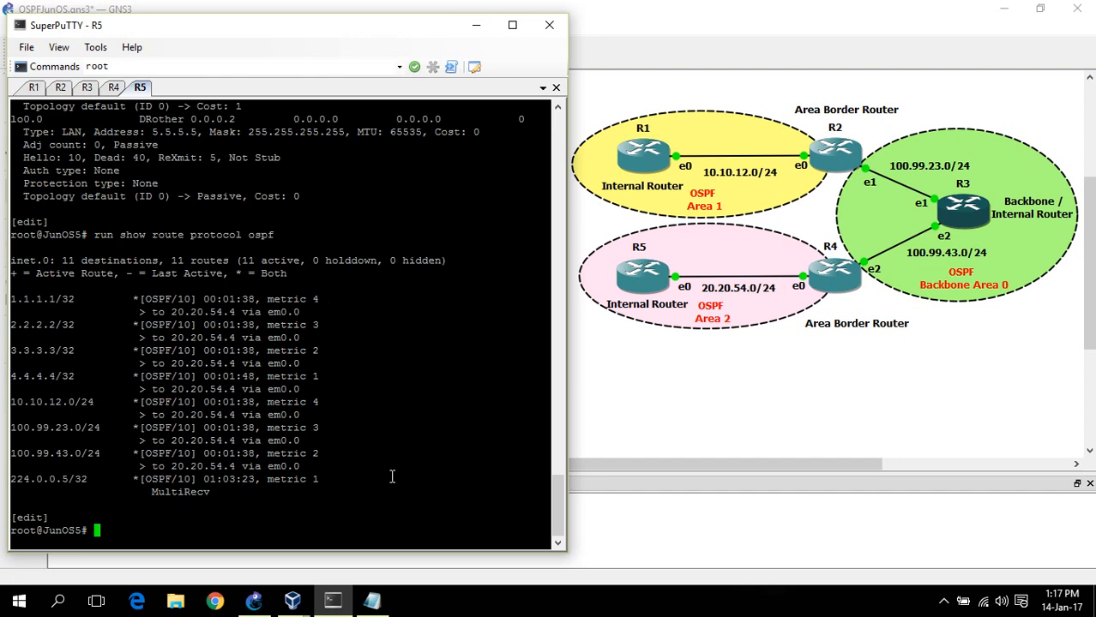
pyautogui.write('show')
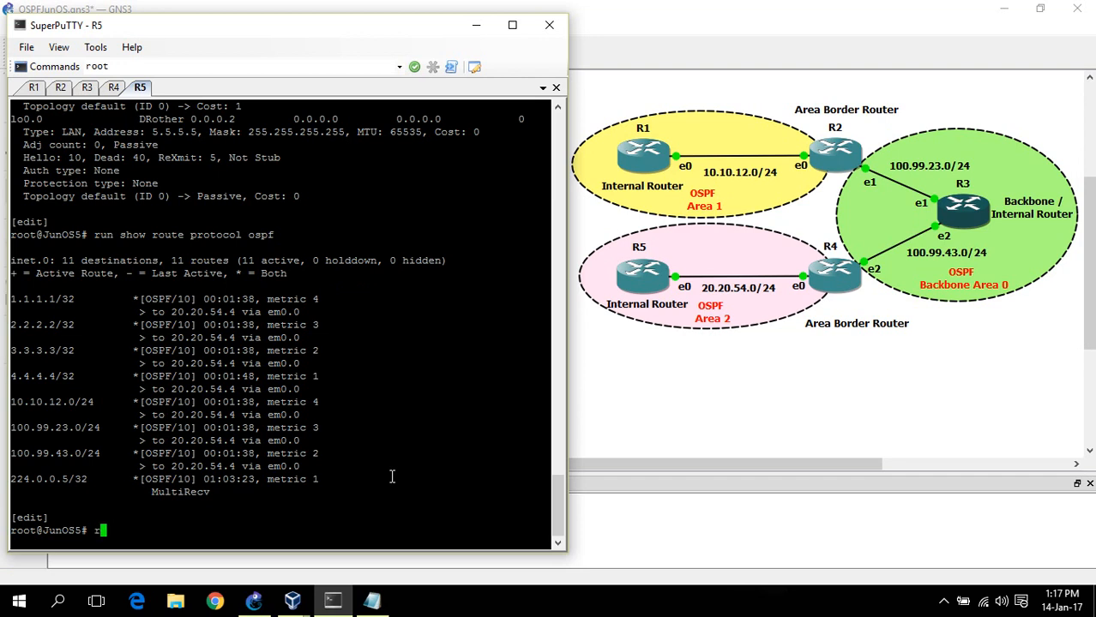
# Run show ospf neighbor on R5 and highlight the Full adjacency with 4.4.4.4
pyautogui.write('run')
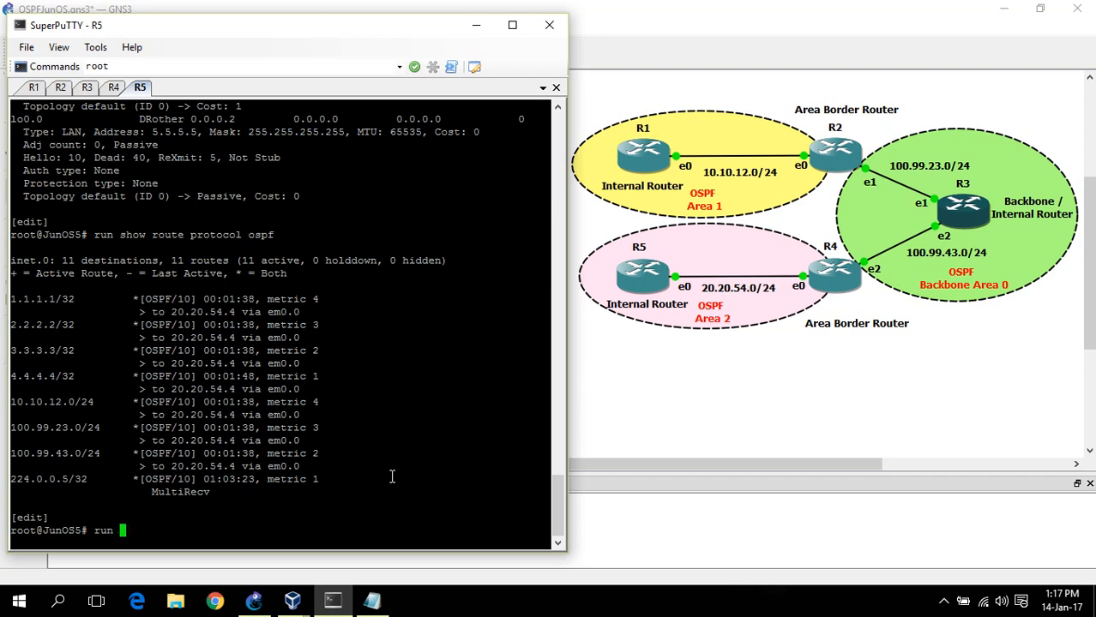
pyautogui.write('show o')
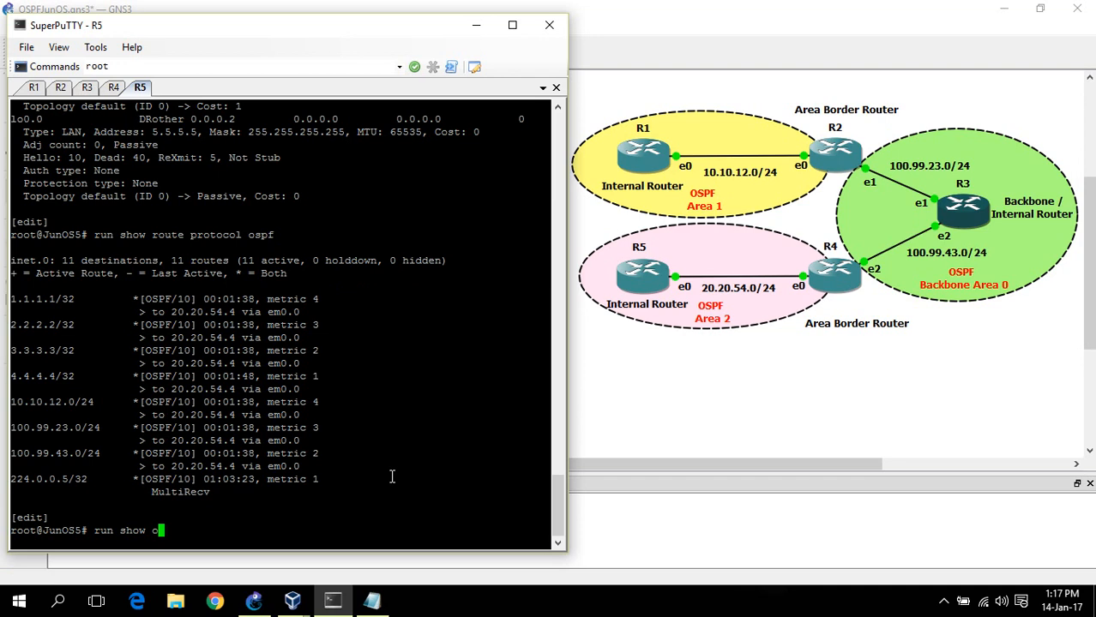
pyautogui.write('opf')
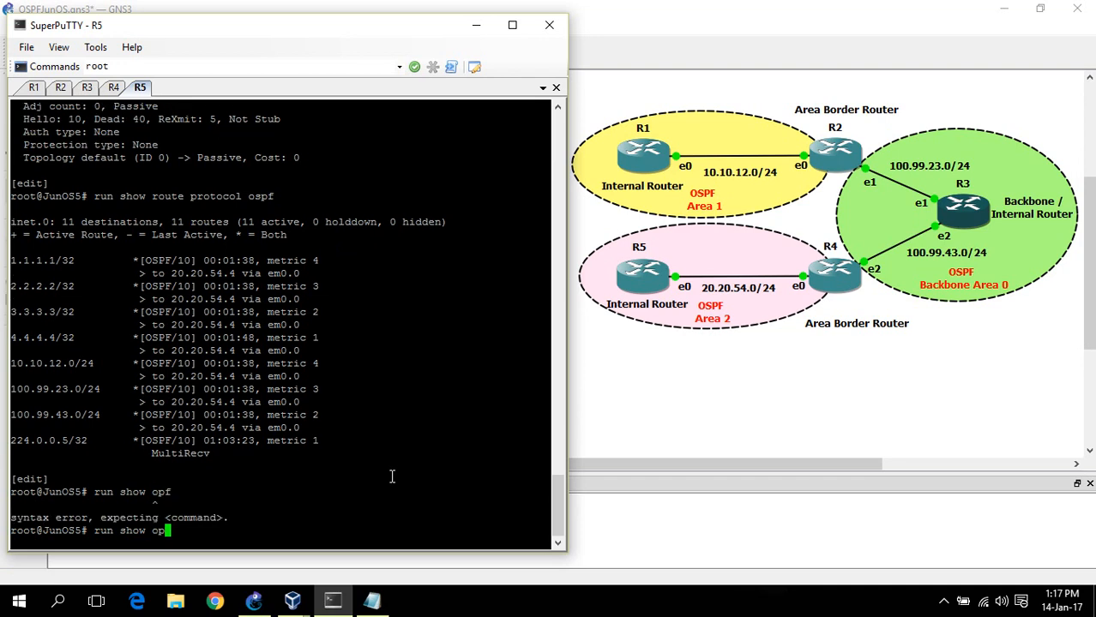
pyautogui.write('sf')
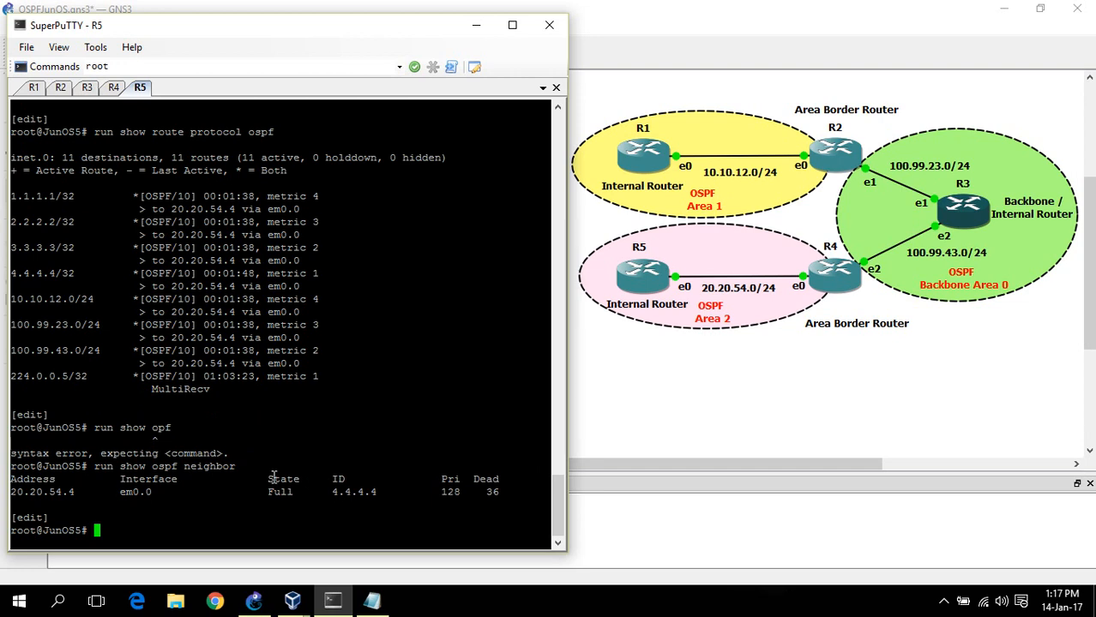
pyautogui.doubleClick(280, 491)
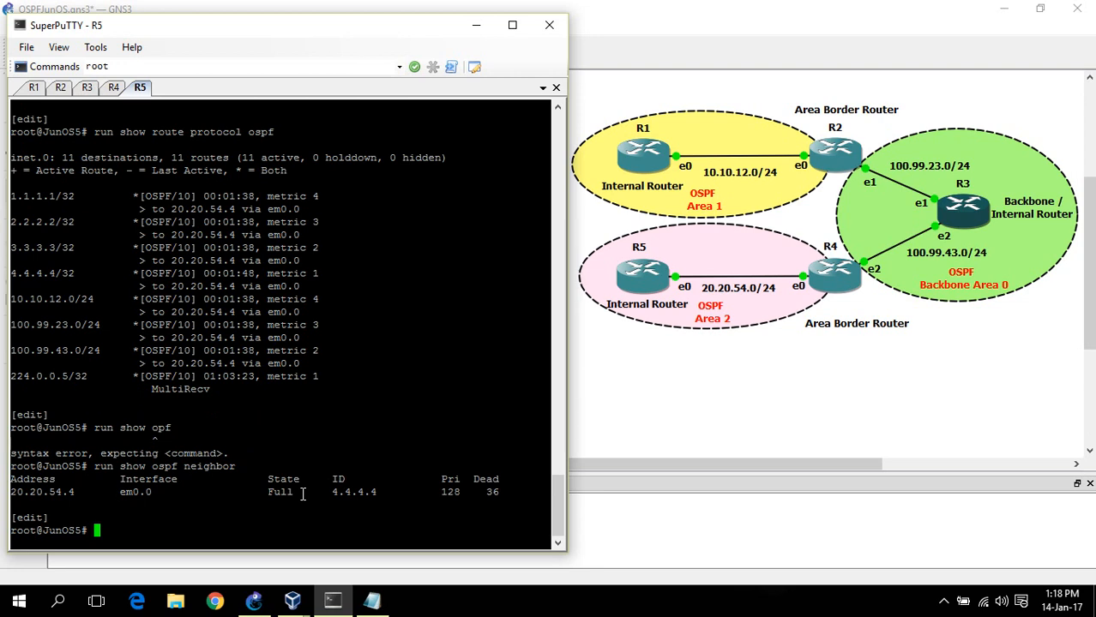
pyautogui.write('run show ospf neighbor')
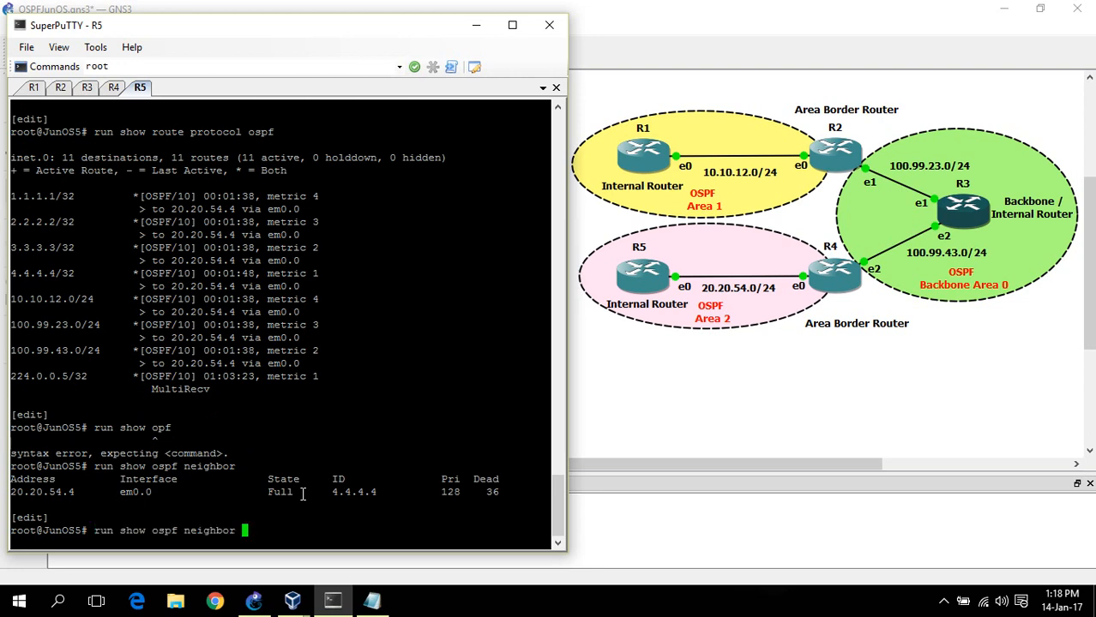
pyautogui.press('BackSpace')
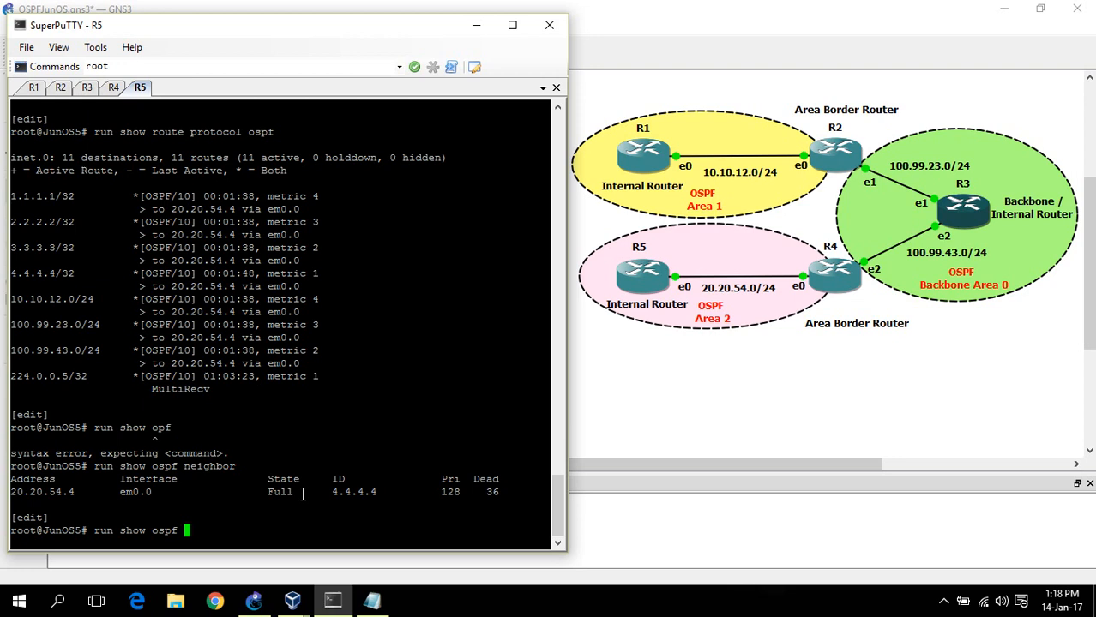
pyautogui.press('BackSpace')
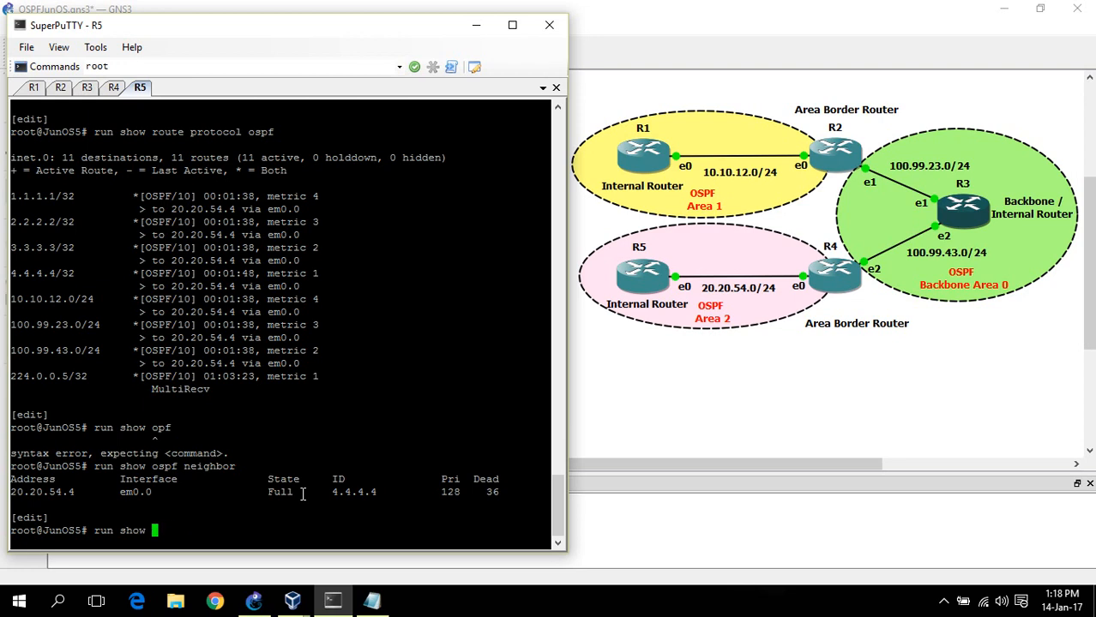
# Run show ospf database on R5 and highlight the Router and Network LSA entries
pyautogui.write('ospf database')
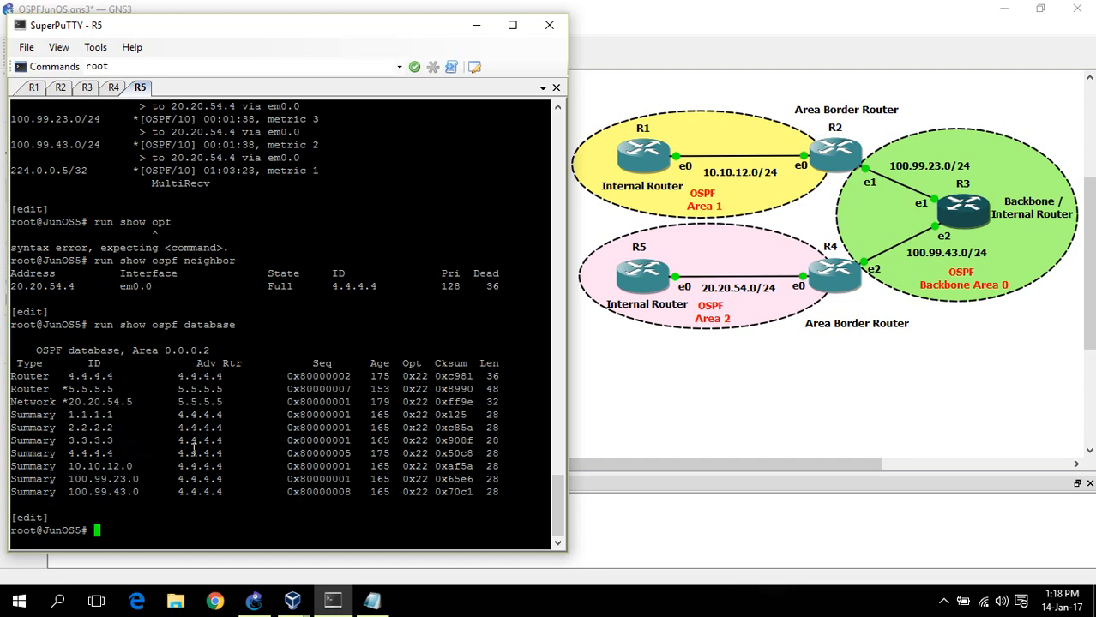
pyautogui.moveTo(161, 449)
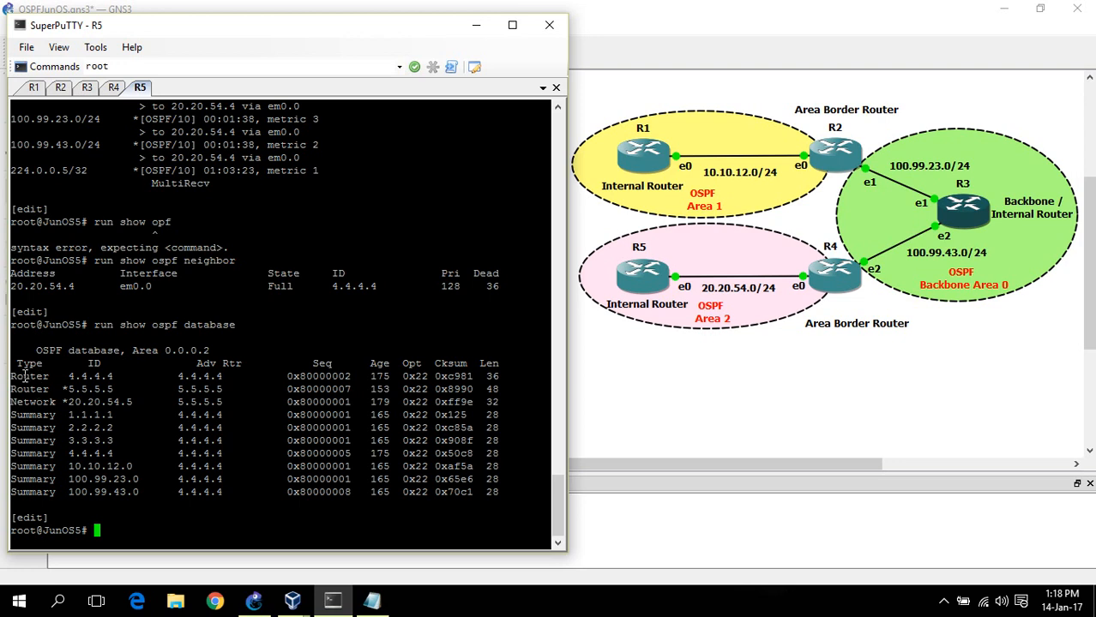
pyautogui.doubleClick(29, 376)
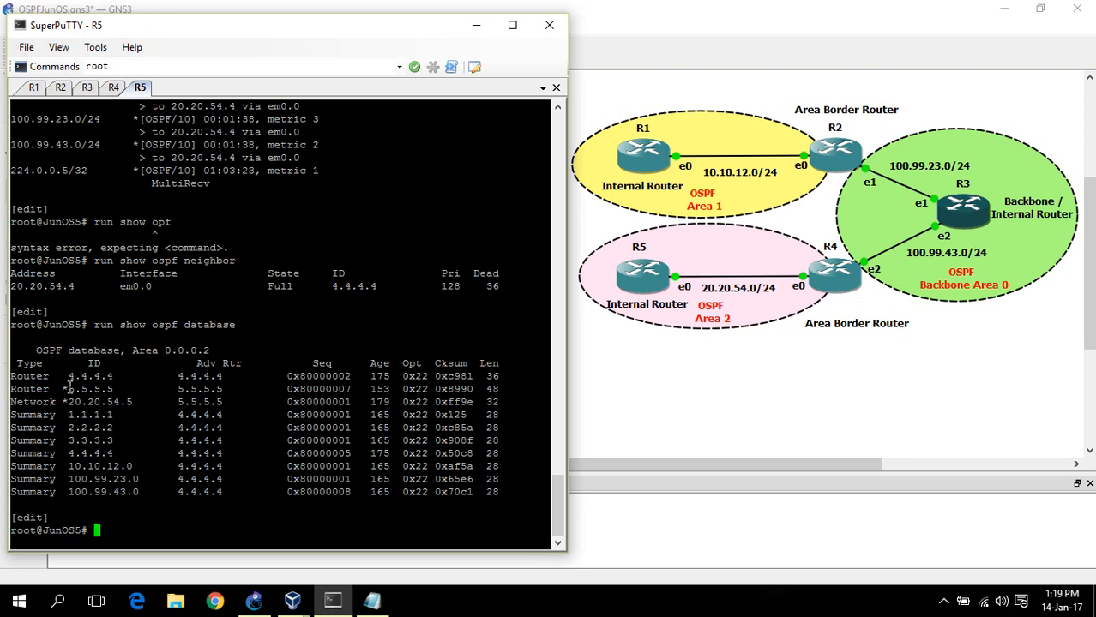
pyautogui.doubleClick(91, 387)
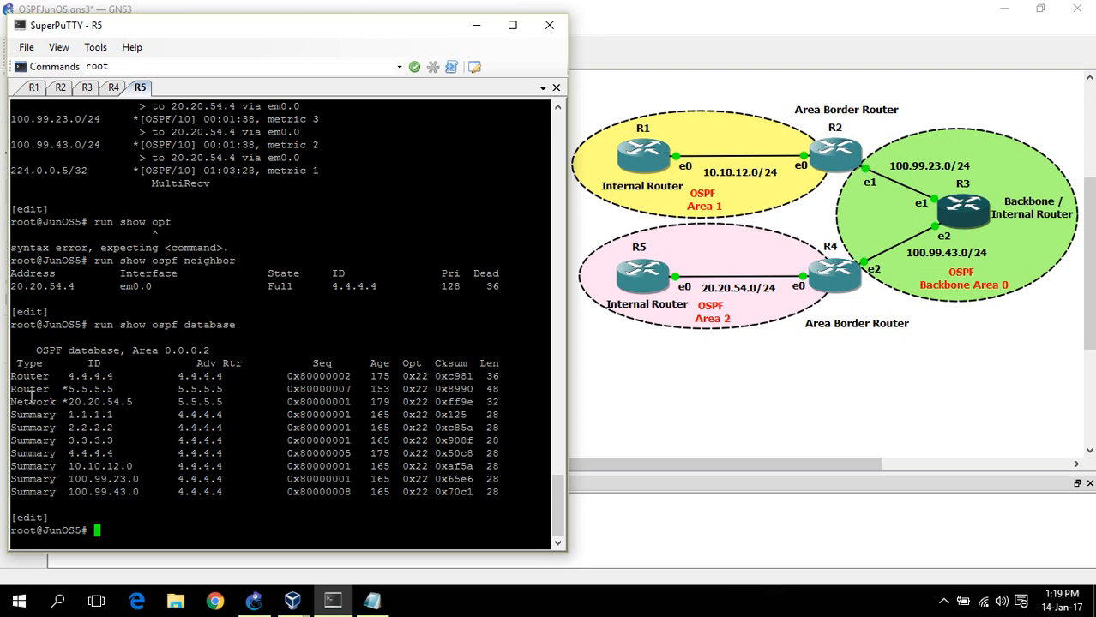
pyautogui.doubleClick(32, 401)
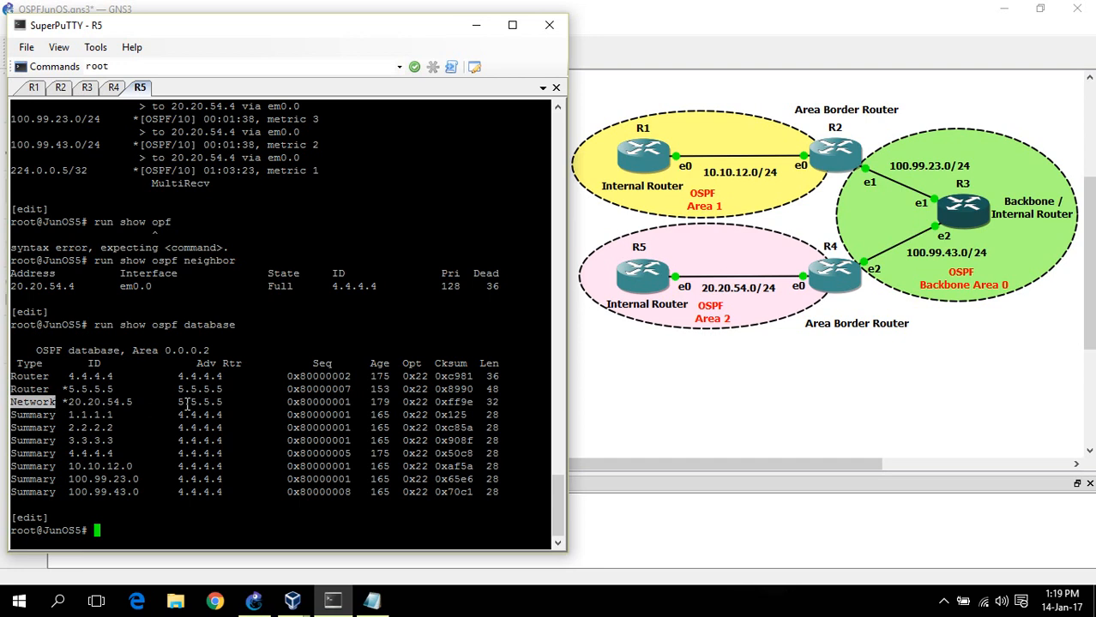
pyautogui.moveTo(206, 419)
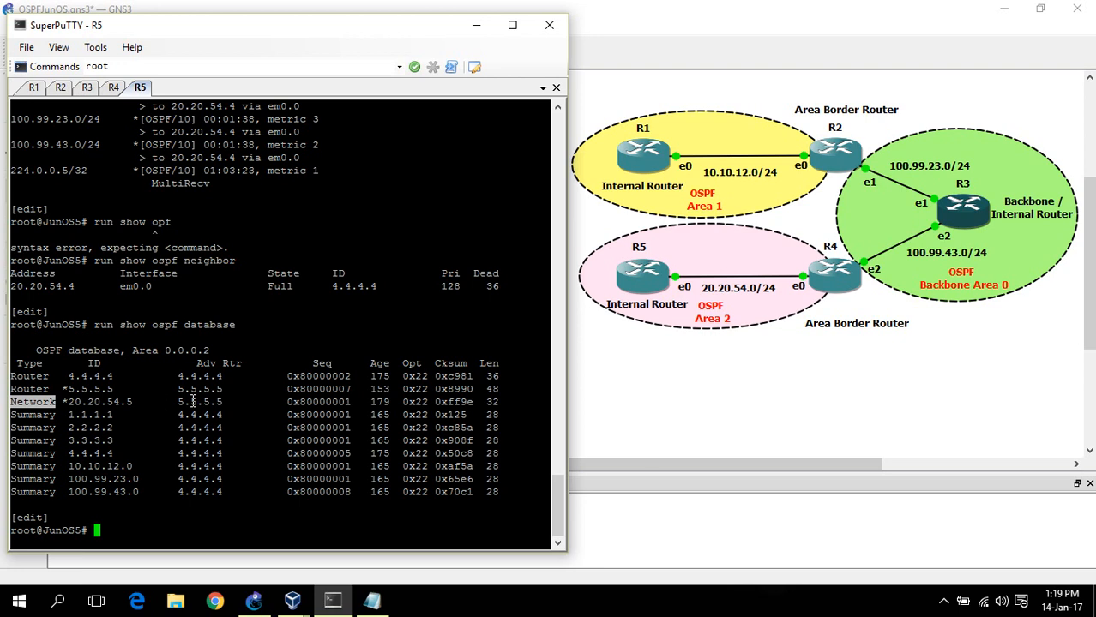
pyautogui.moveTo(217, 426)
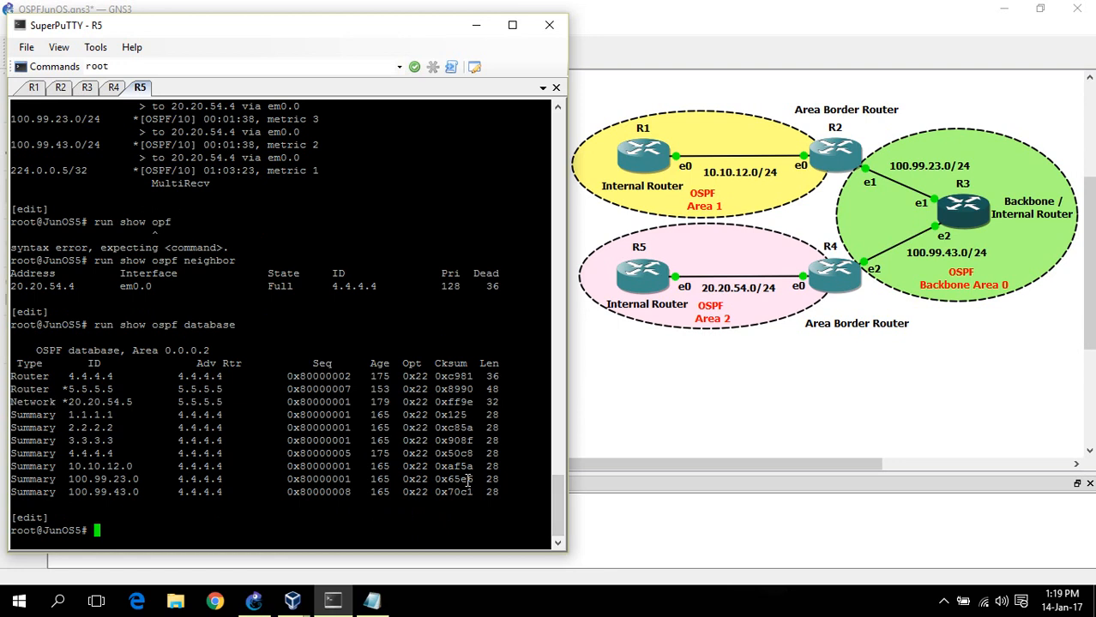
# After a mistyped 'show op', run 'show ospf neighbor detail' showing 4.4.4.4 Full, DR 20.20.54.5, BDR 20.20.54.4
pyautogui.write('show op')
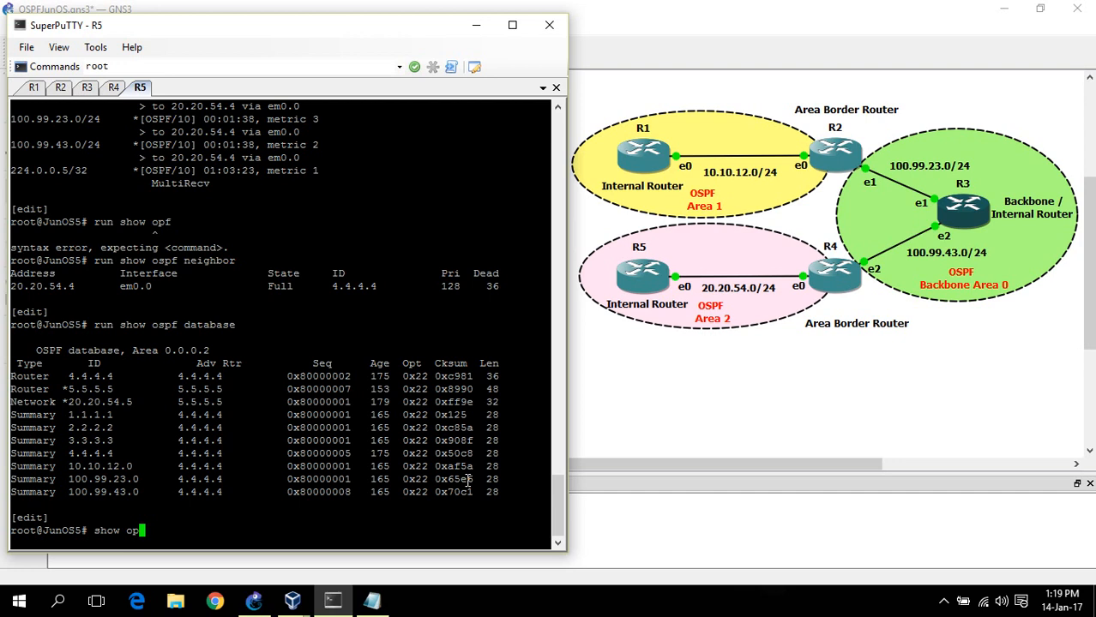
pyautogui.press('Return')
pyautogui.write('run show pf')
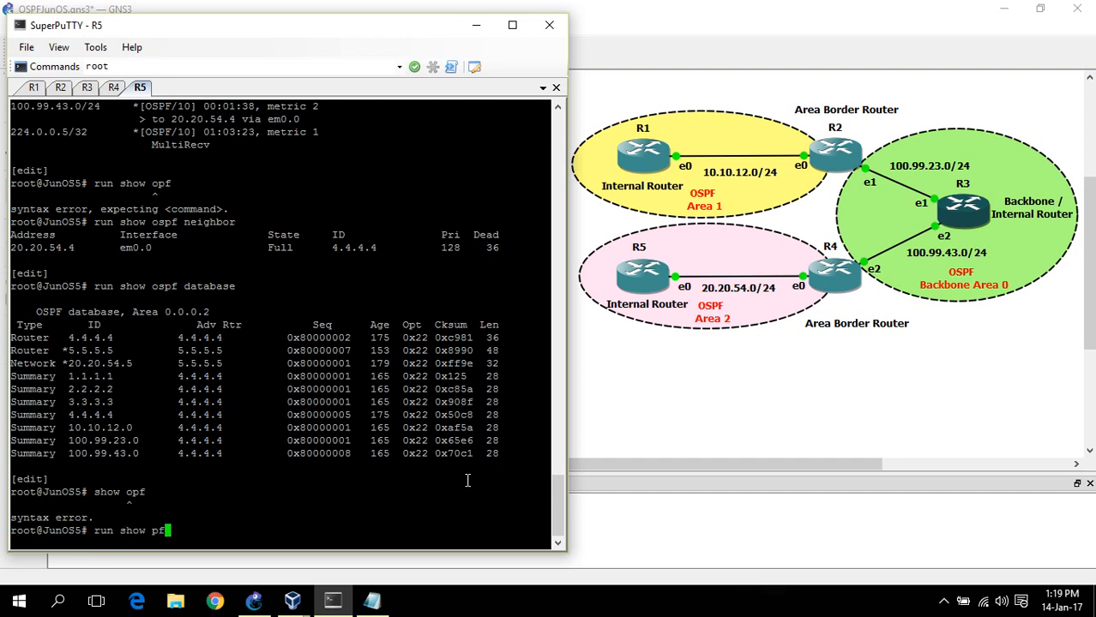
pyautogui.write('ospf')
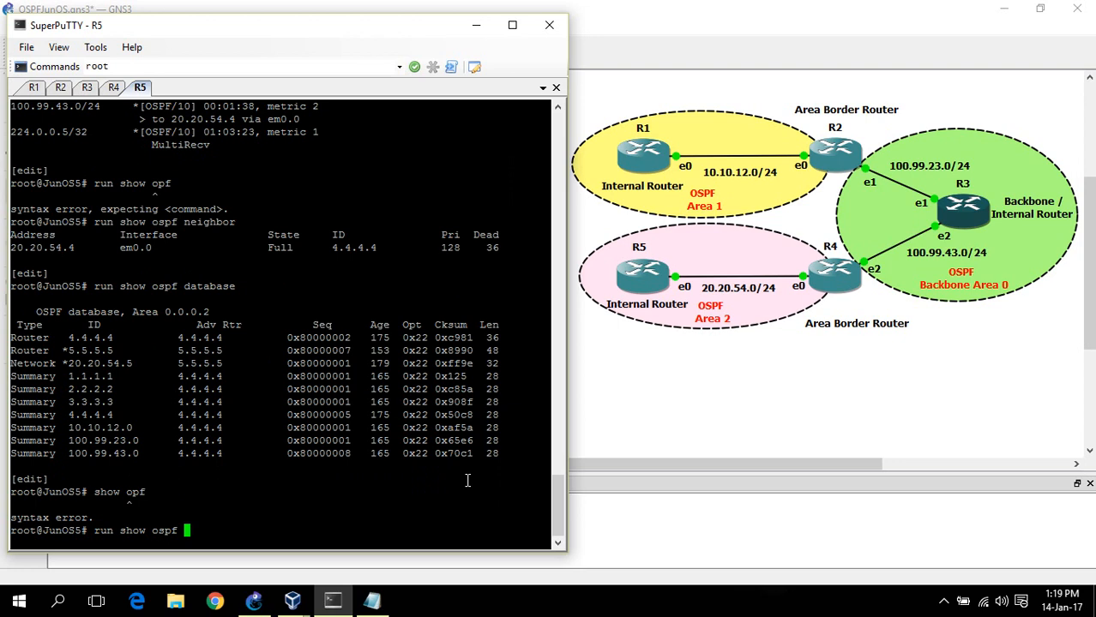
pyautogui.write('d')
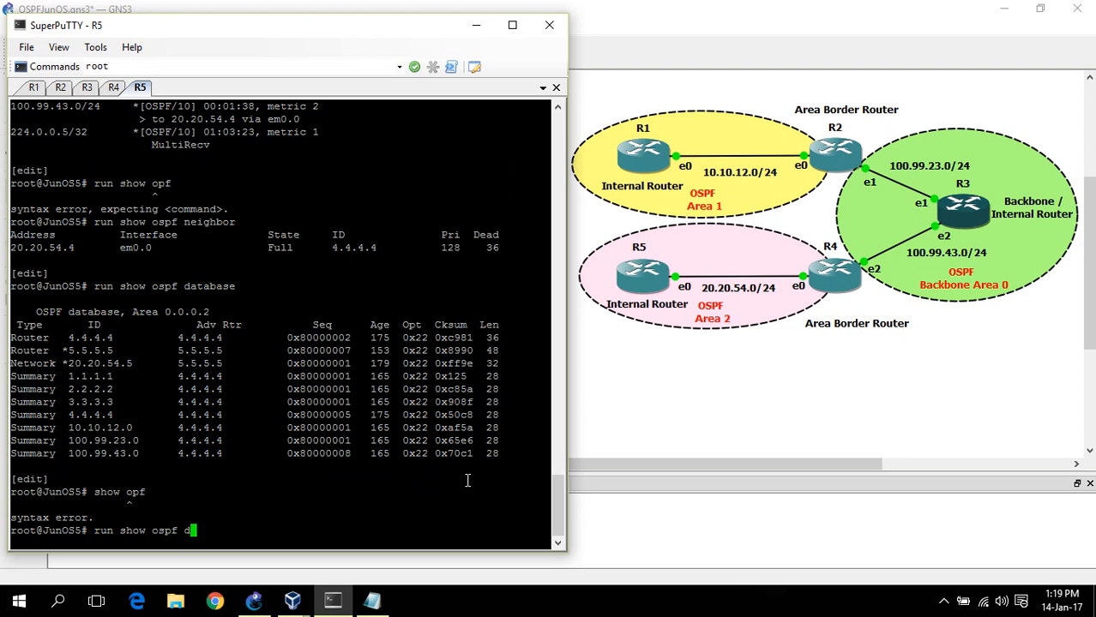
pyautogui.write('neighbor detail')
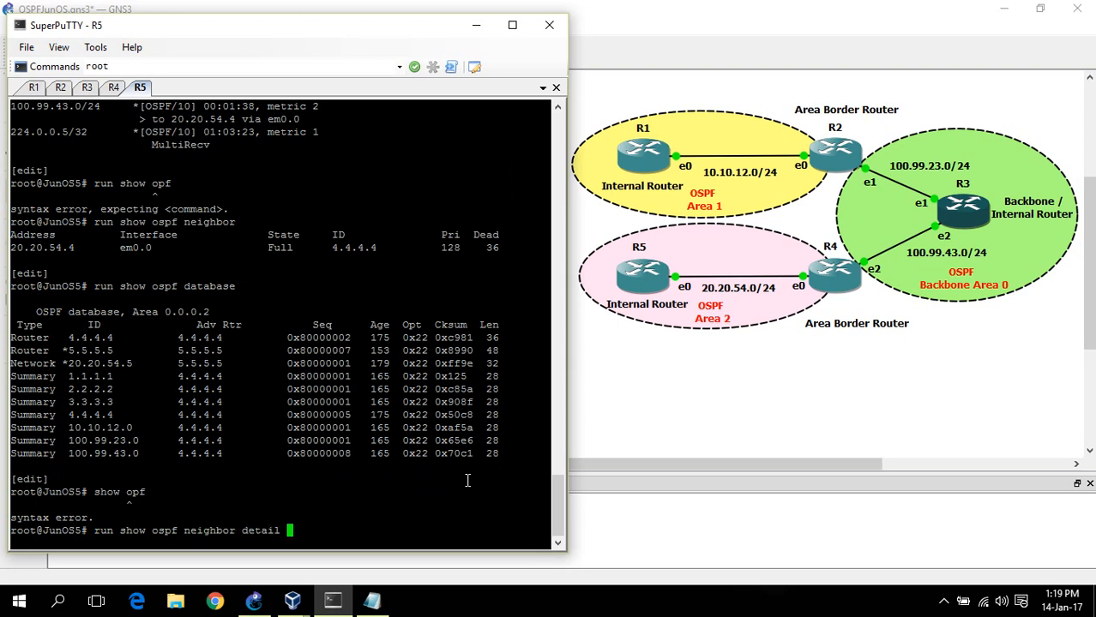
pyautogui.press('Return')
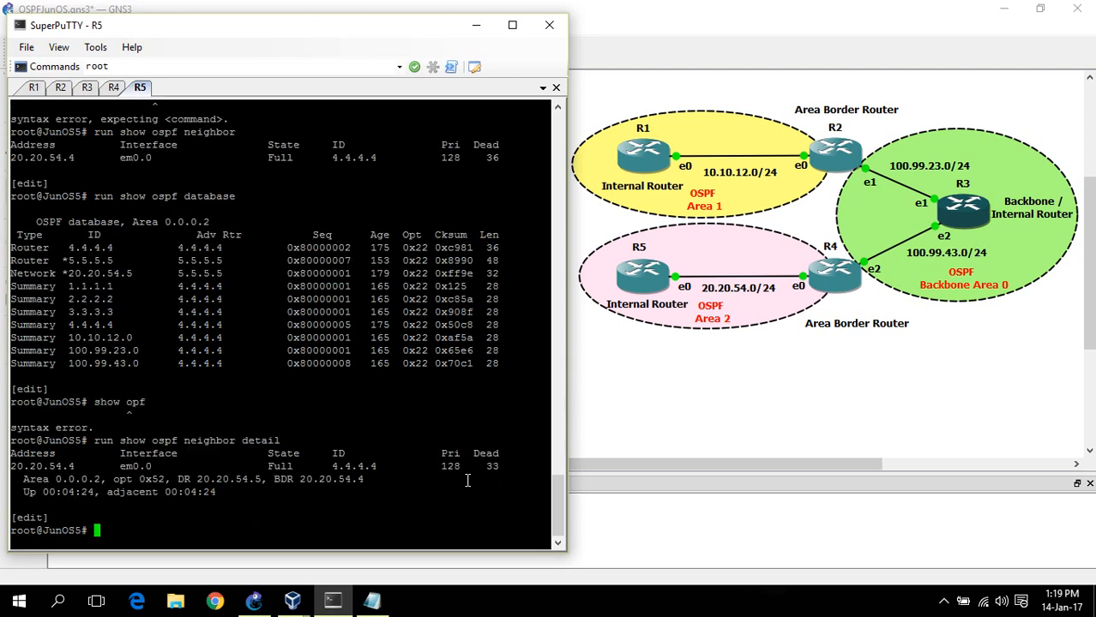
pyautogui.moveTo(319, 501)
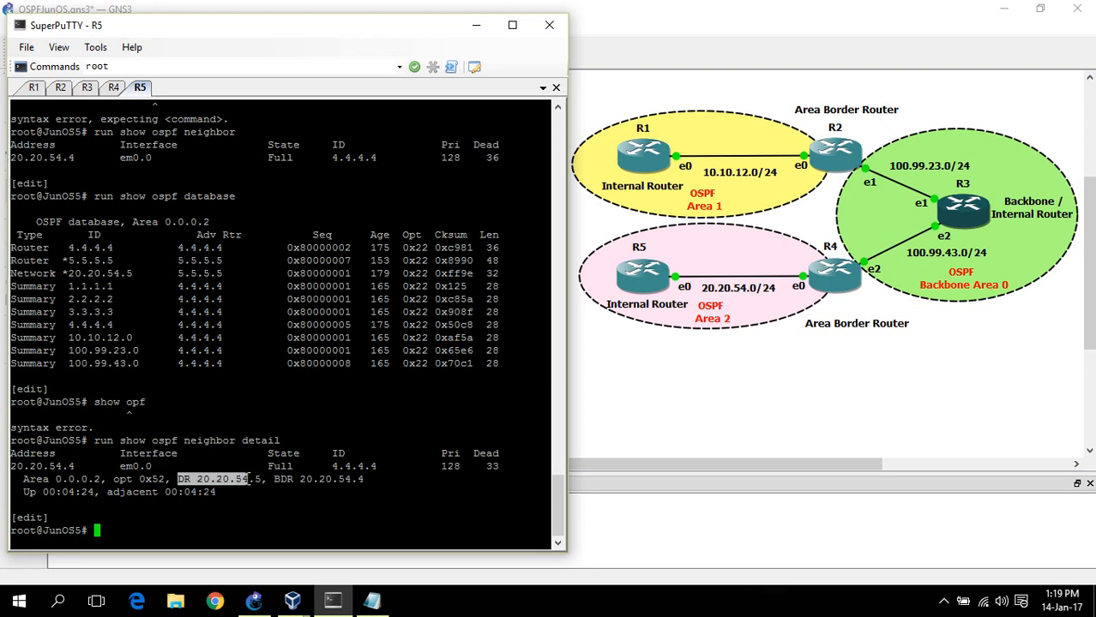
pyautogui.moveTo(724, 288)
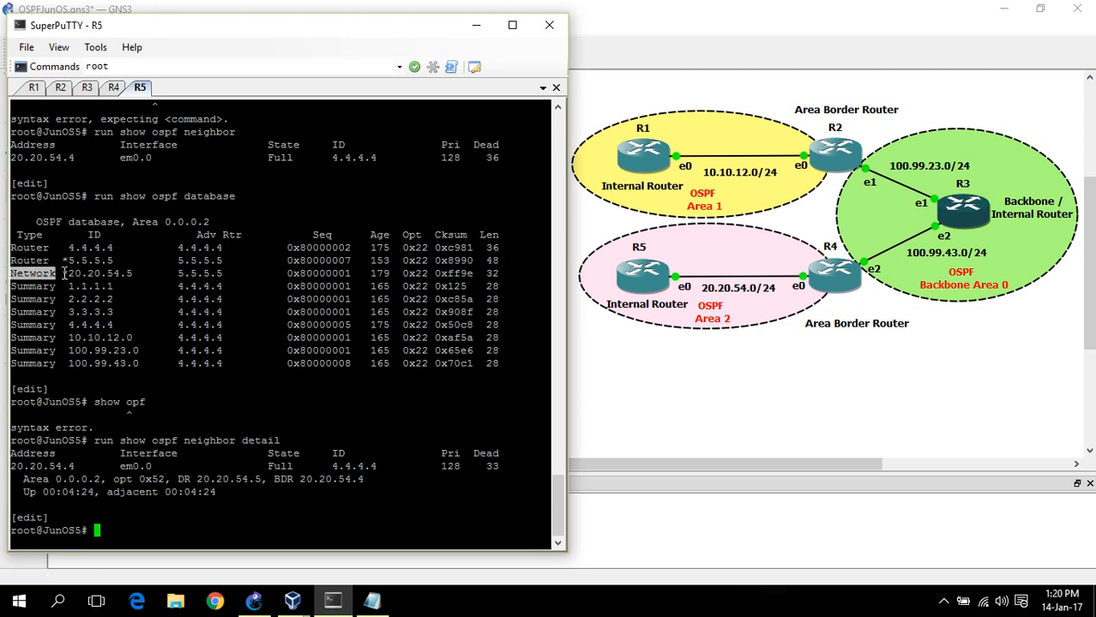
# Highlight the Network database entry and the DR/BDR lines in the output
pyautogui.doubleClick(93, 273)
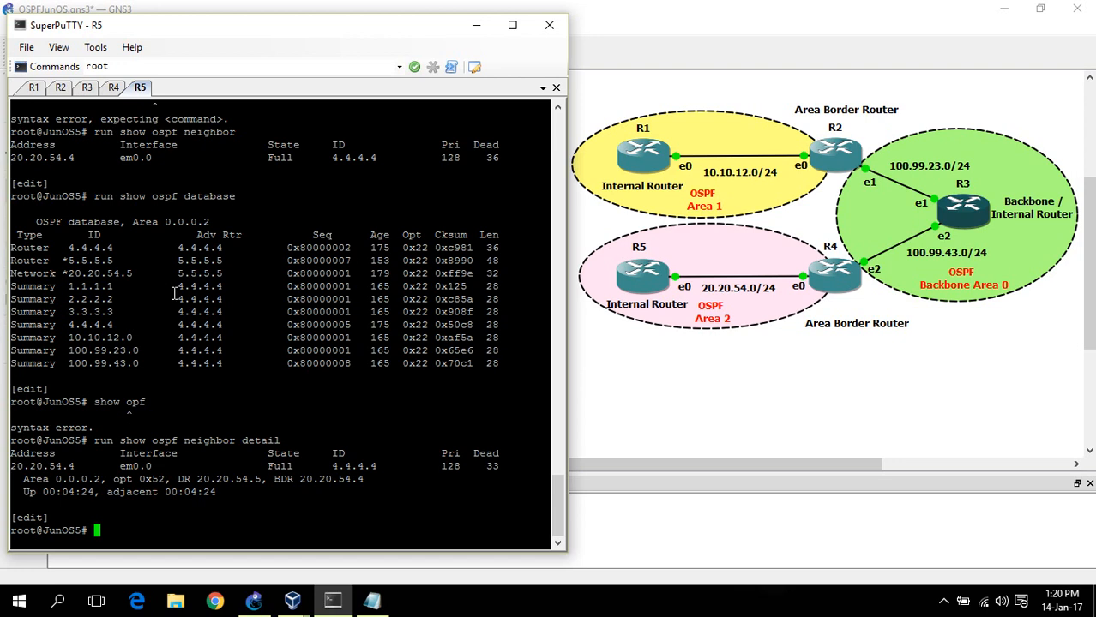
pyautogui.moveTo(177, 287); pyautogui.dragTo(219, 353)
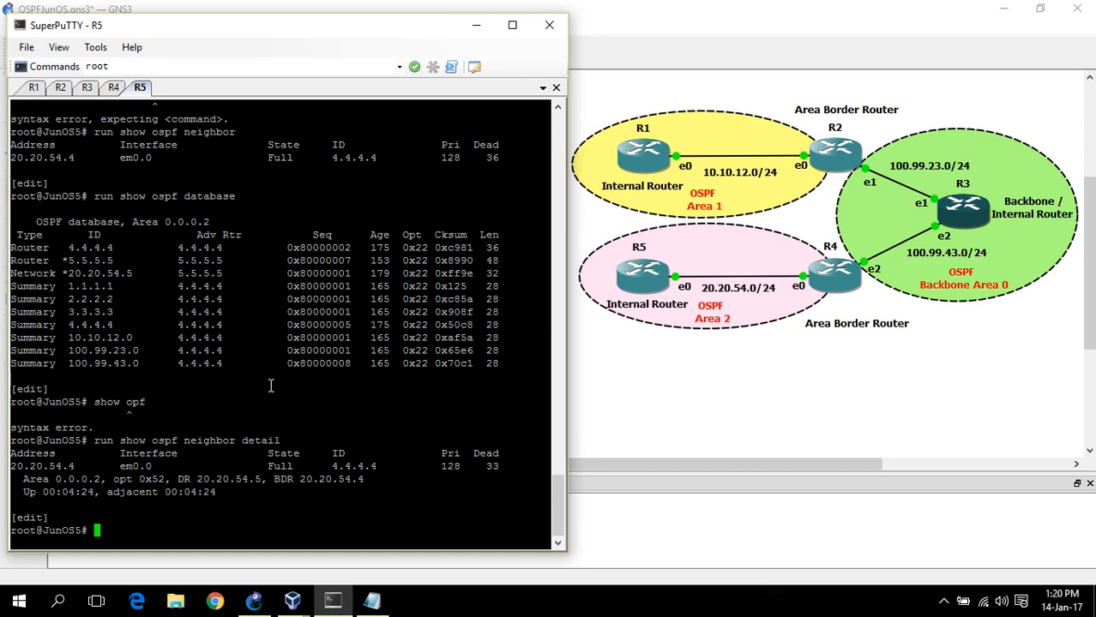
# Begin the 'run ping 1.1.1.1' command from R5
pyautogui.write('run ping 1.1.1.1')
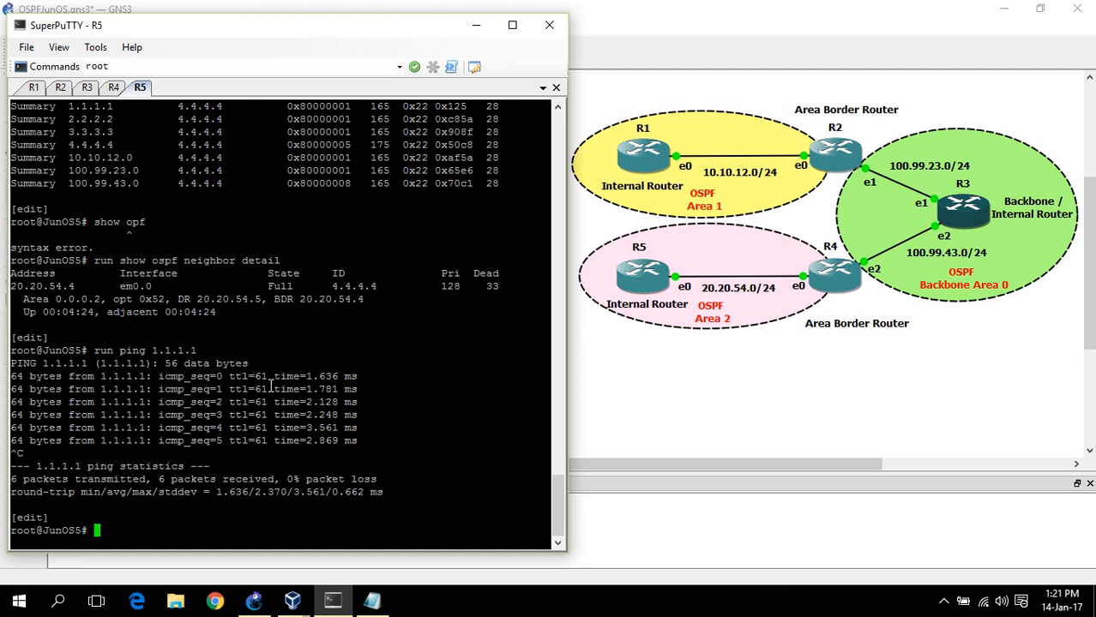
pyautogui.moveTo(815, 592)
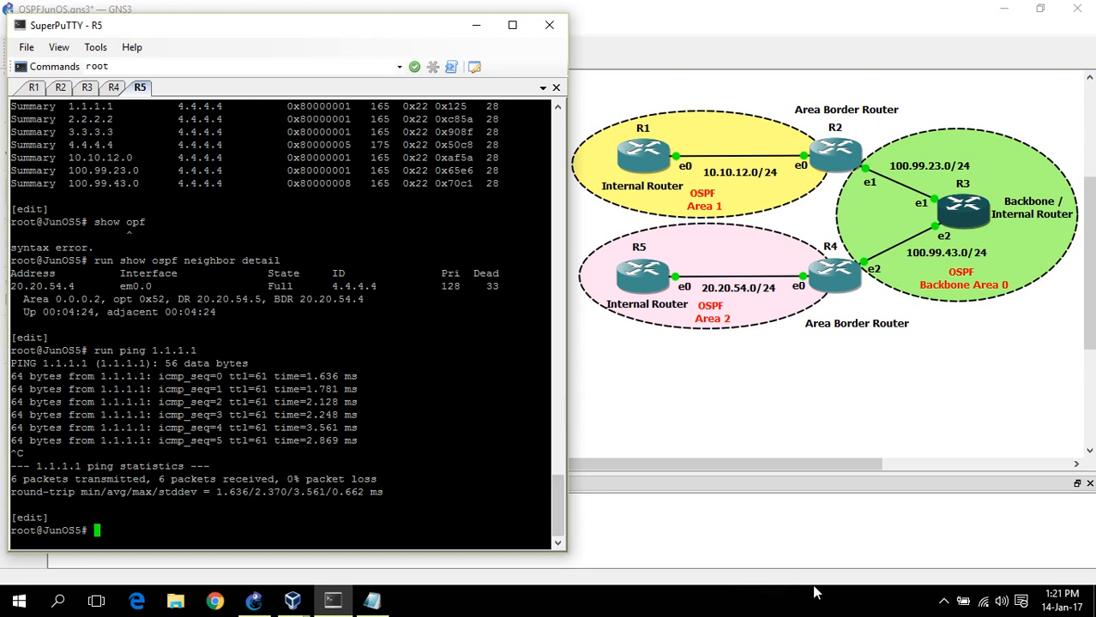